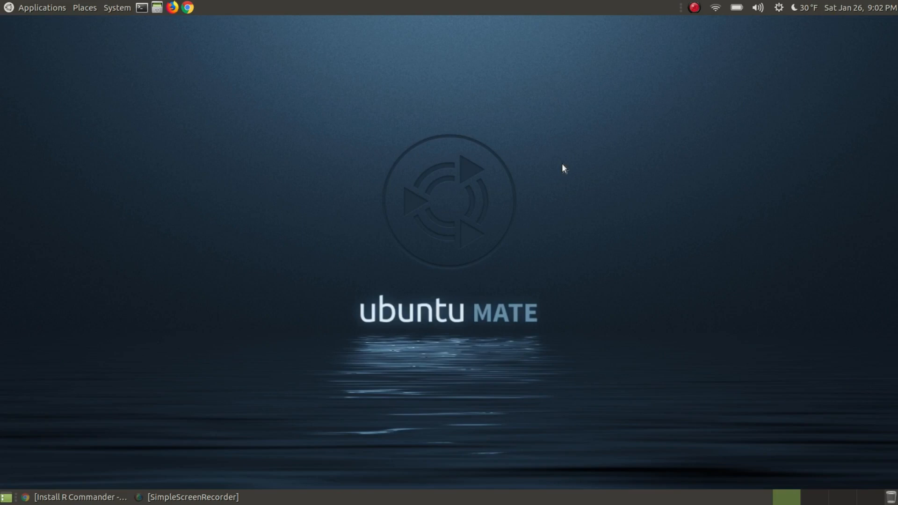
pyautogui.moveTo(66, 485)
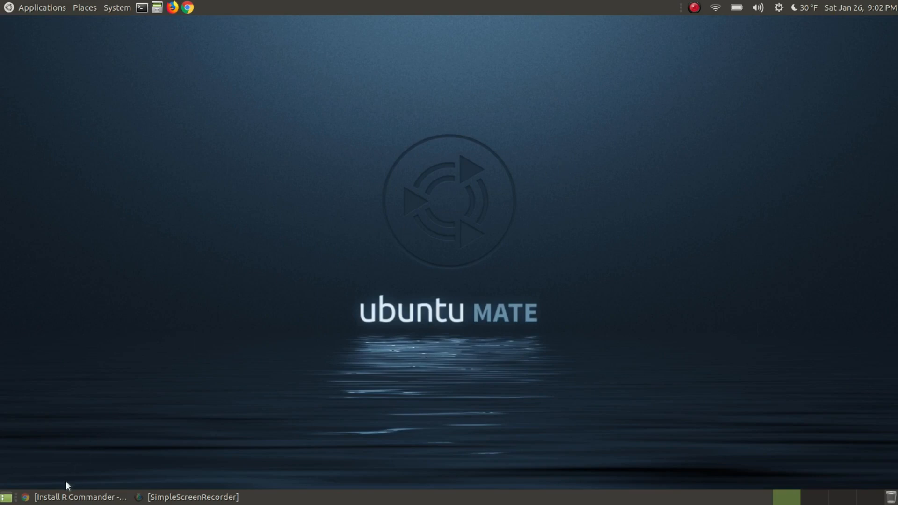
# Step: Restore the Chrome tutorial window and scroll to the install.packages("Rcmdr") installation steps
pyautogui.click(81, 497)
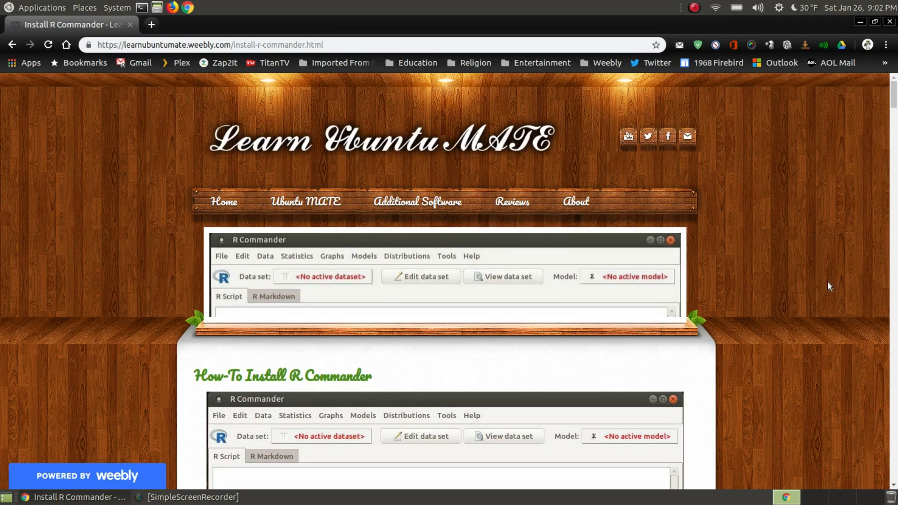
pyautogui.scroll(-3)
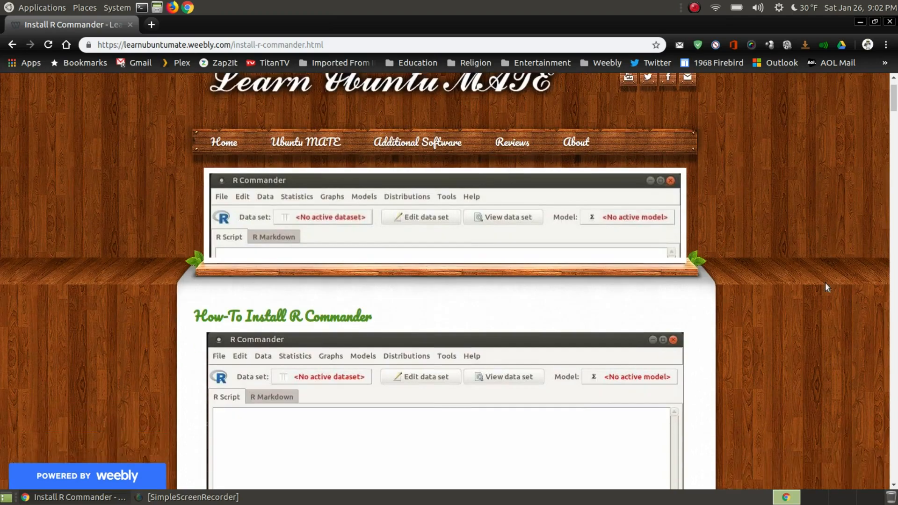
pyautogui.scroll(-3)
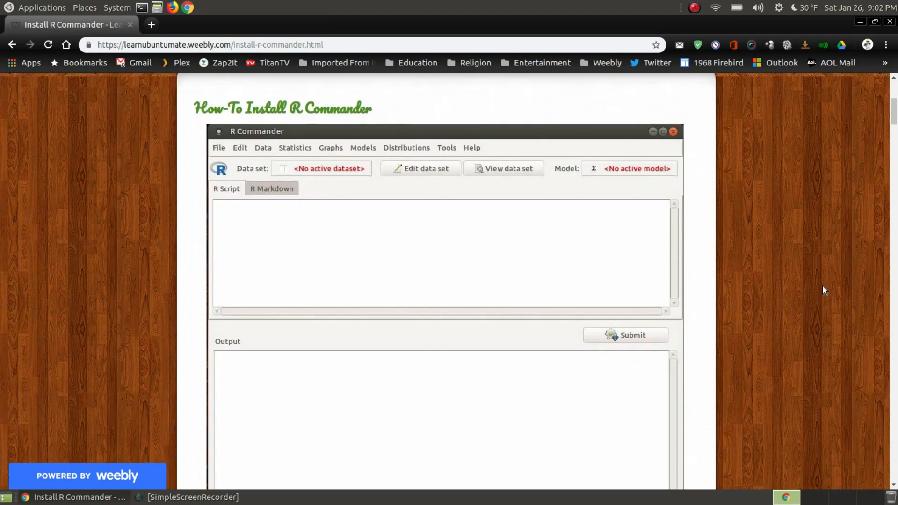
pyautogui.scroll(-3)
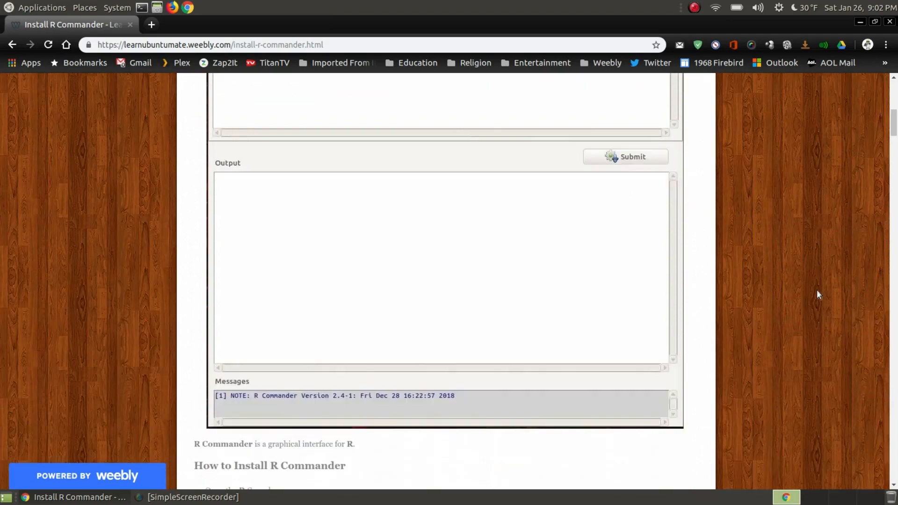
pyautogui.scroll(-3)
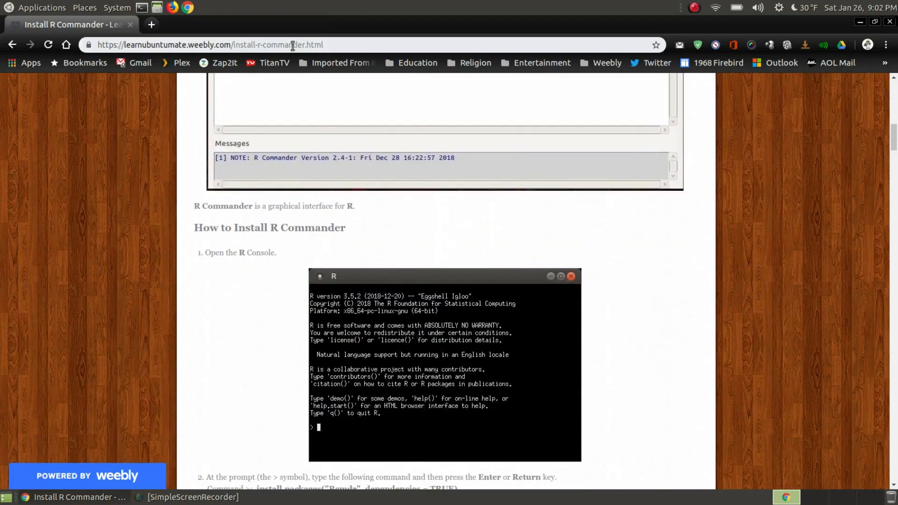
pyautogui.moveTo(746, 325)
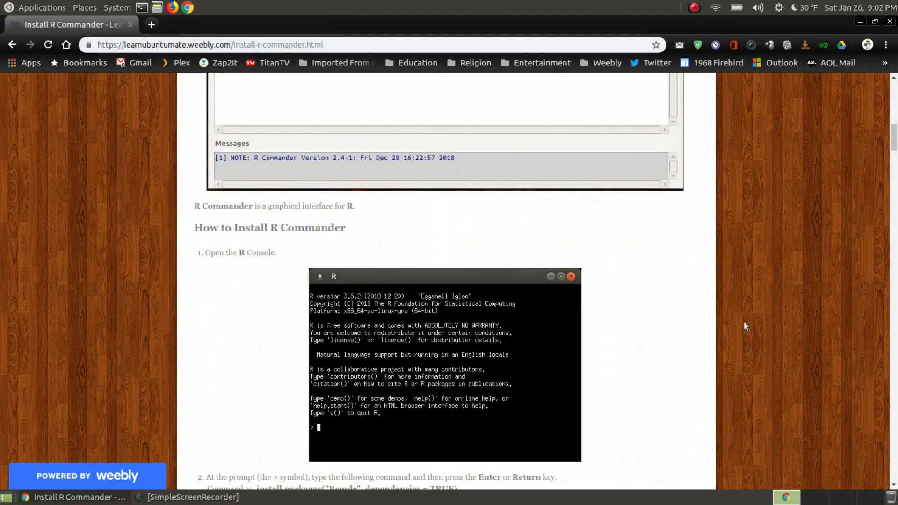
pyautogui.scroll(-3)
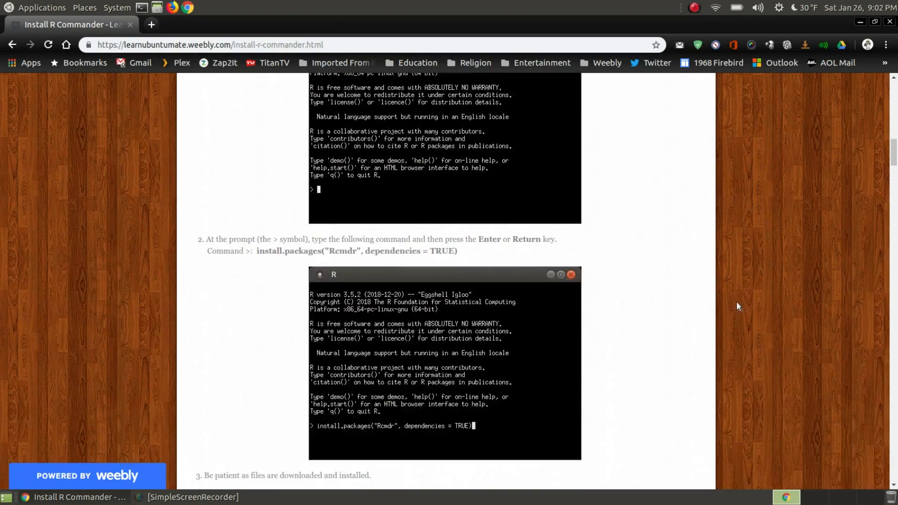
pyautogui.scroll(-3)
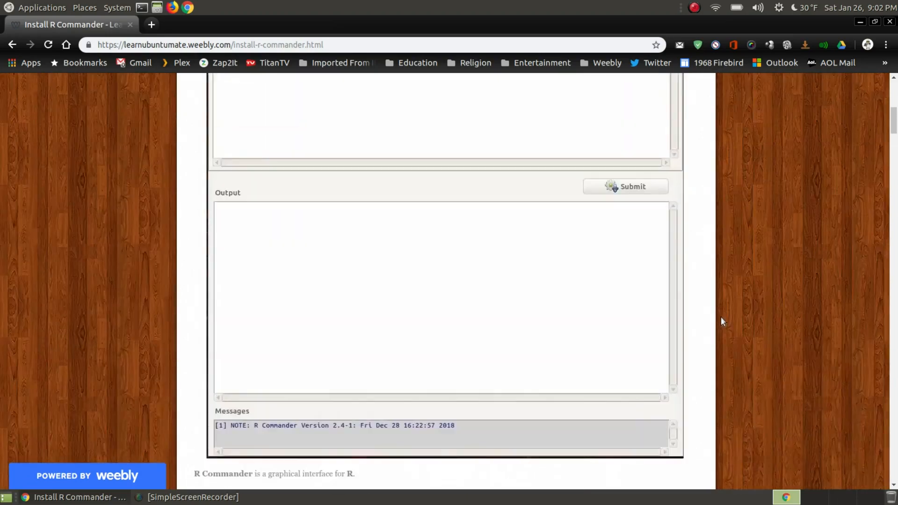
pyautogui.scroll(3)
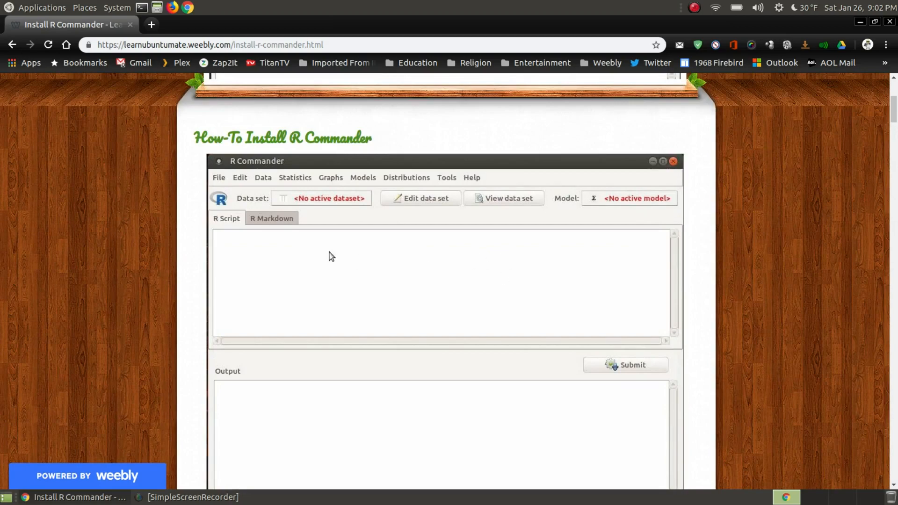
pyautogui.scroll(-3)
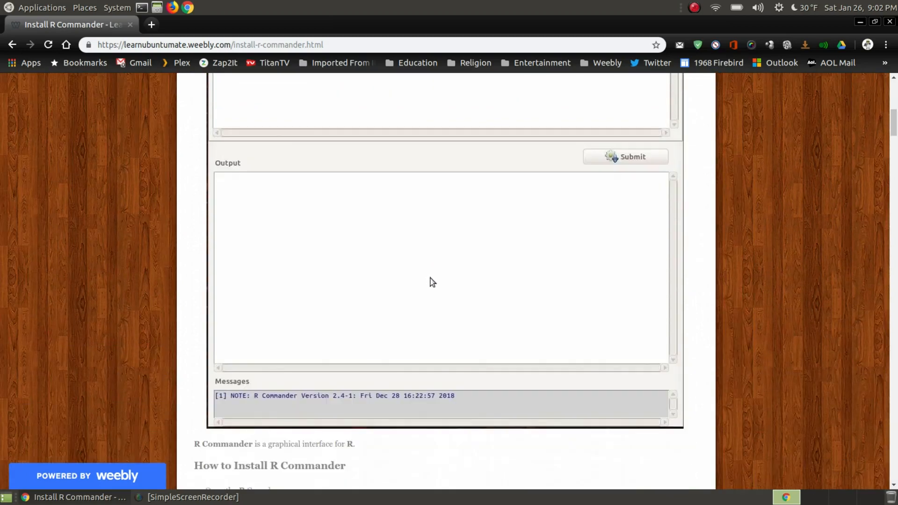
pyautogui.scroll(-3)
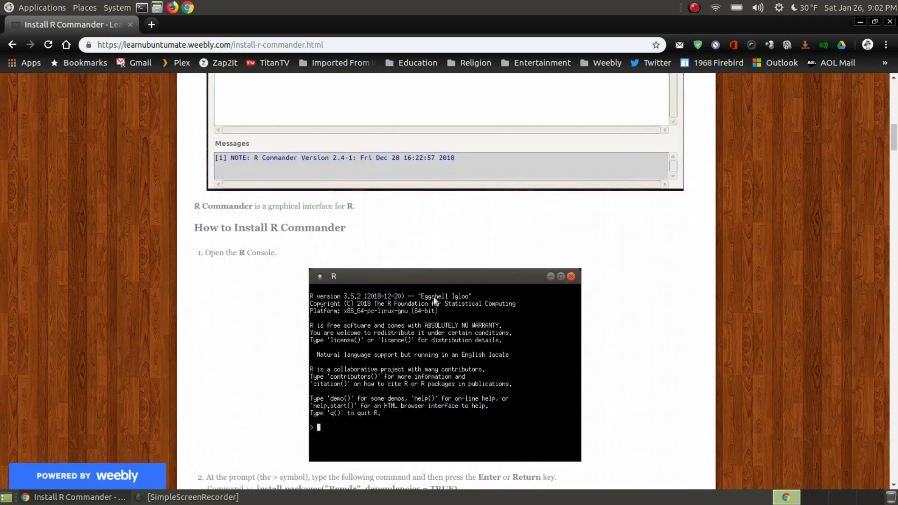
pyautogui.scroll(-3)
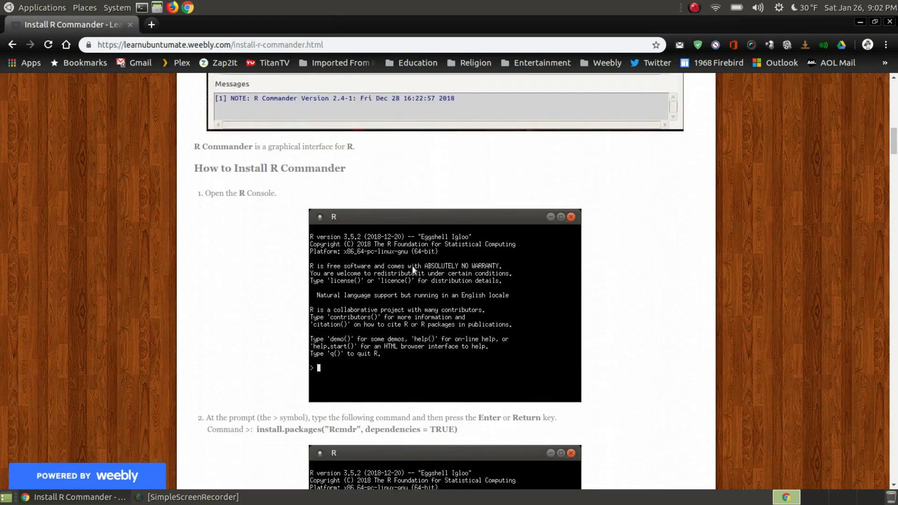
pyautogui.scroll(-3)
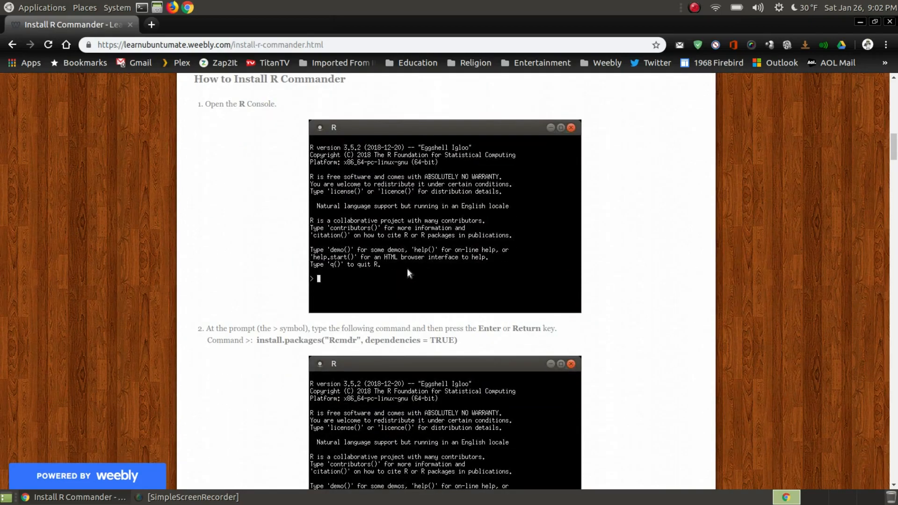
pyautogui.moveTo(354, 256)
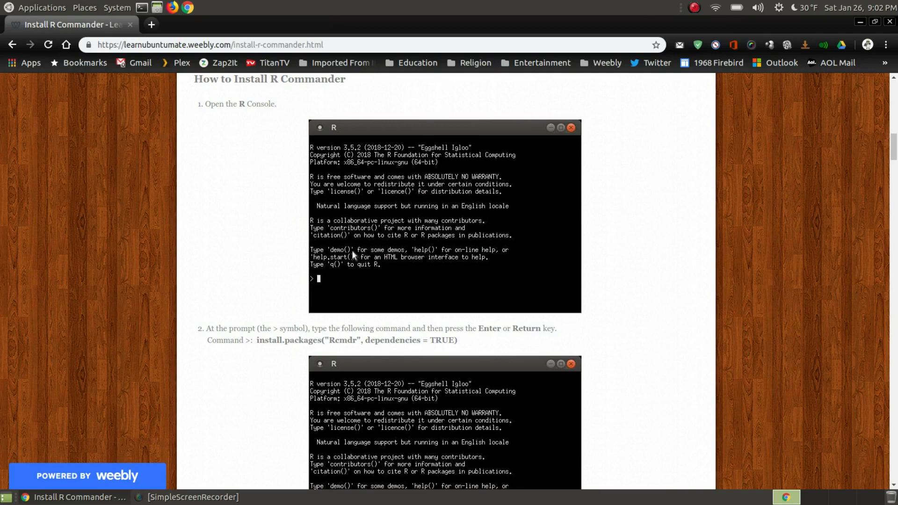
pyautogui.moveTo(95, 131)
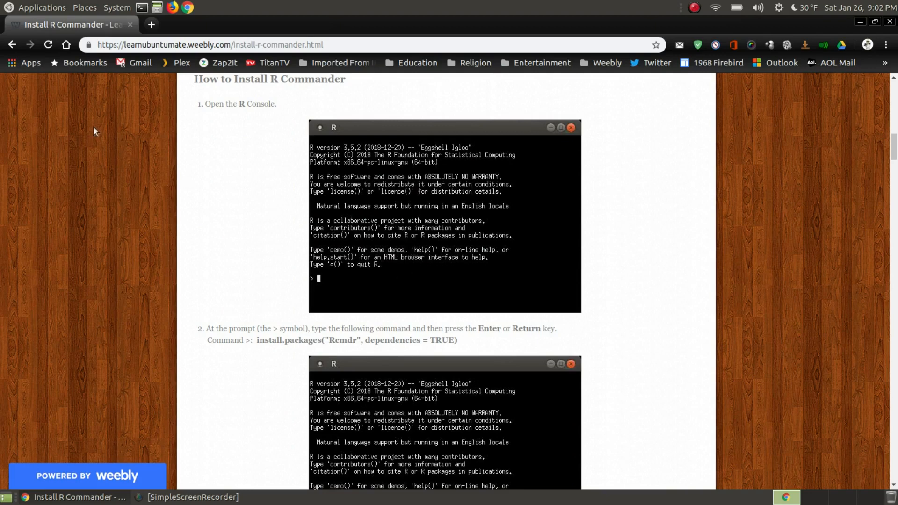
# Step: Launch the R console from Applications > Programming
pyautogui.click(41, 7)
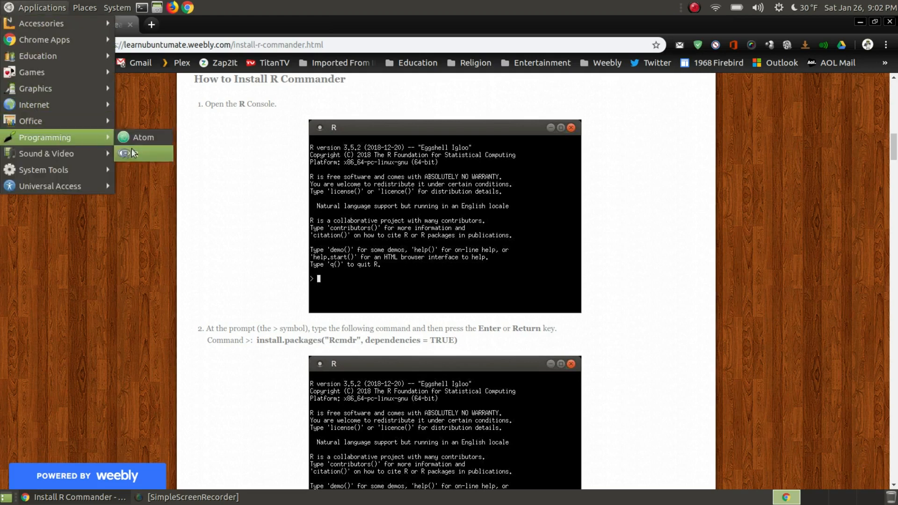
pyautogui.moveTo(136, 153)
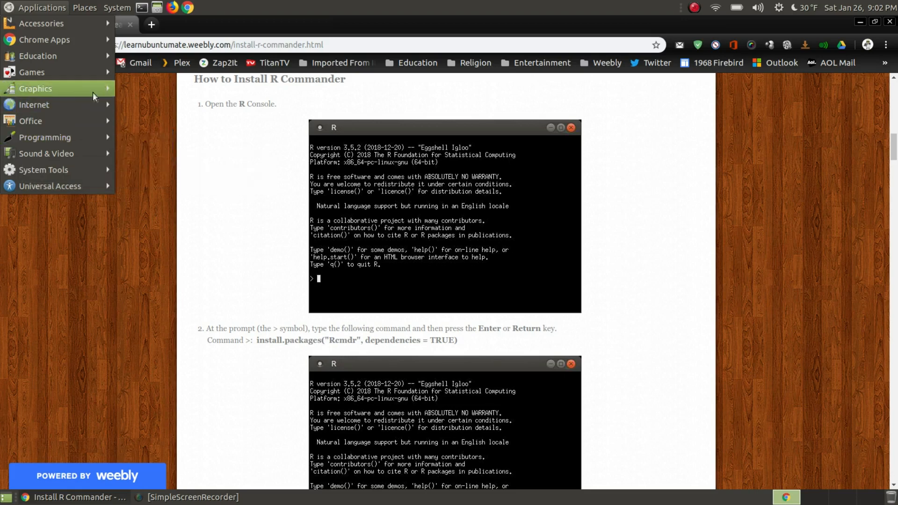
pyautogui.moveTo(65, 137)
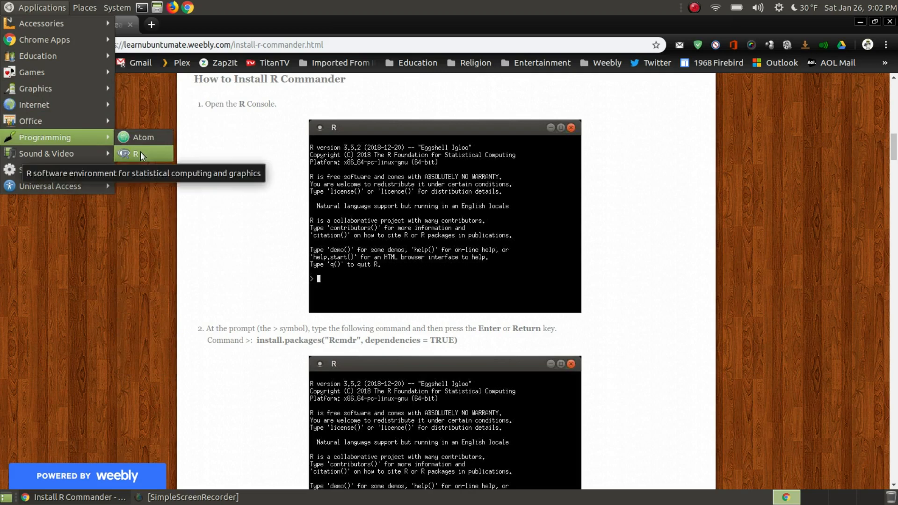
pyautogui.click(135, 154)
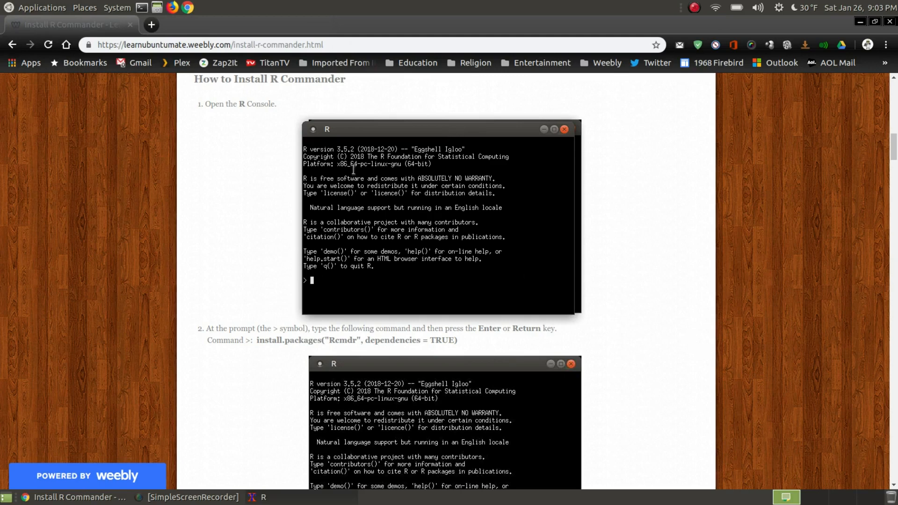
pyautogui.moveTo(356, 282)
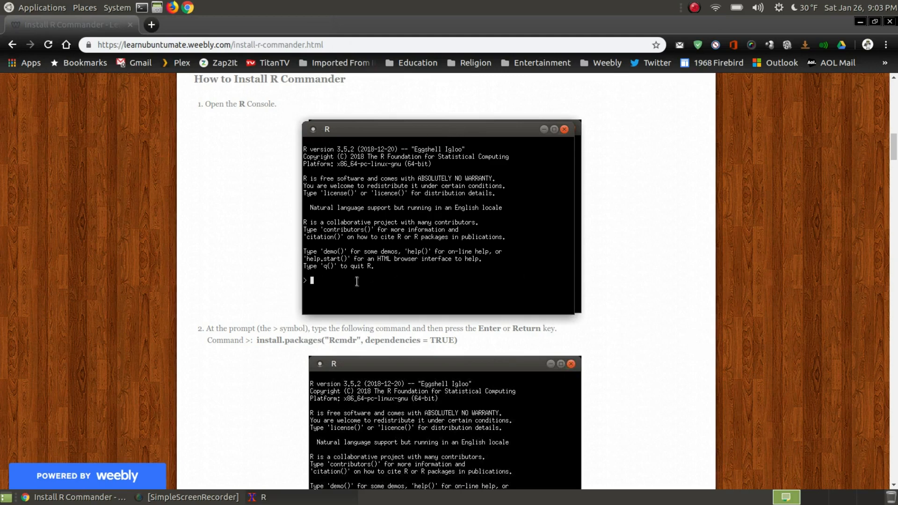
pyautogui.moveTo(320, 342)
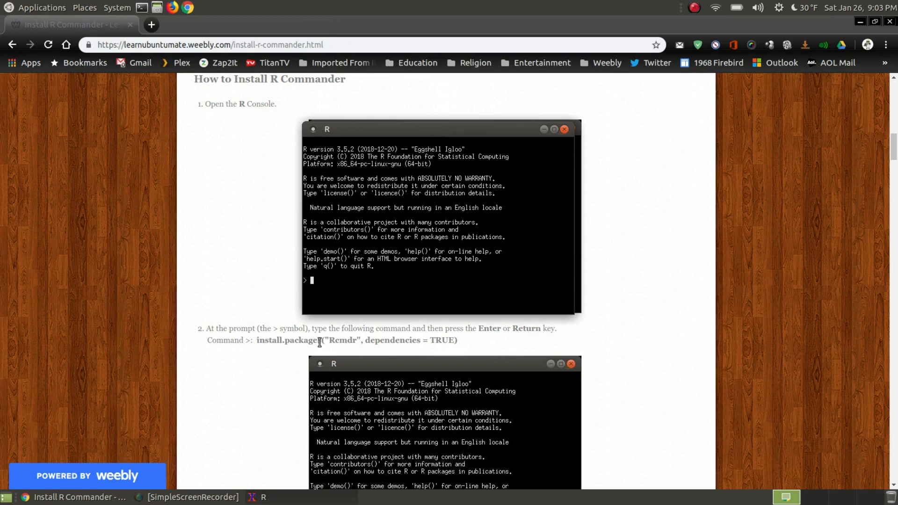
pyautogui.moveTo(464, 344)
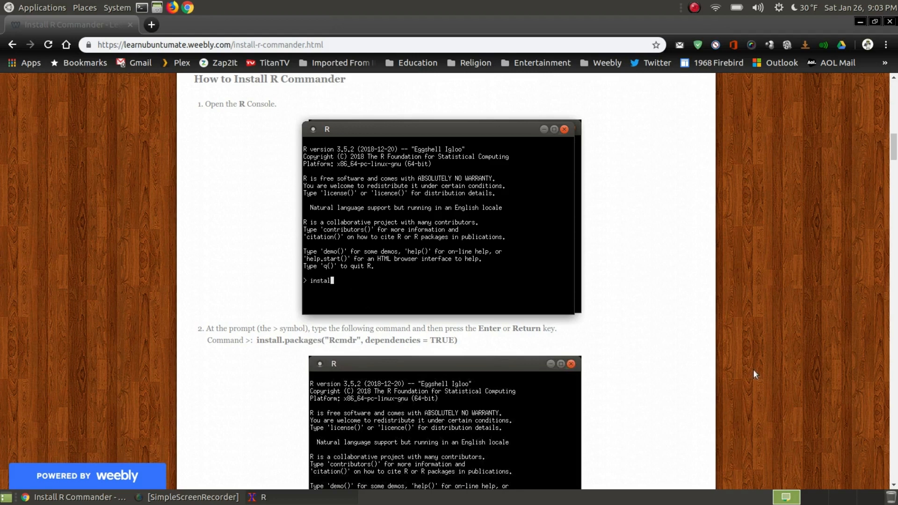
# Step: Enter install.packages("Rcmdr", dependencies = TRUE) at the R prompt without running it yet
pyautogui.write('.')
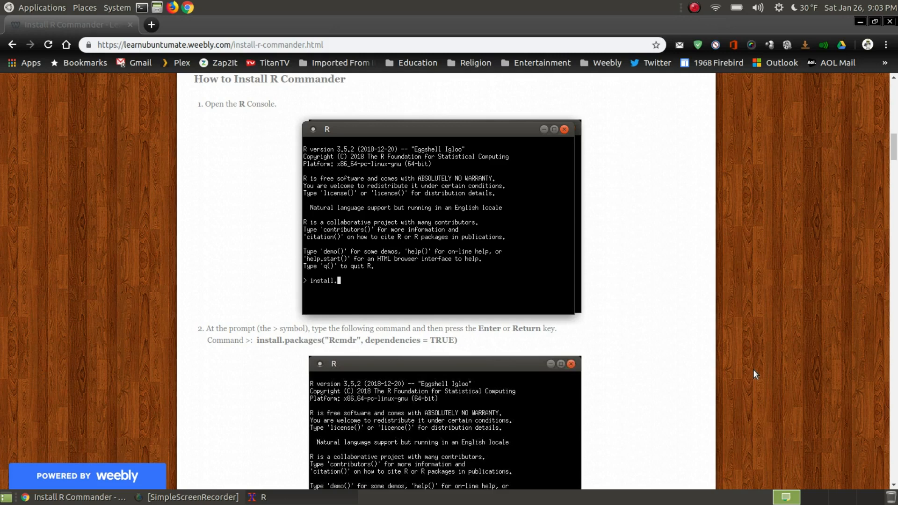
pyautogui.write('p')
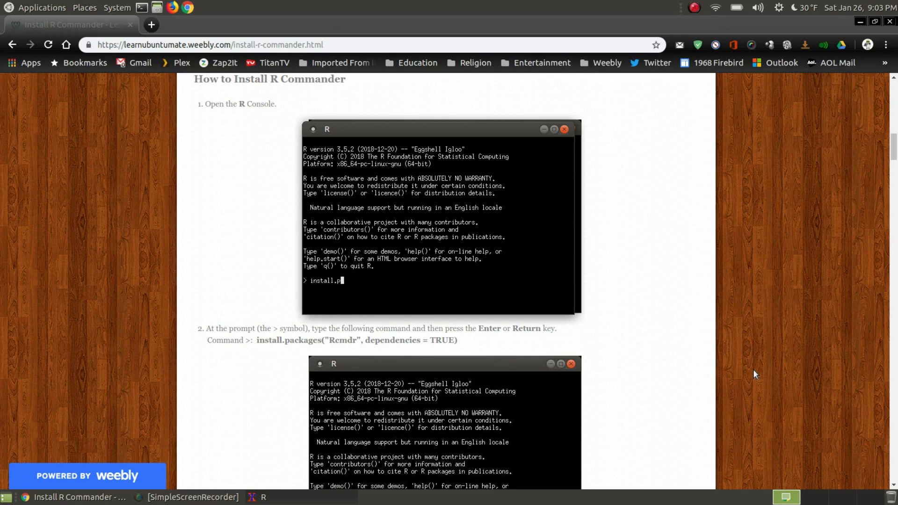
pyautogui.write('ack')
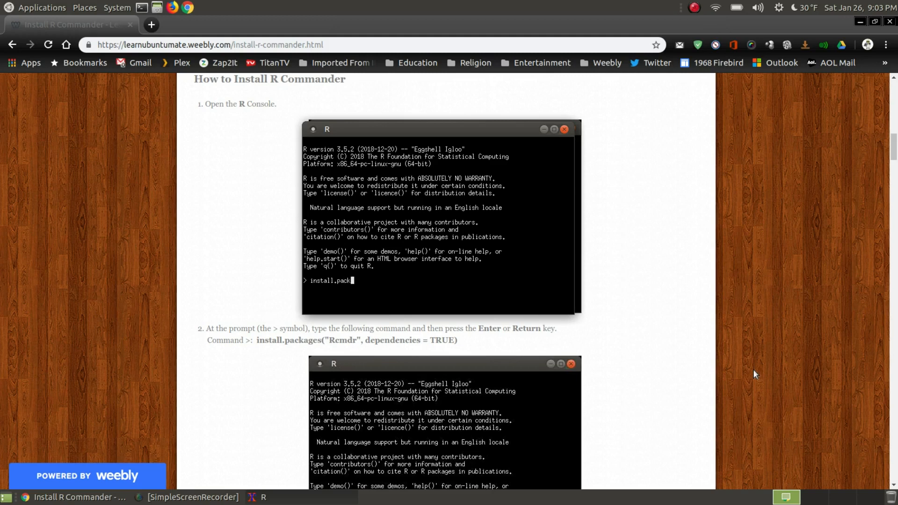
pyautogui.write('ages(')
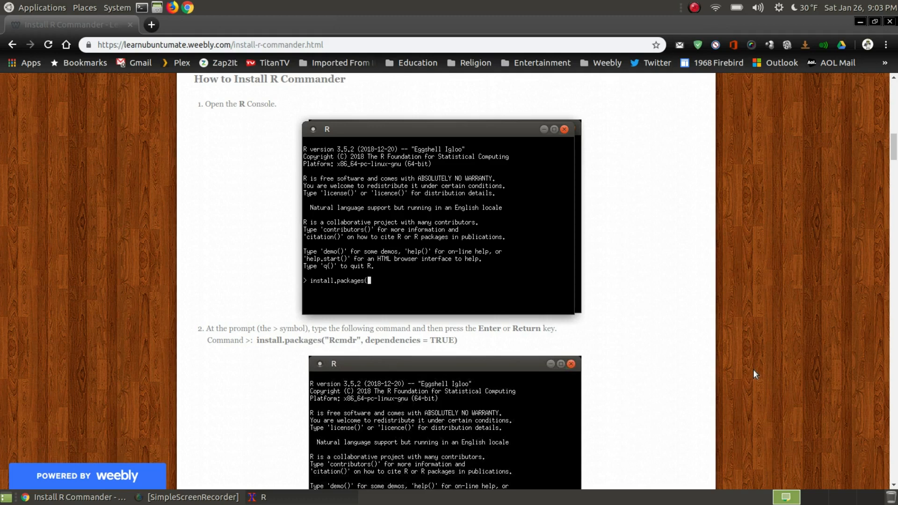
pyautogui.write('"')
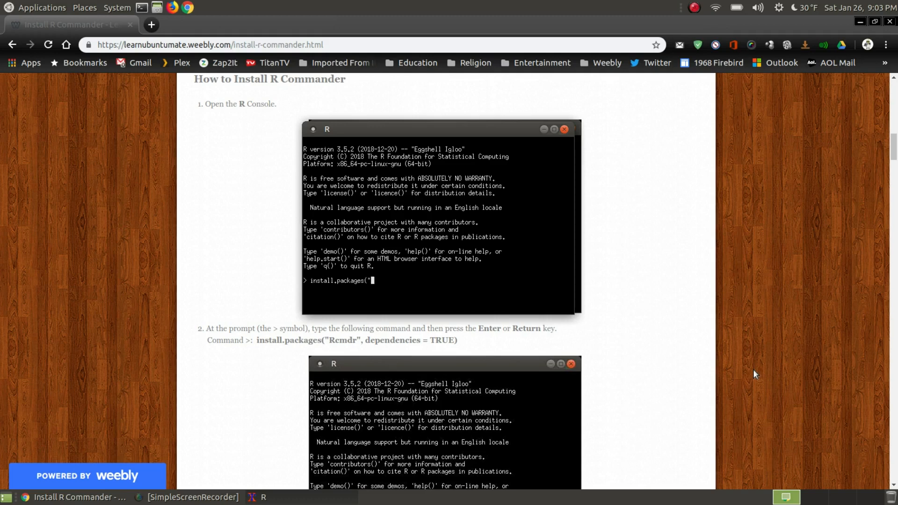
pyautogui.write('R')
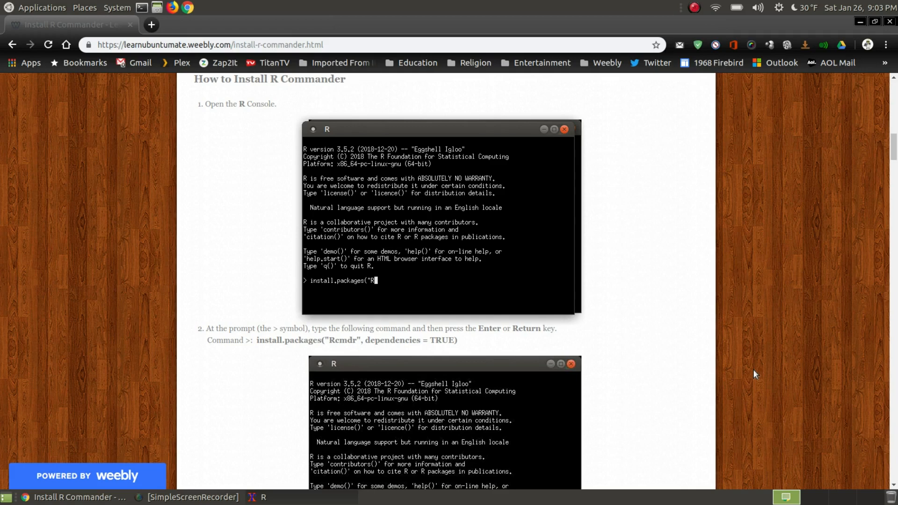
pyautogui.write('c')
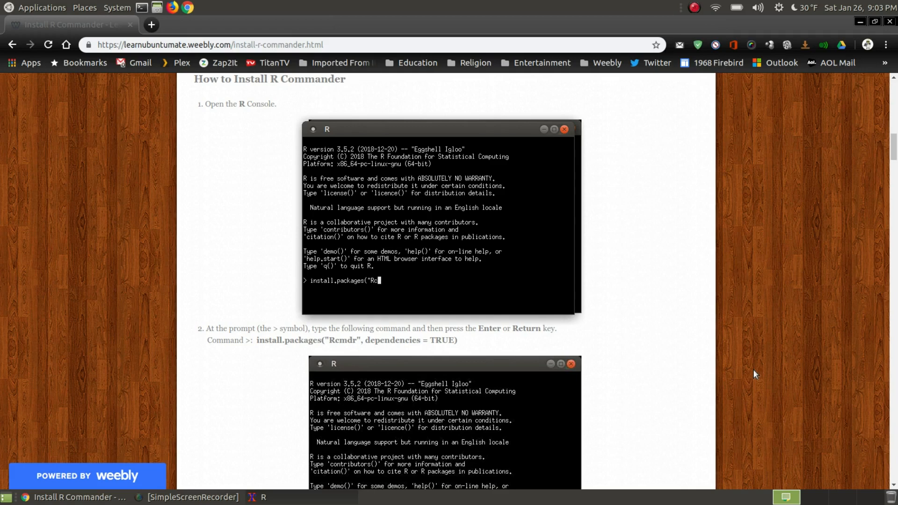
pyautogui.write('mdr')
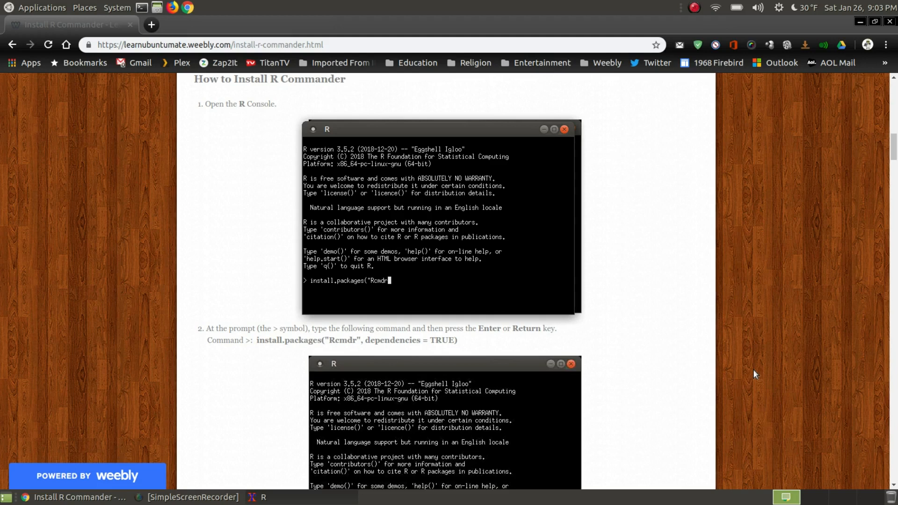
pyautogui.write('",')
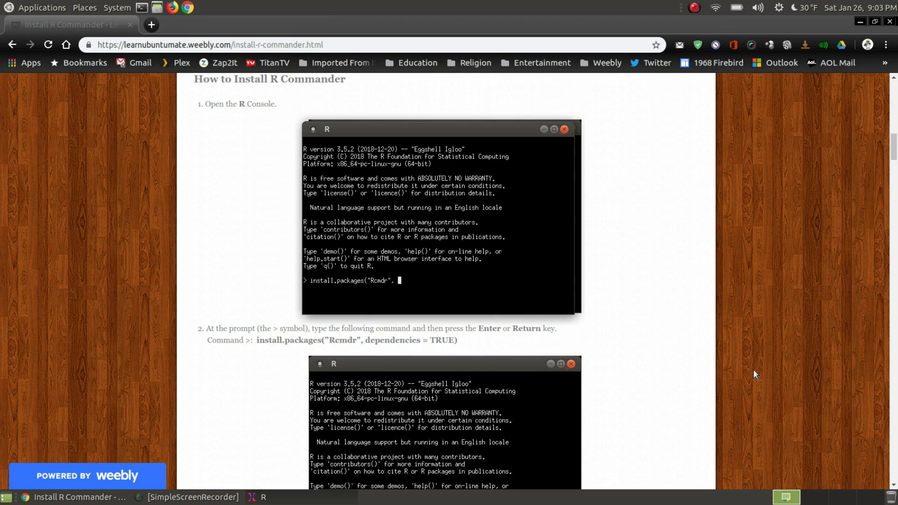
pyautogui.write('de')
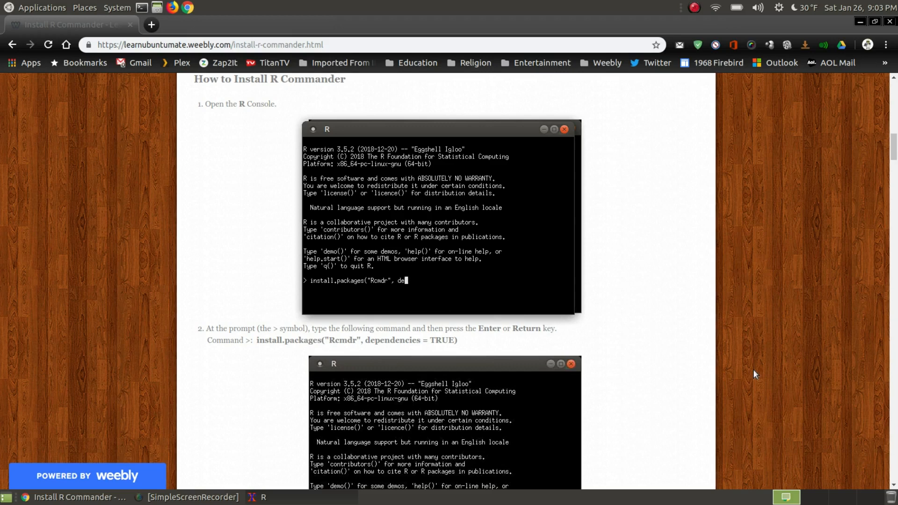
pyautogui.write('pen')
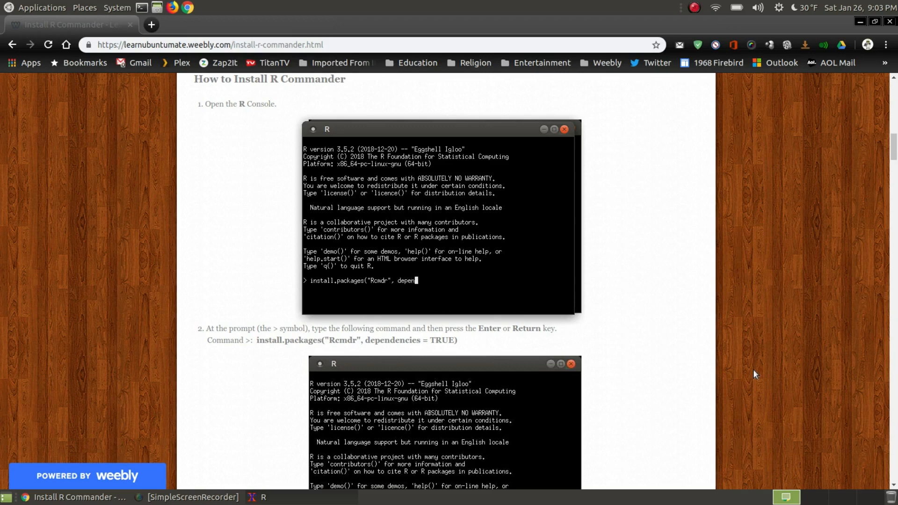
pyautogui.write('dencies =')
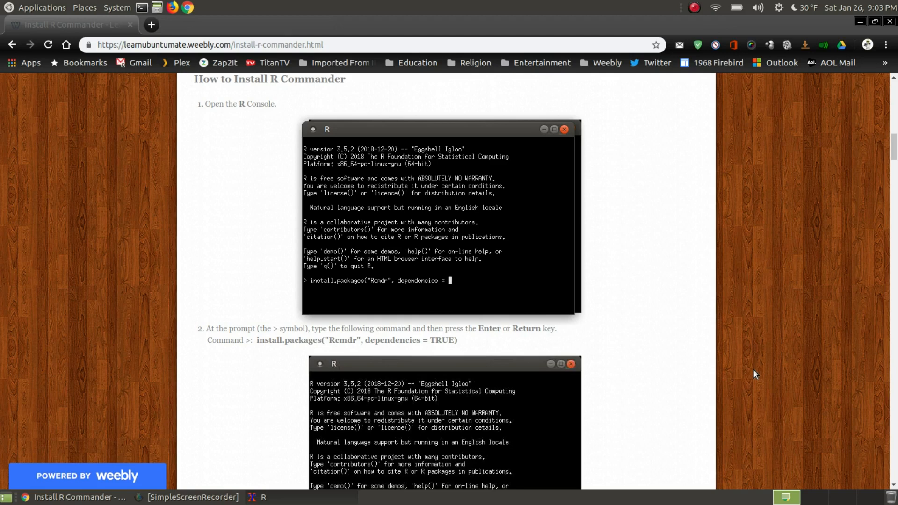
pyautogui.write('TR')
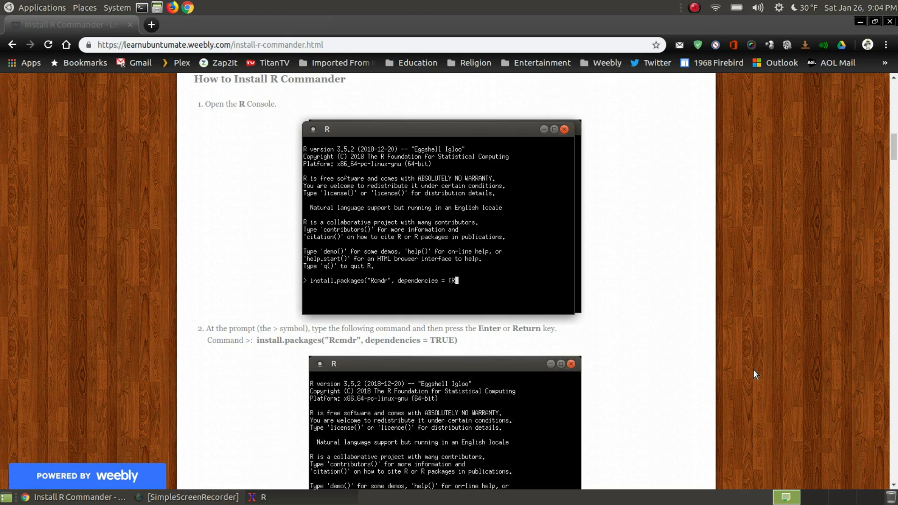
pyautogui.write('UE')
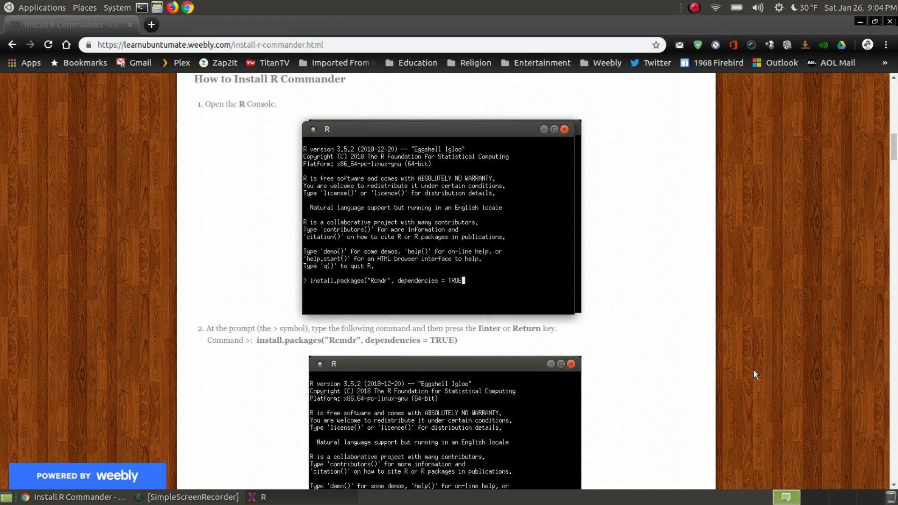
pyautogui.write(')')
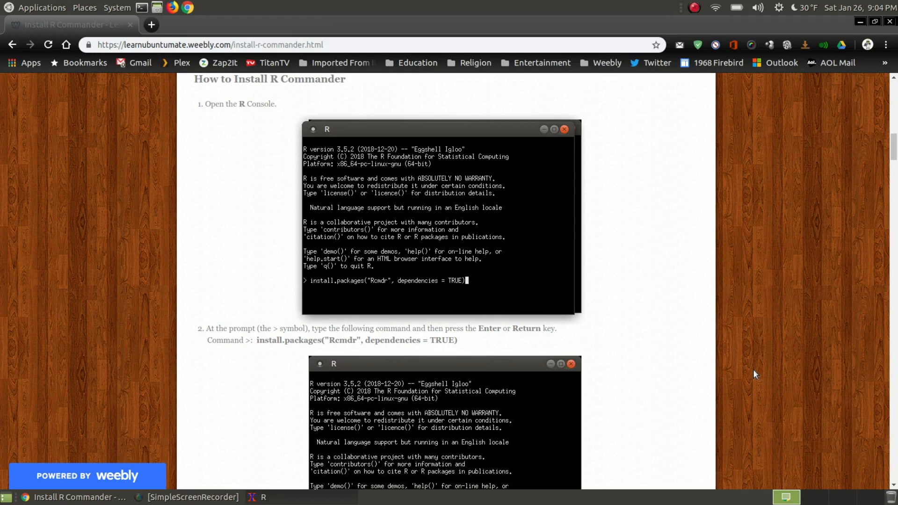
# Step: Run the install command so Rcmdr and its dependencies download from CRAN
pyautogui.press('Return')
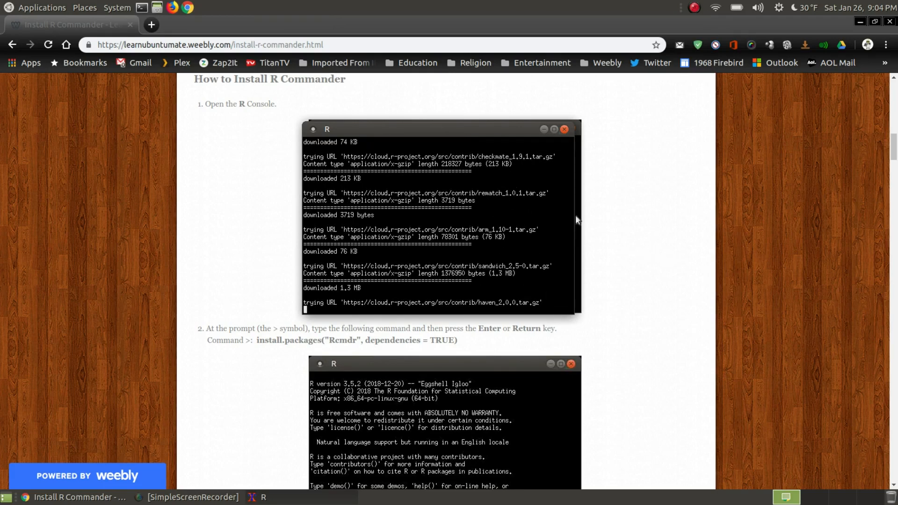
pyautogui.moveTo(638, 211)
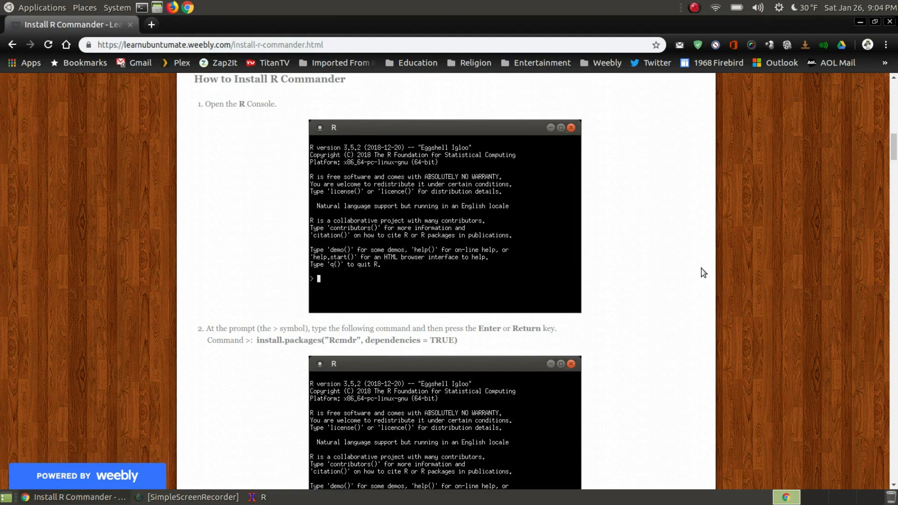
# Step: Scroll the tutorial down to step 5, the library(Rcmdr) command
pyautogui.scroll(-3)
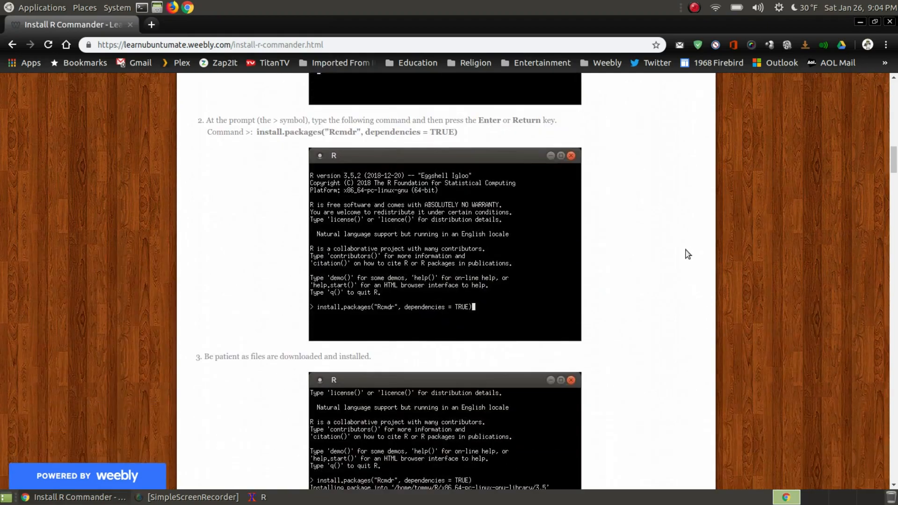
pyautogui.scroll(-3)
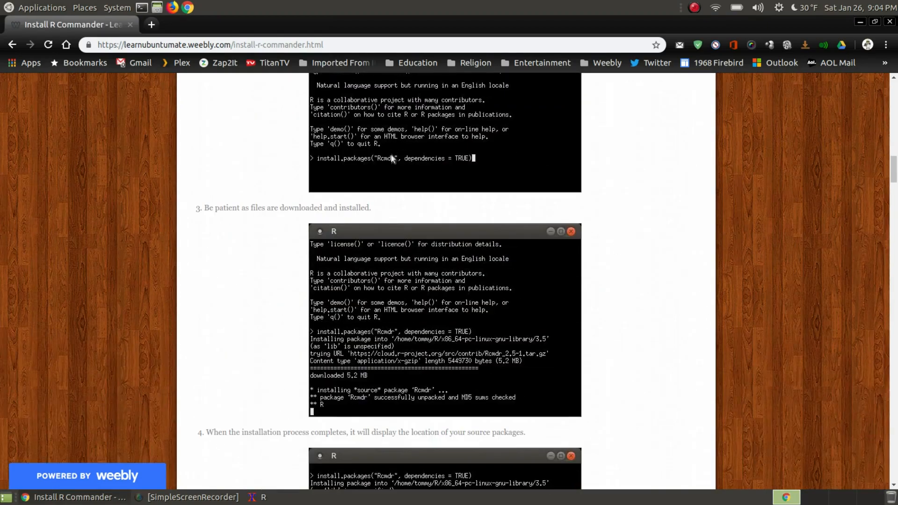
pyautogui.moveTo(642, 300)
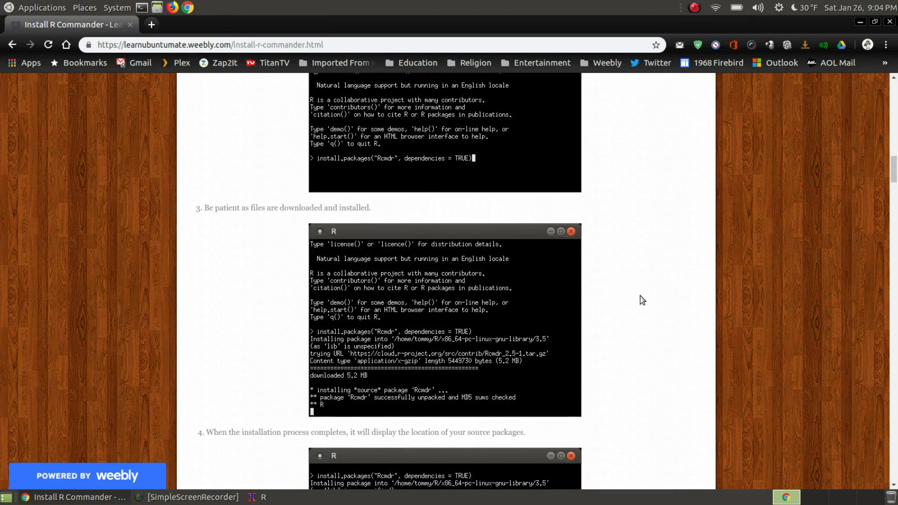
pyautogui.scroll(-3)
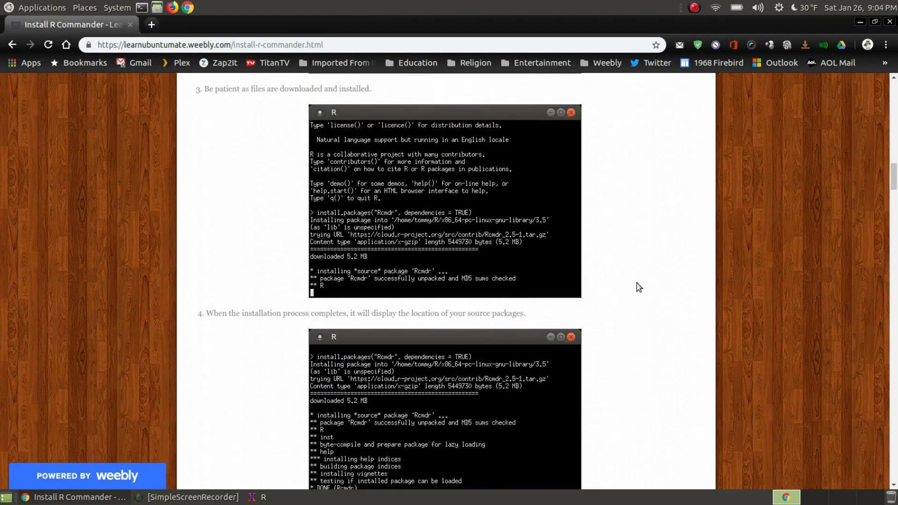
pyautogui.moveTo(637, 290)
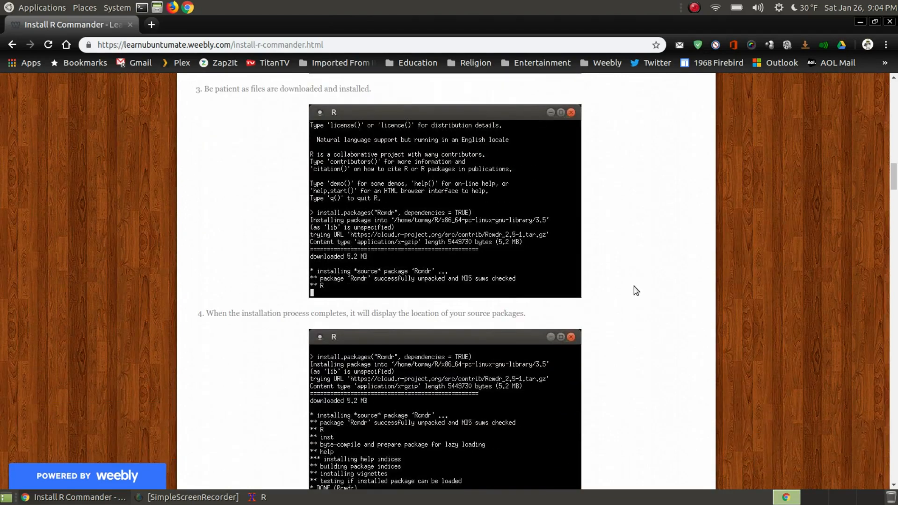
pyautogui.moveTo(448, 230)
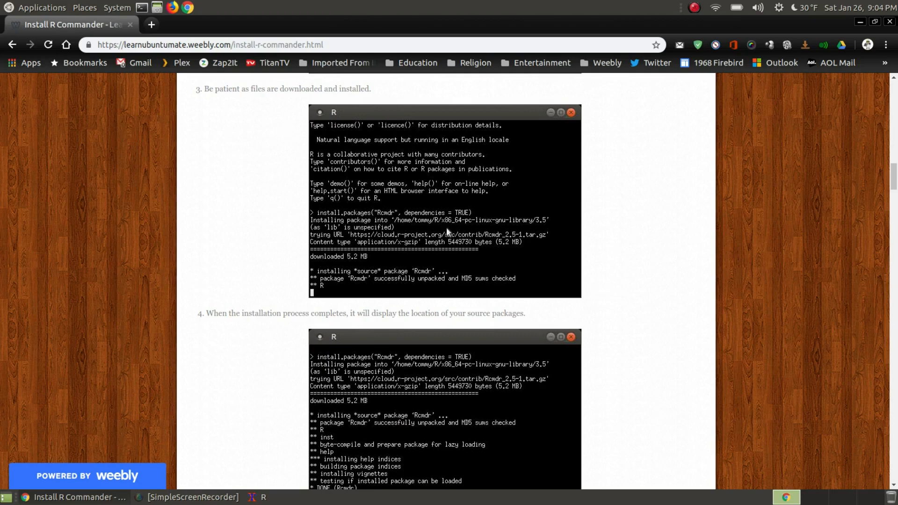
pyautogui.moveTo(666, 348)
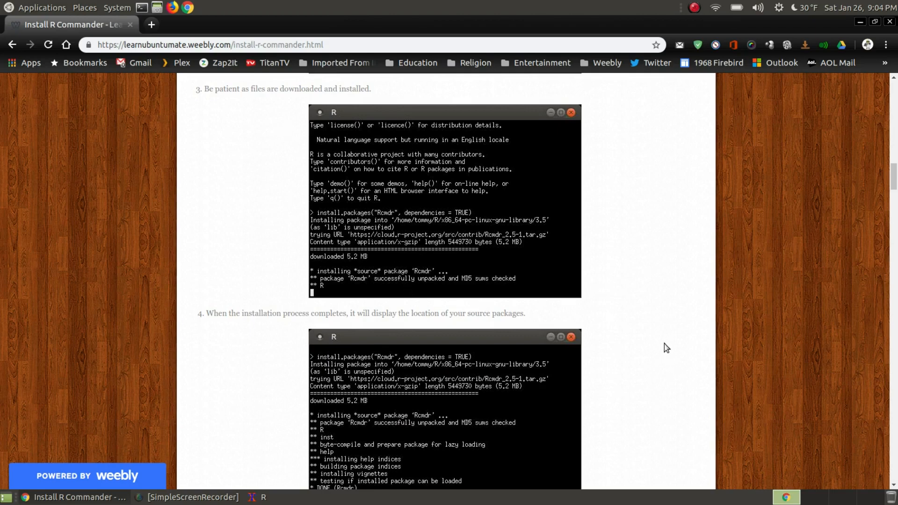
pyautogui.scroll(-3)
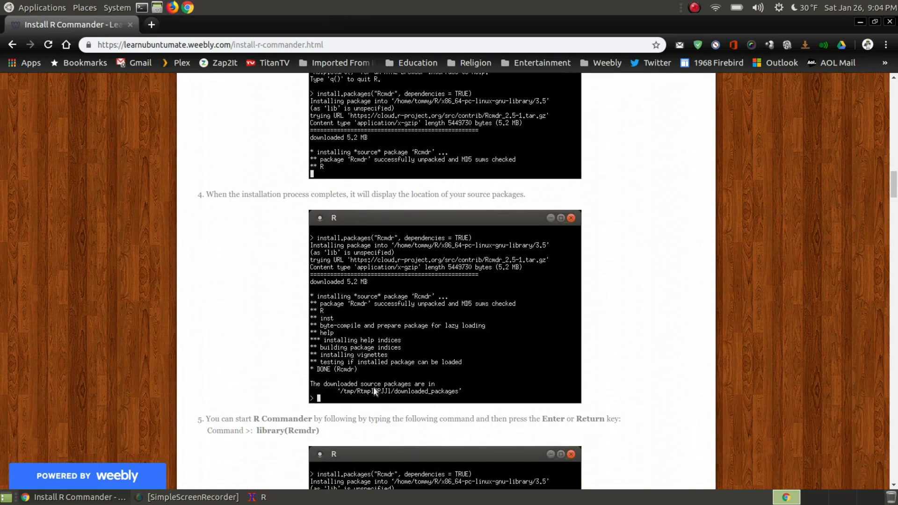
pyautogui.moveTo(402, 388)
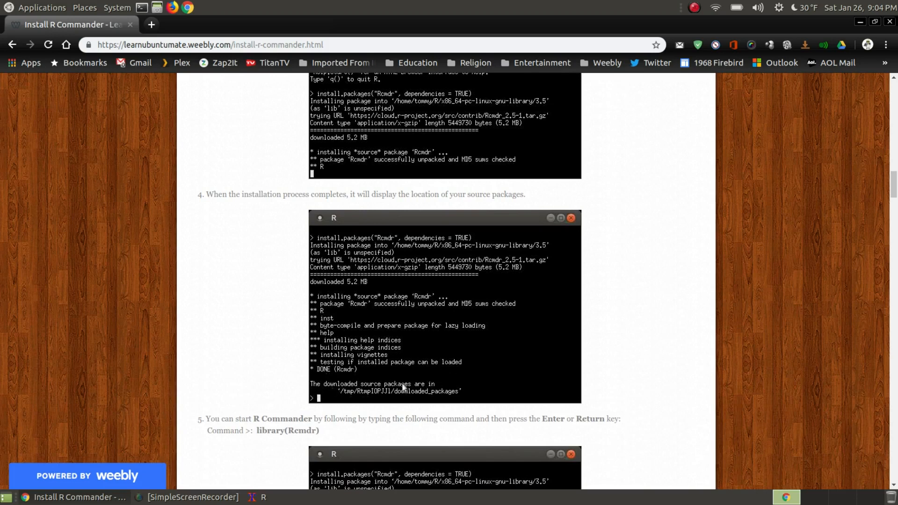
pyautogui.moveTo(330, 392)
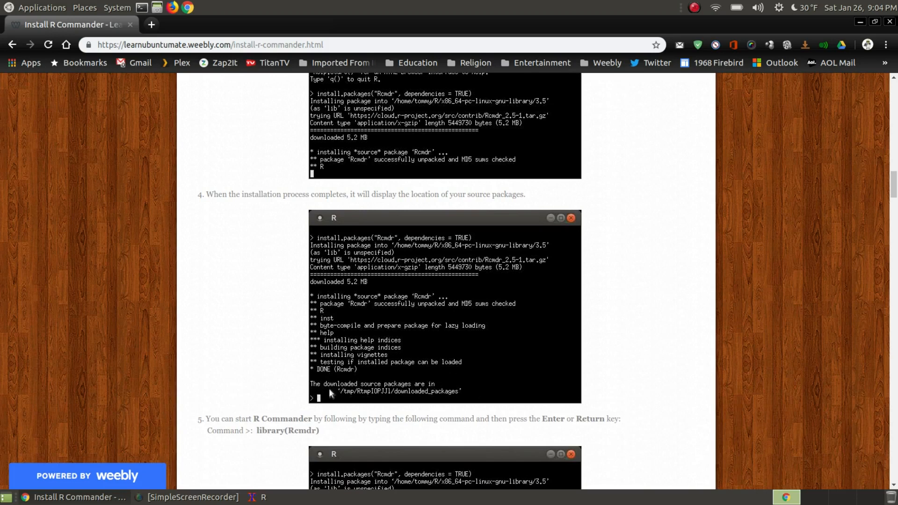
pyautogui.moveTo(634, 328)
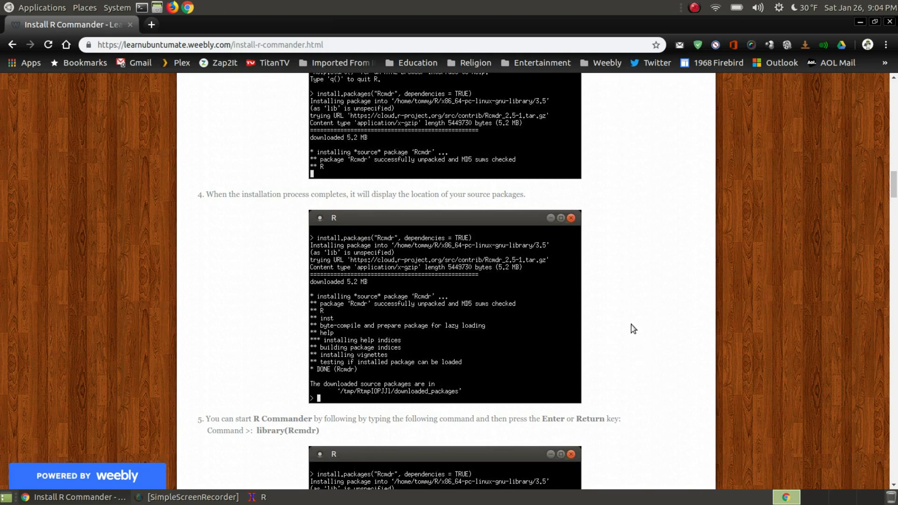
pyautogui.scroll(-3)
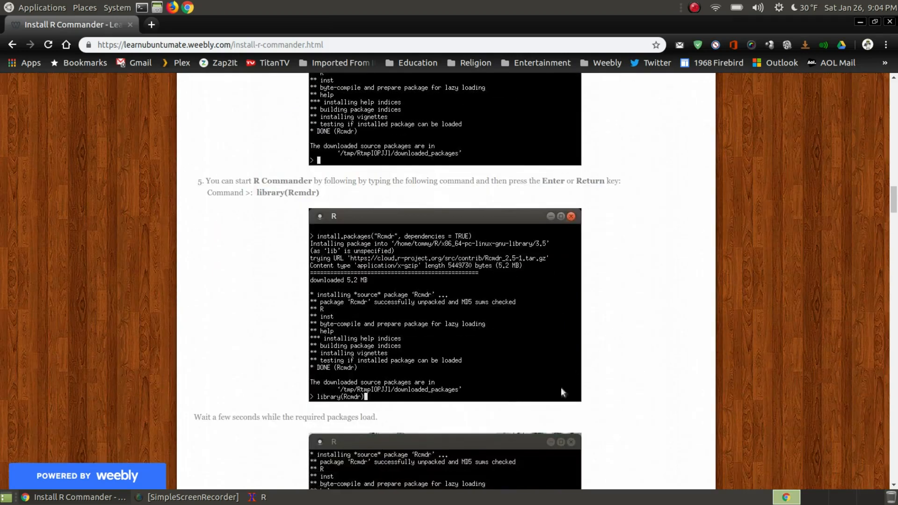
pyautogui.moveTo(227, 497)
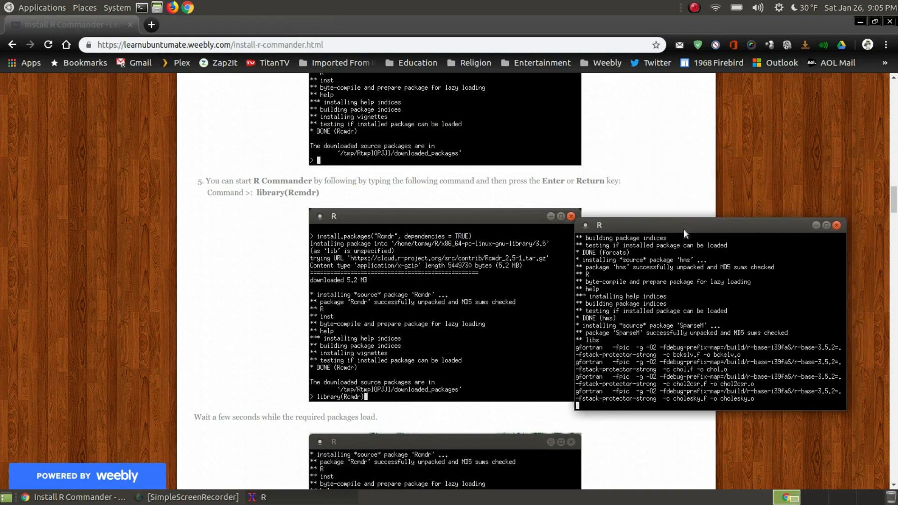
pyautogui.moveTo(318, 366)
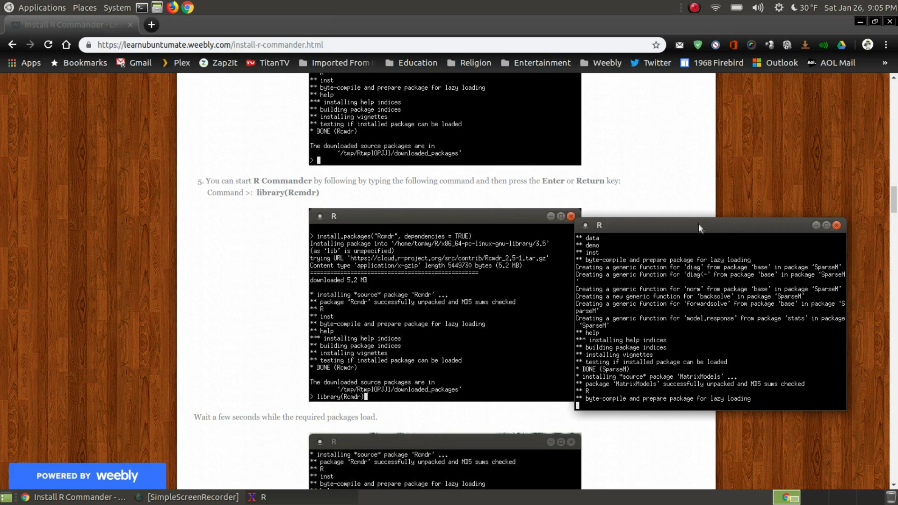
pyautogui.moveTo(261, 202)
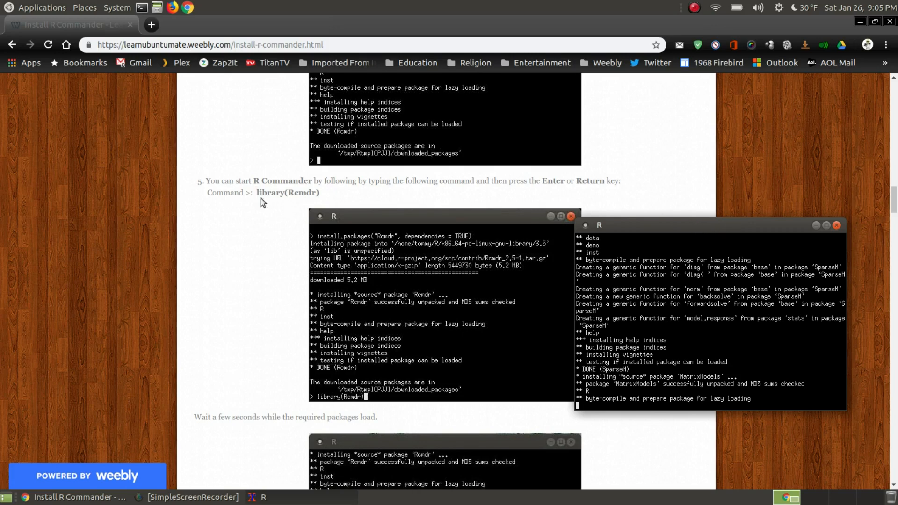
pyautogui.moveTo(287, 204)
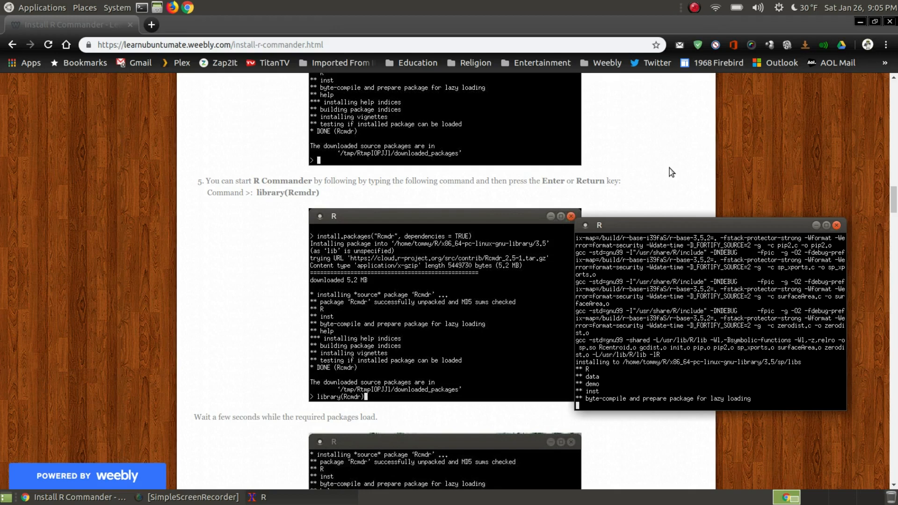
pyautogui.moveTo(718, 237)
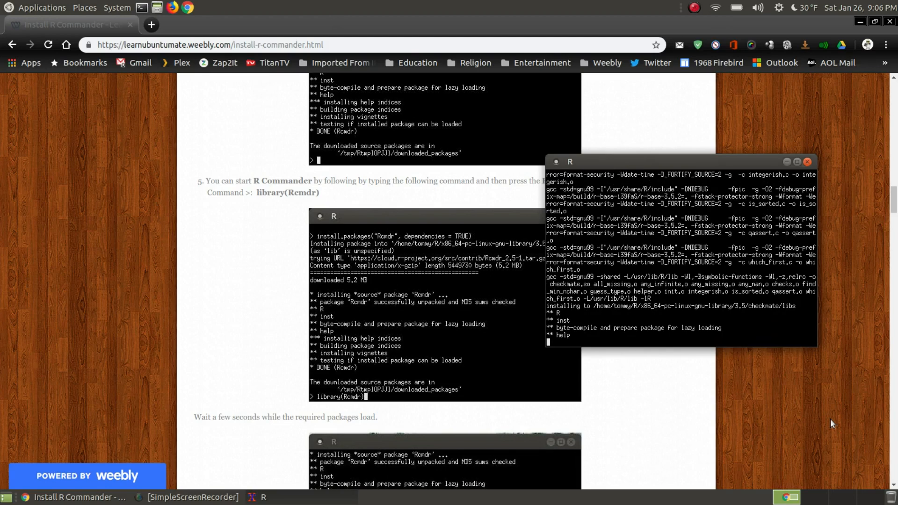
pyautogui.moveTo(460, 407)
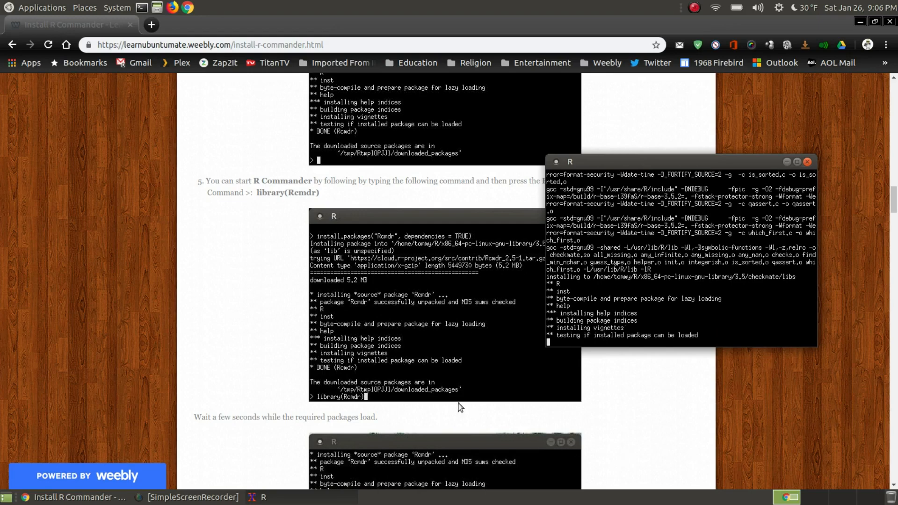
pyautogui.moveTo(407, 399)
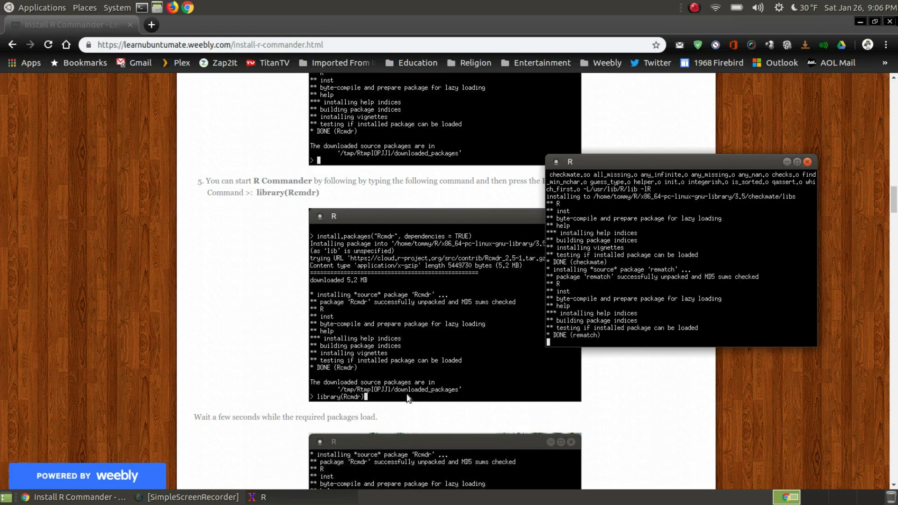
pyautogui.moveTo(755, 418)
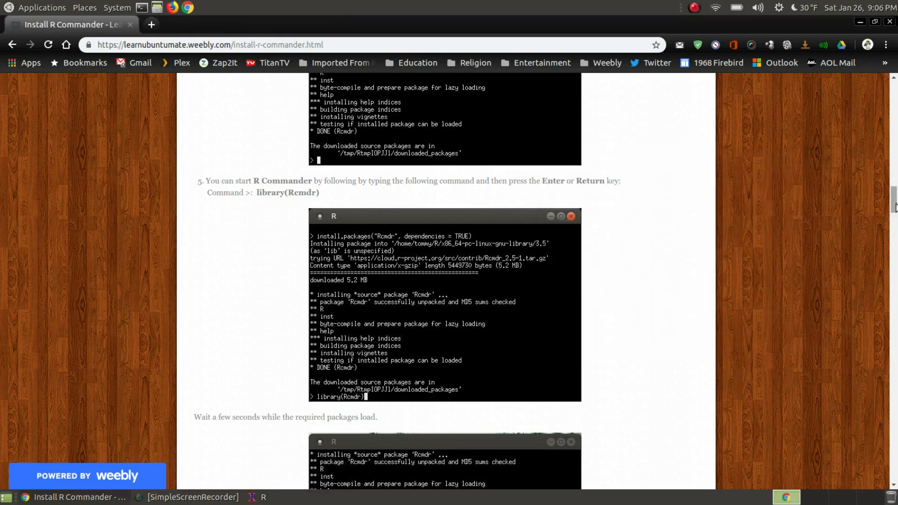
pyautogui.scroll(-3)
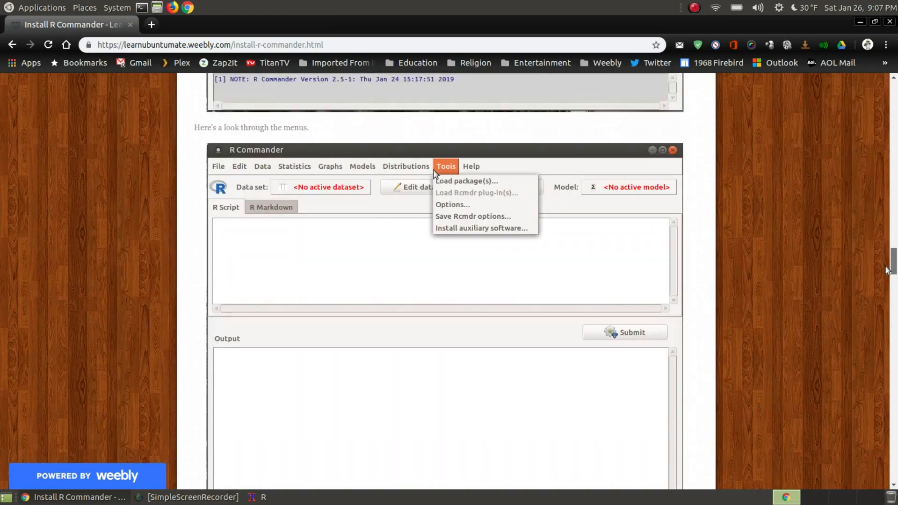
pyautogui.scroll(-3)
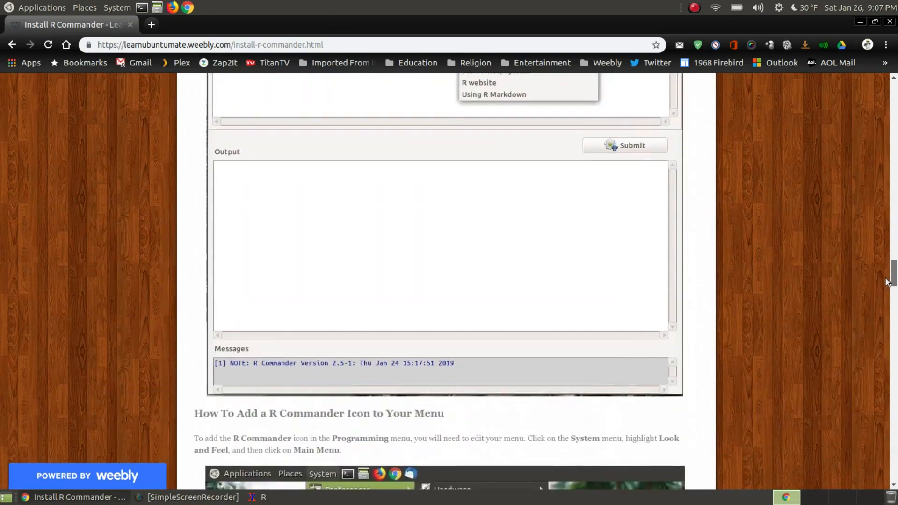
pyautogui.scroll(-3)
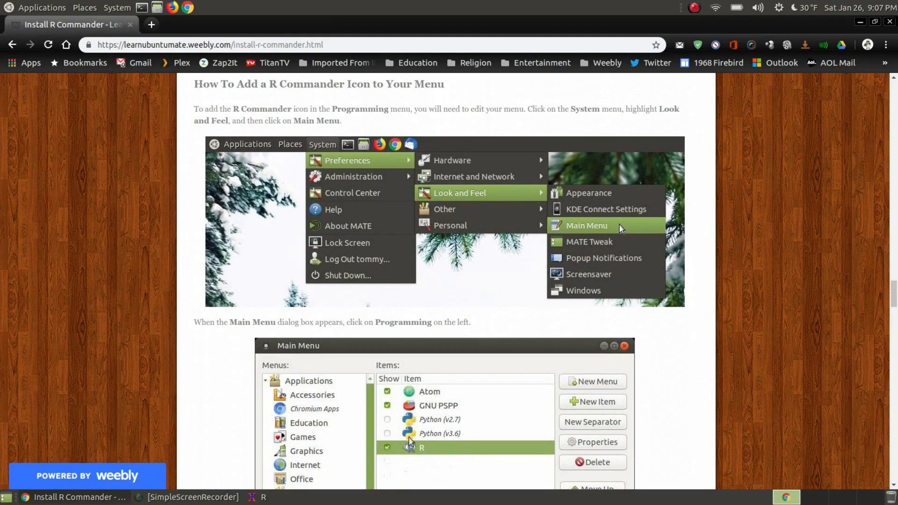
pyautogui.moveTo(409, 178)
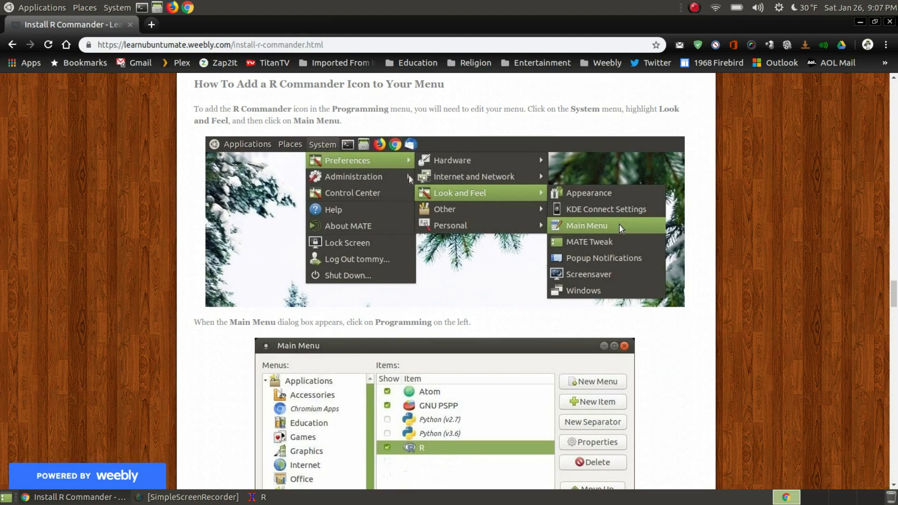
pyautogui.moveTo(368, 166)
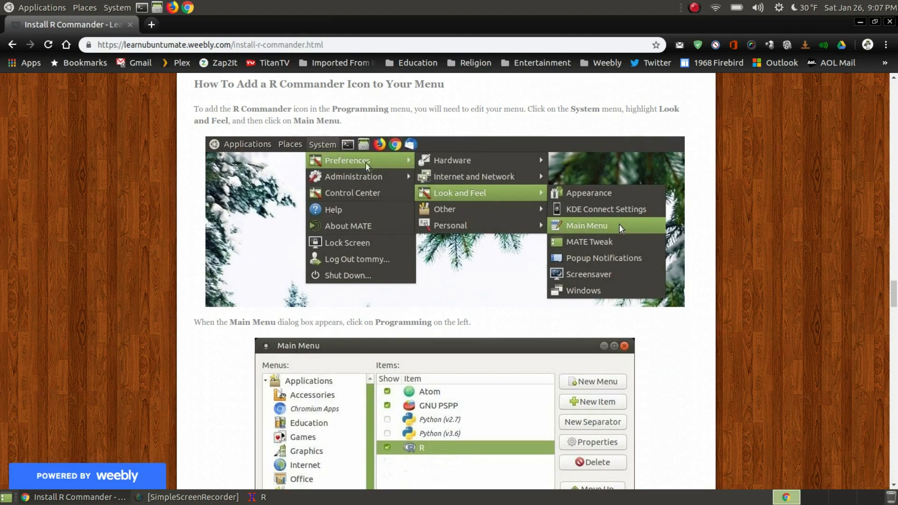
pyautogui.scroll(-3)
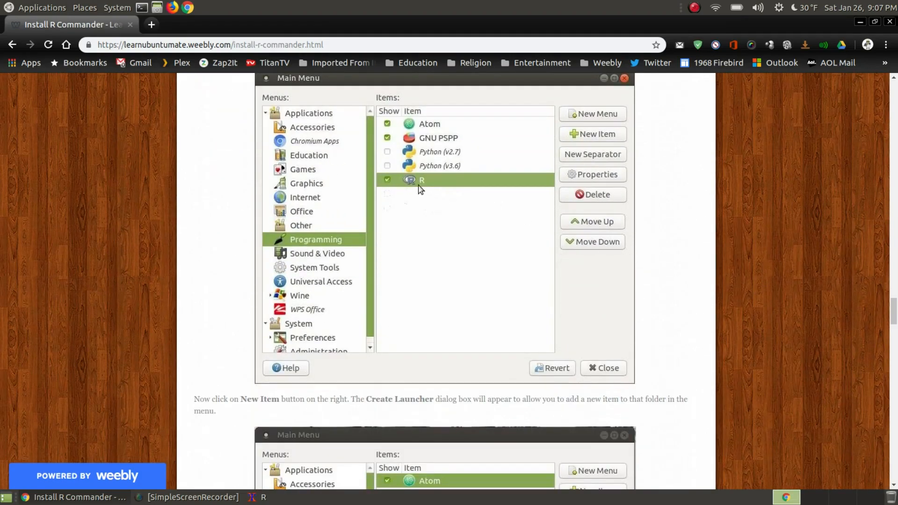
pyautogui.scroll(-3)
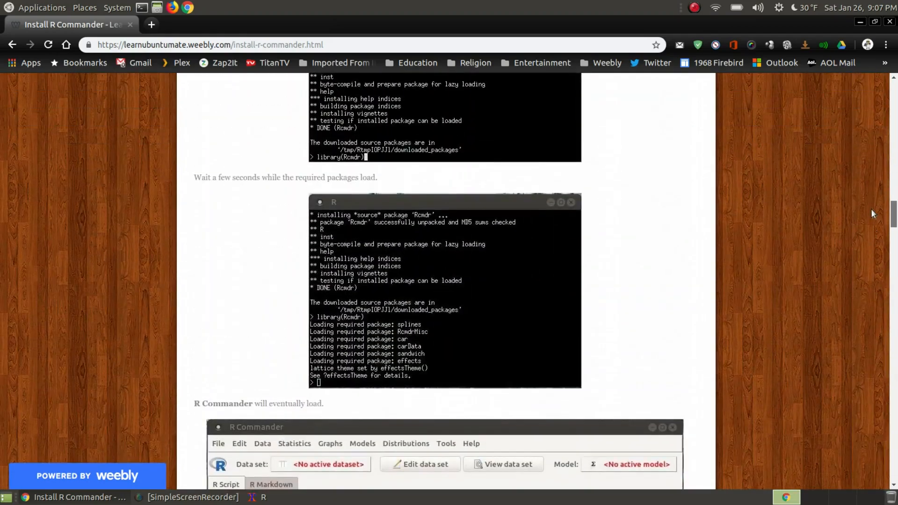
pyautogui.scroll(3)
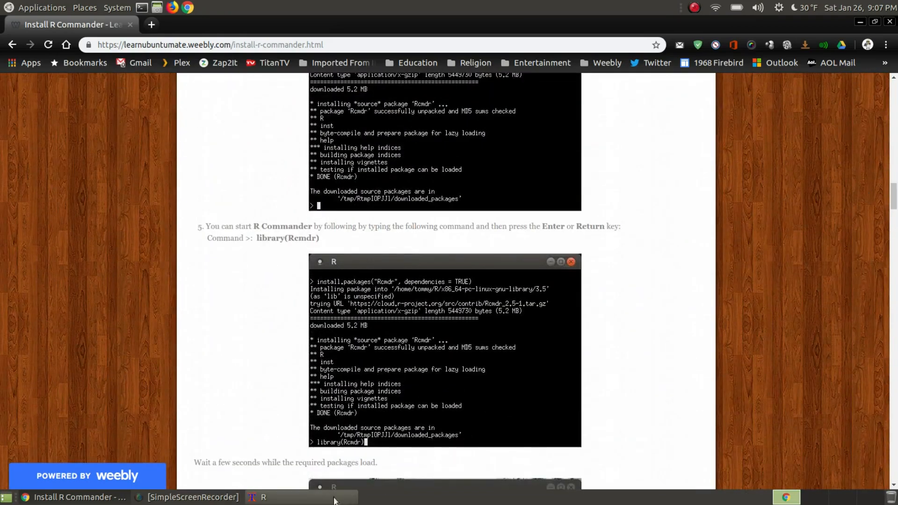
# Step: Restore the R console from the taskbar, showing Rcmdr installed at a fresh prompt
pyautogui.click(264, 497)
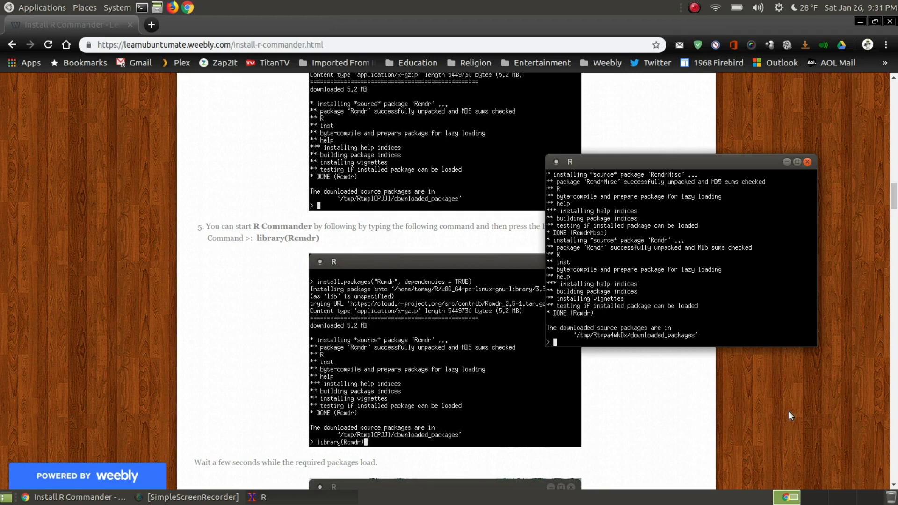
pyautogui.moveTo(229, 57)
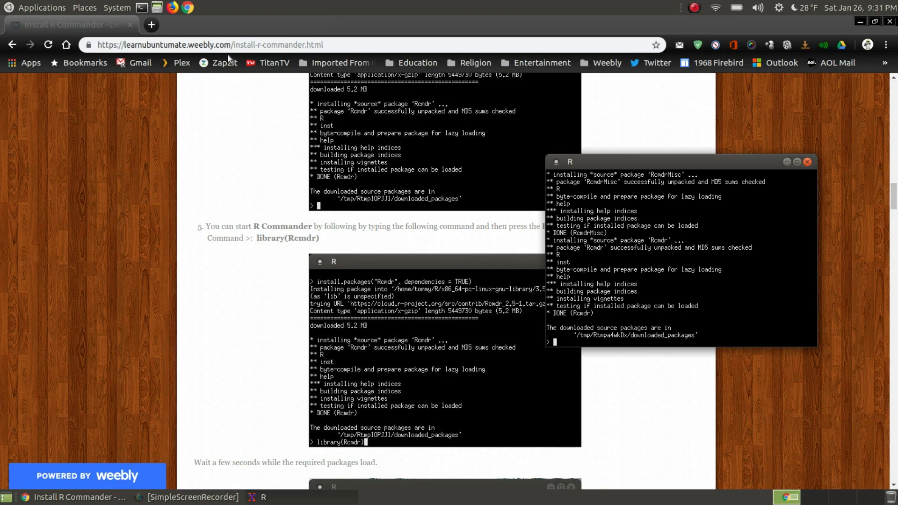
pyautogui.moveTo(322, 192)
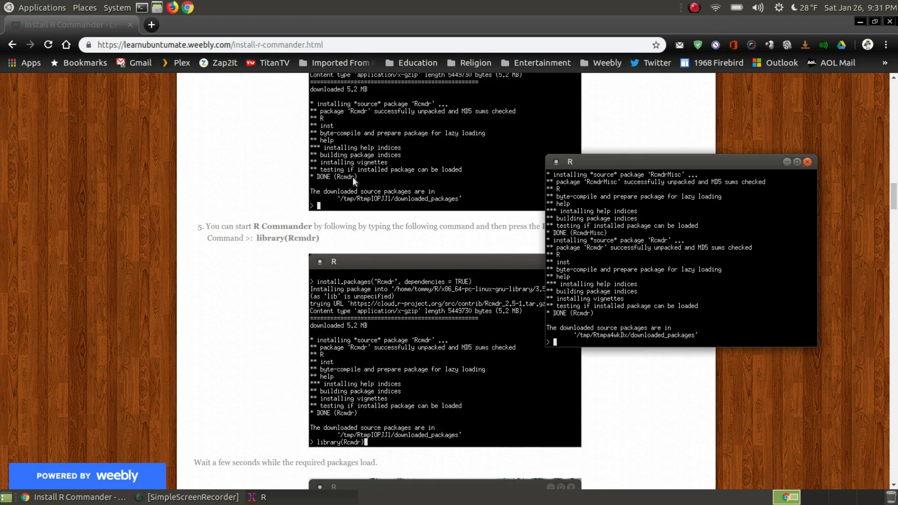
pyautogui.moveTo(318, 195)
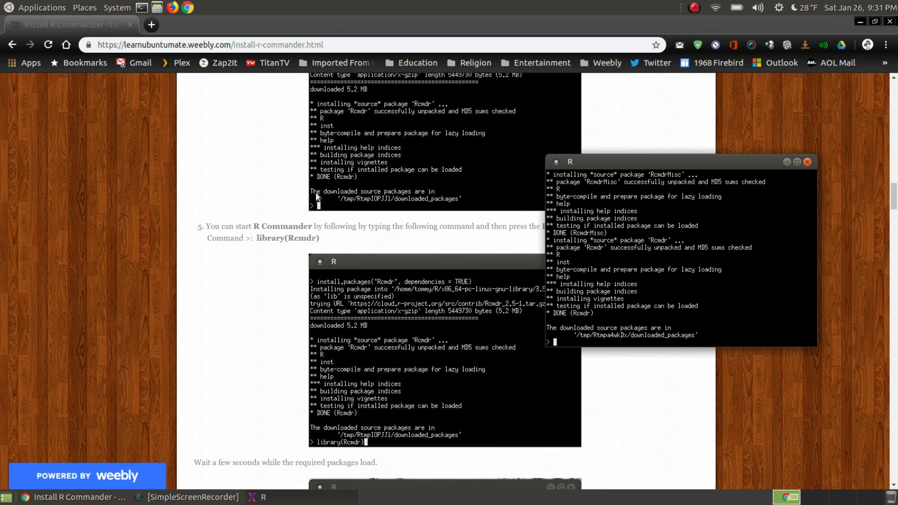
pyautogui.moveTo(372, 211)
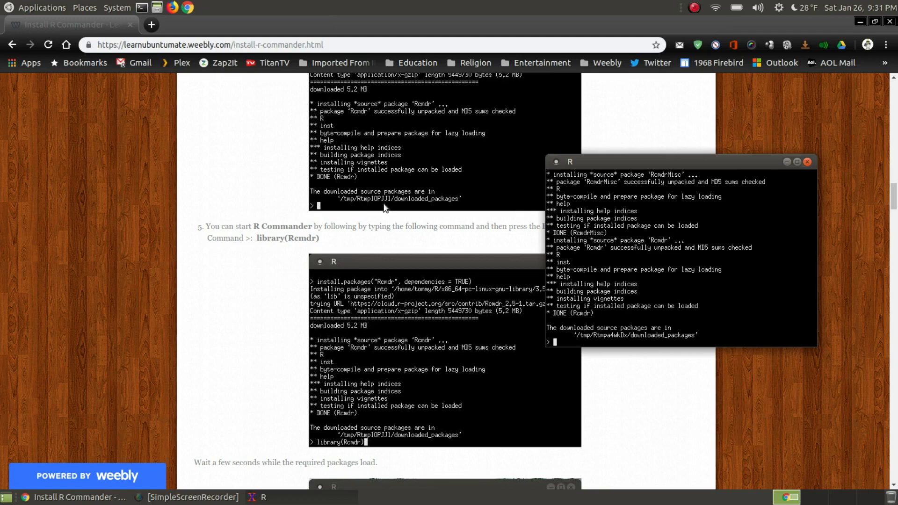
pyautogui.moveTo(629, 326)
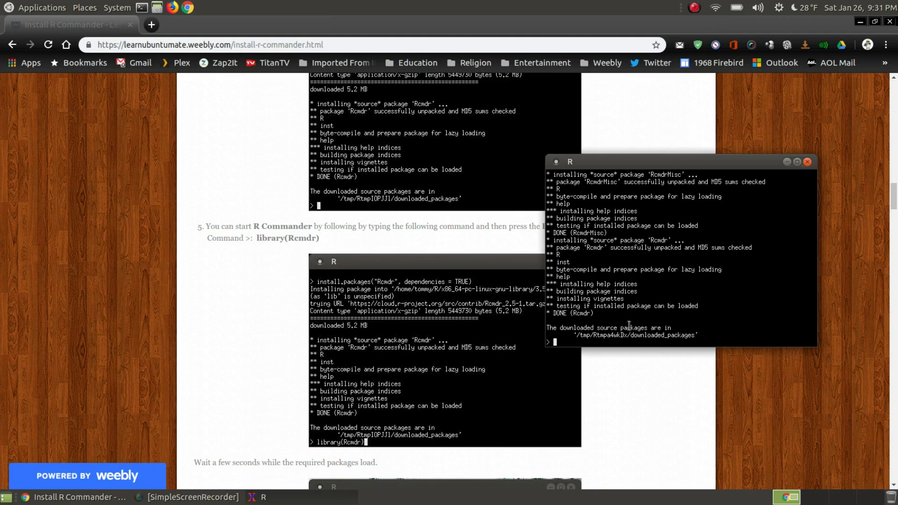
pyautogui.moveTo(697, 366)
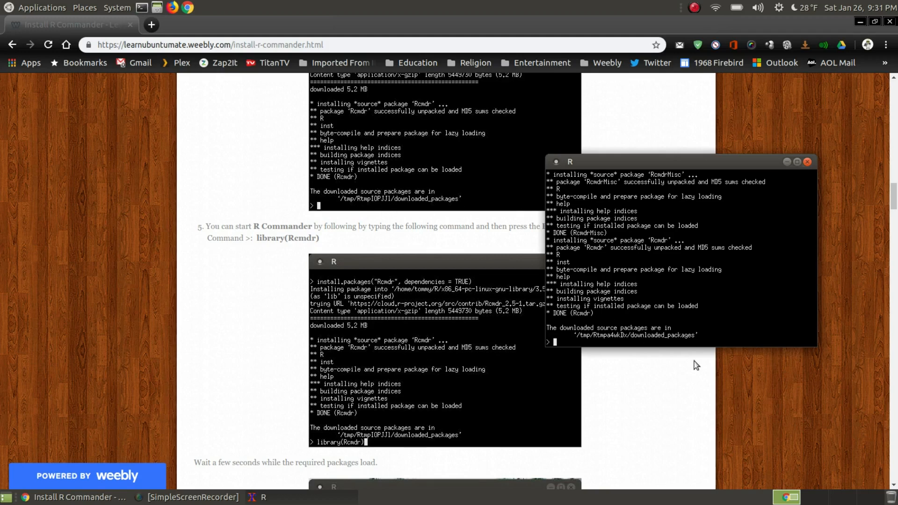
pyautogui.moveTo(580, 345)
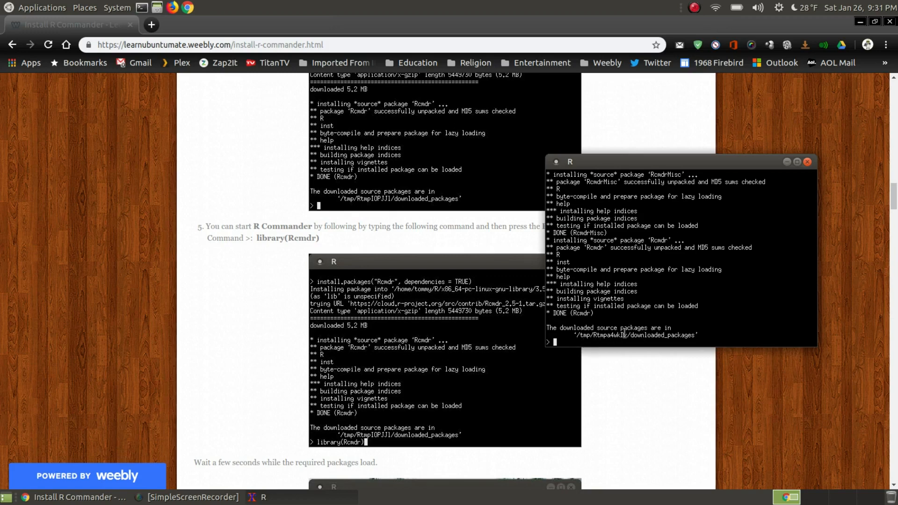
pyautogui.moveTo(630, 336)
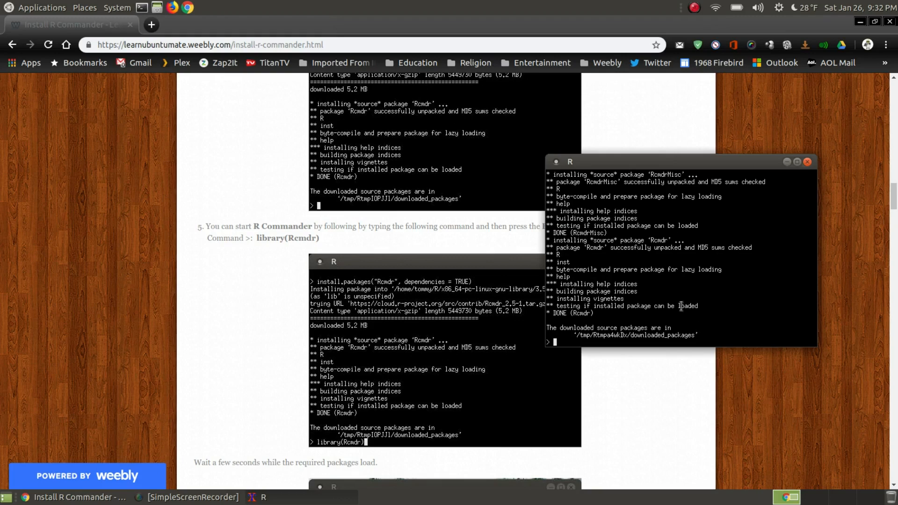
pyautogui.moveTo(644, 258)
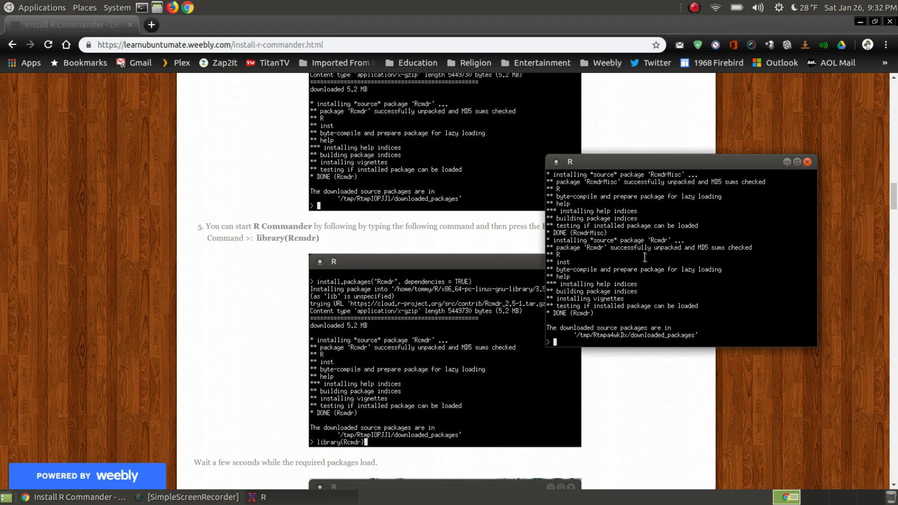
pyautogui.moveTo(662, 171)
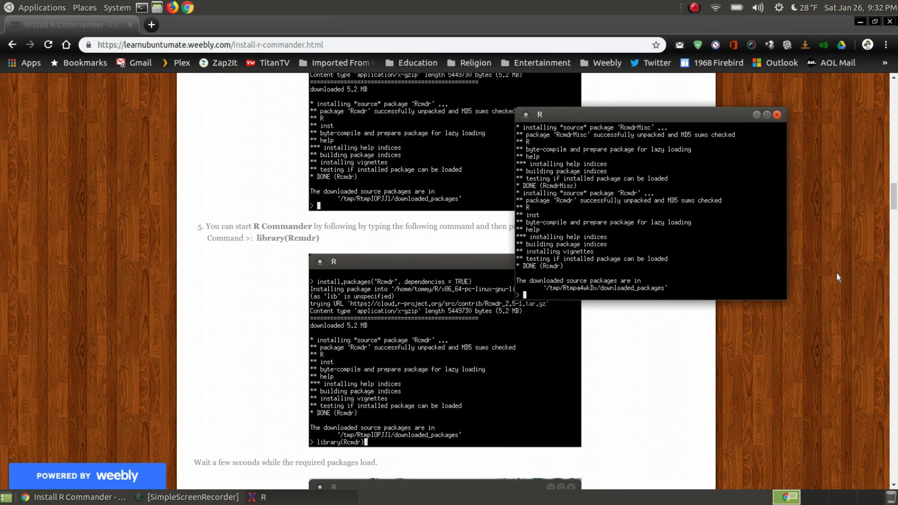
pyautogui.moveTo(833, 304)
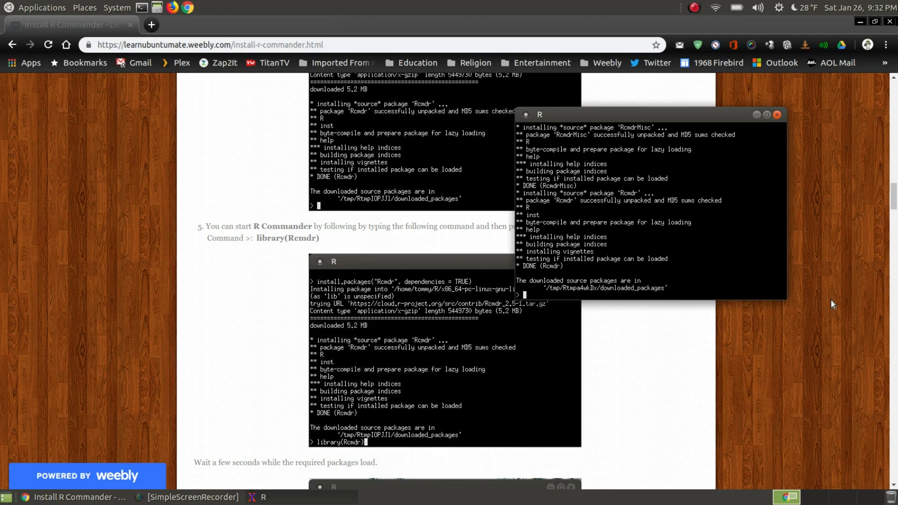
pyautogui.moveTo(574, 289)
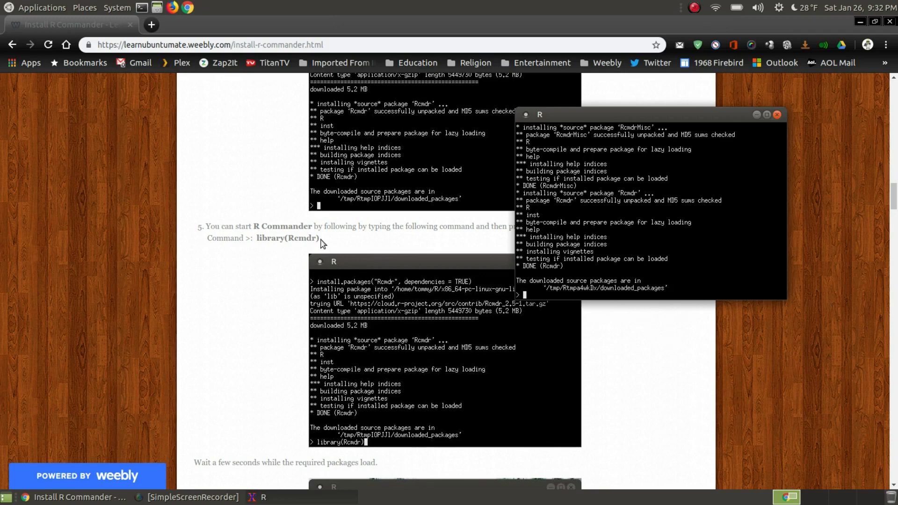
pyautogui.moveTo(767, 351)
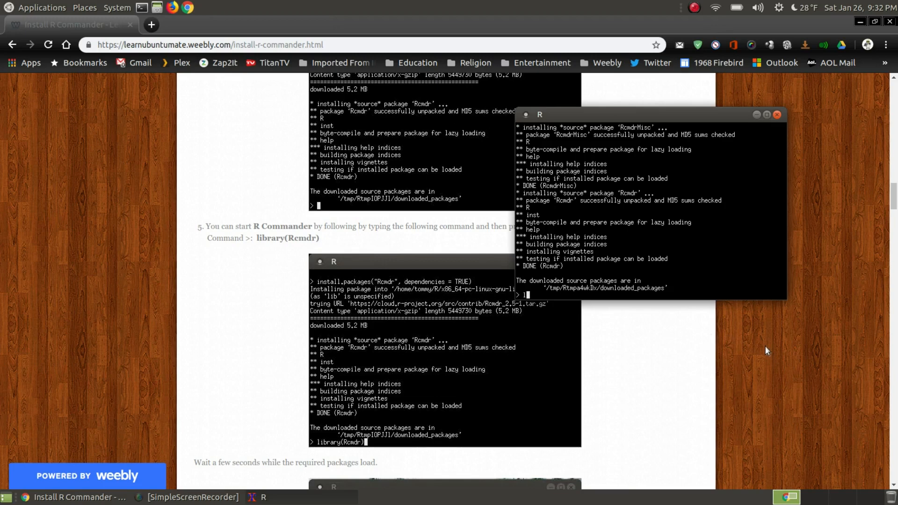
# Step: Run library(Rcmdr) at the R prompt so R Commander's main window opens
pyautogui.write('libr')
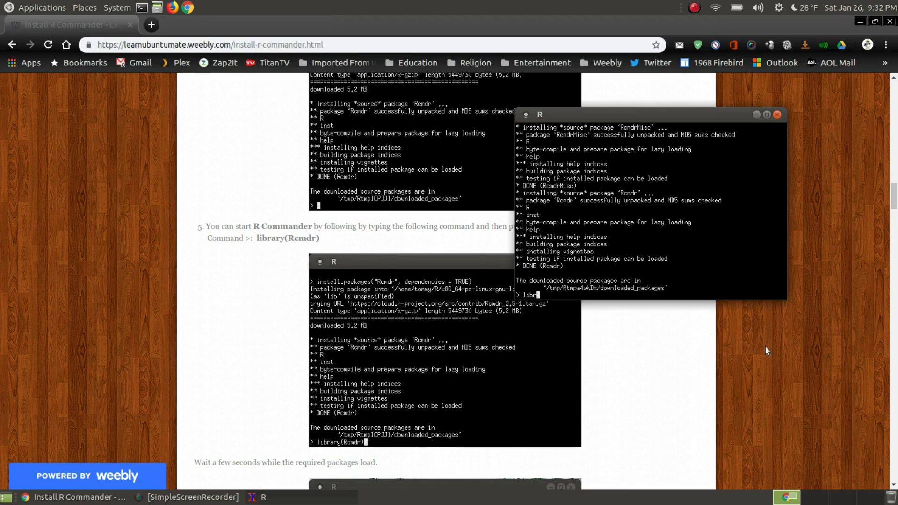
pyautogui.write('ary')
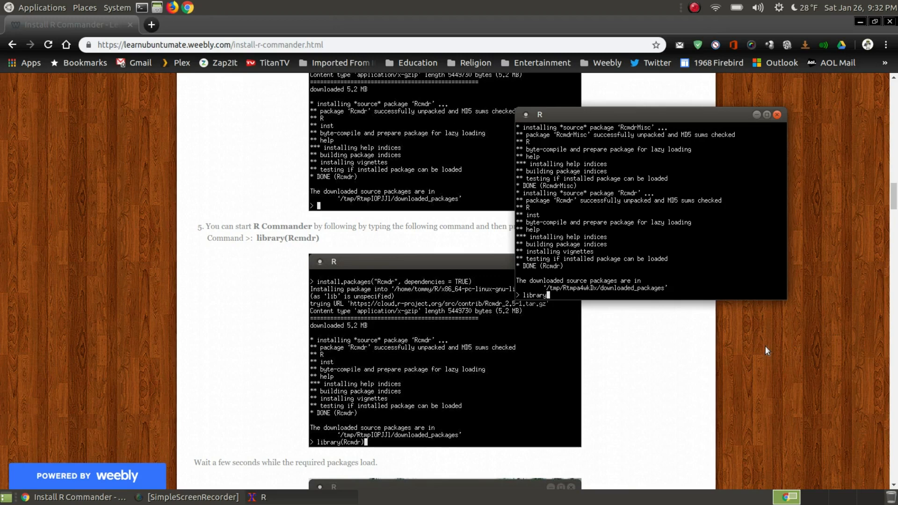
pyautogui.write('(')
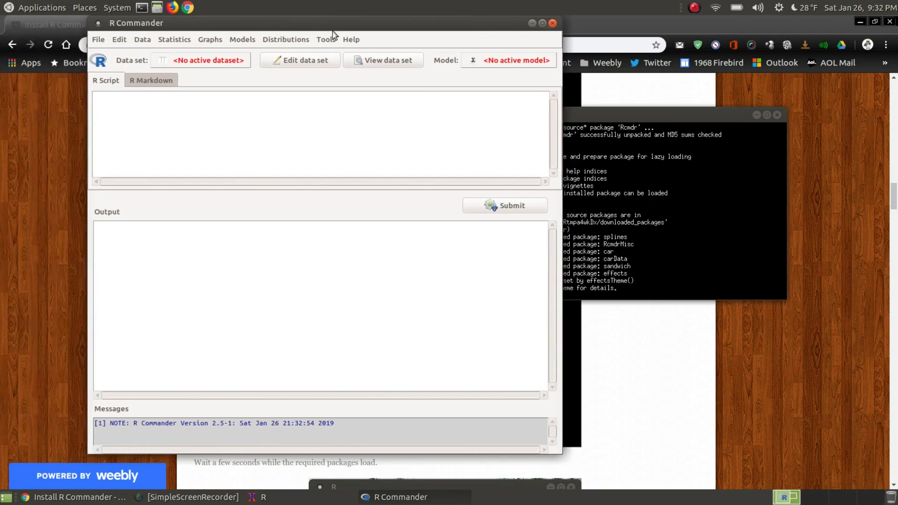
pyautogui.moveTo(683, 109)
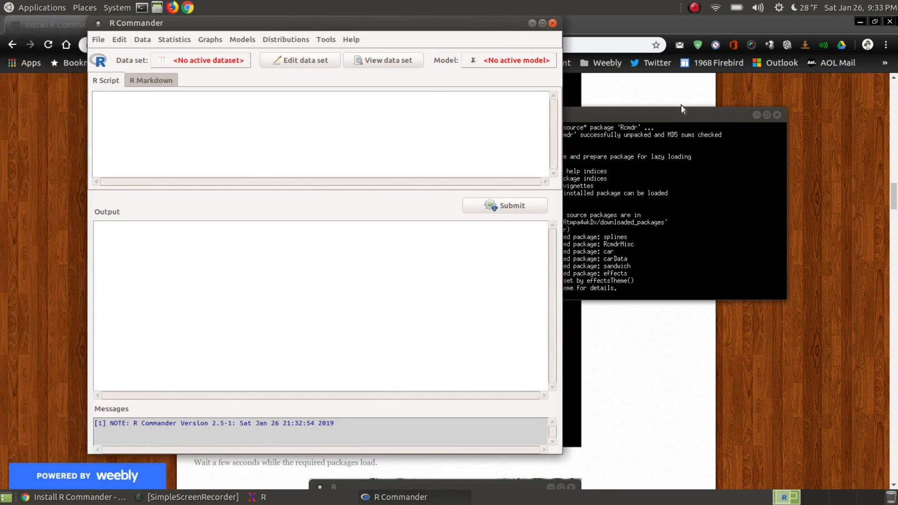
# Step: Close the R Commander window and confirm the Exit? dialog with OK
pyautogui.click(682, 107)
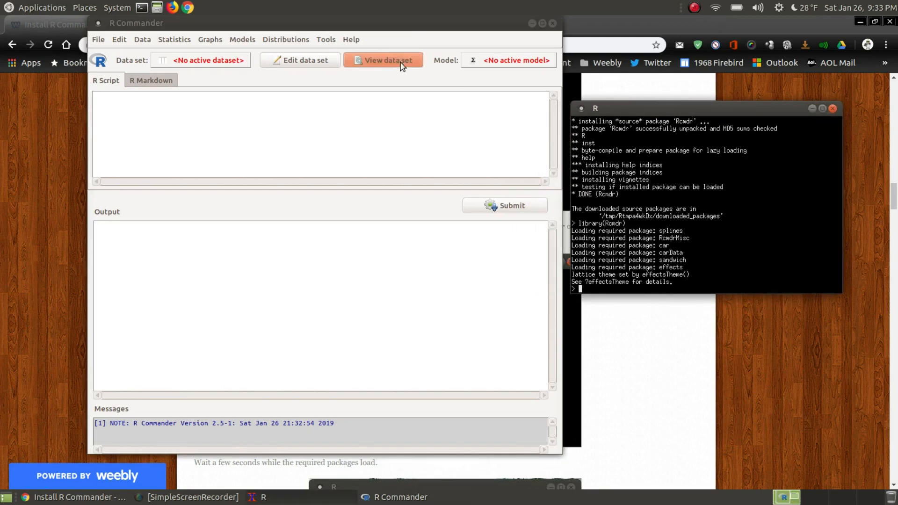
pyautogui.click(98, 39)
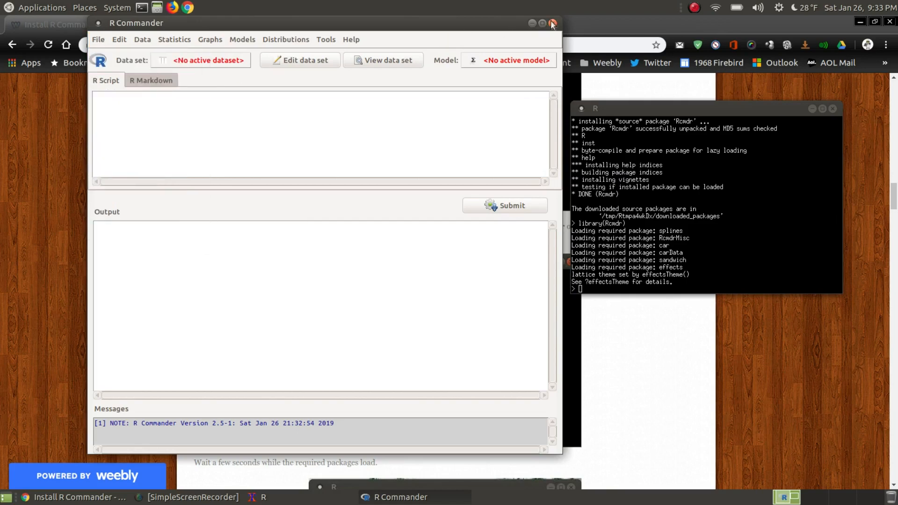
pyautogui.click(552, 24)
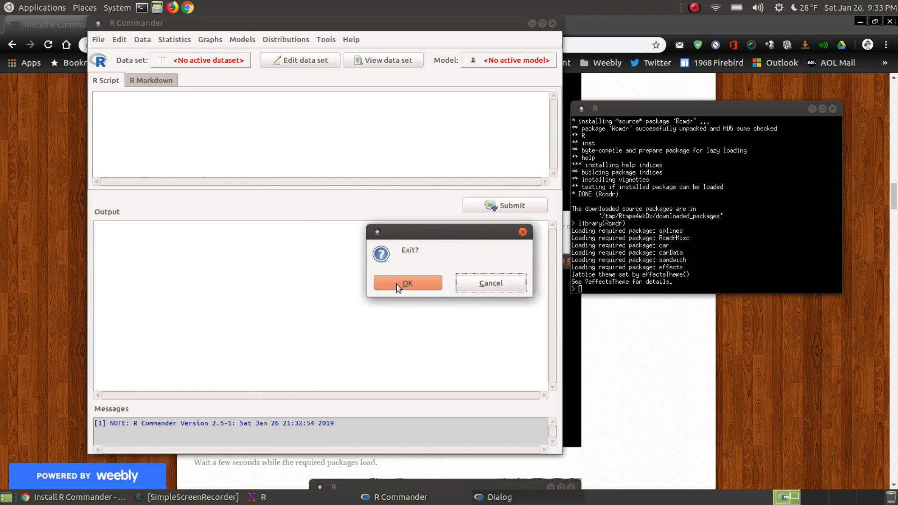
pyautogui.click(408, 283)
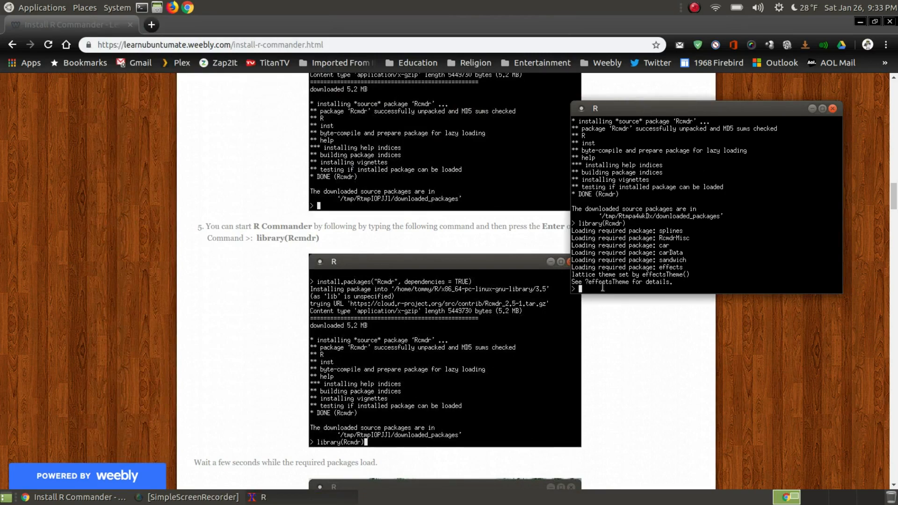
pyautogui.moveTo(607, 282)
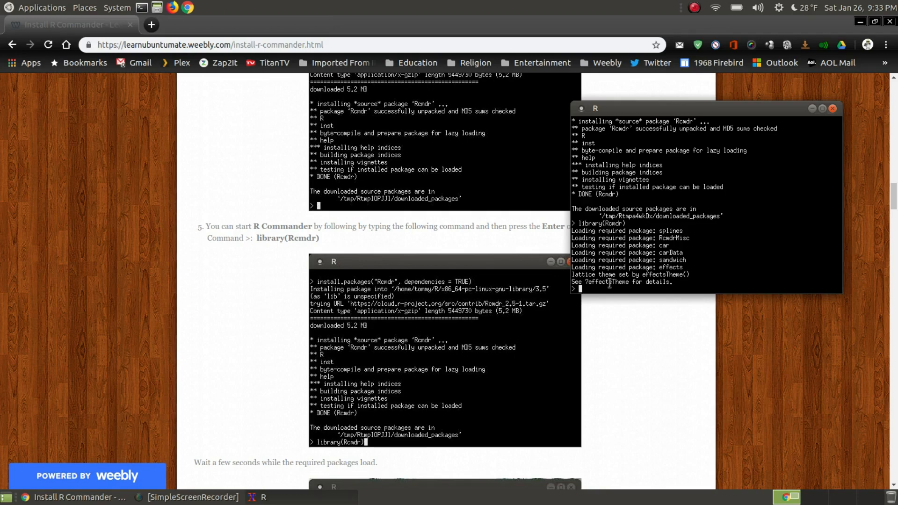
# Step: Run quit() and answer n to the save-workspace prompt, closing the R console
pyautogui.write('quit')
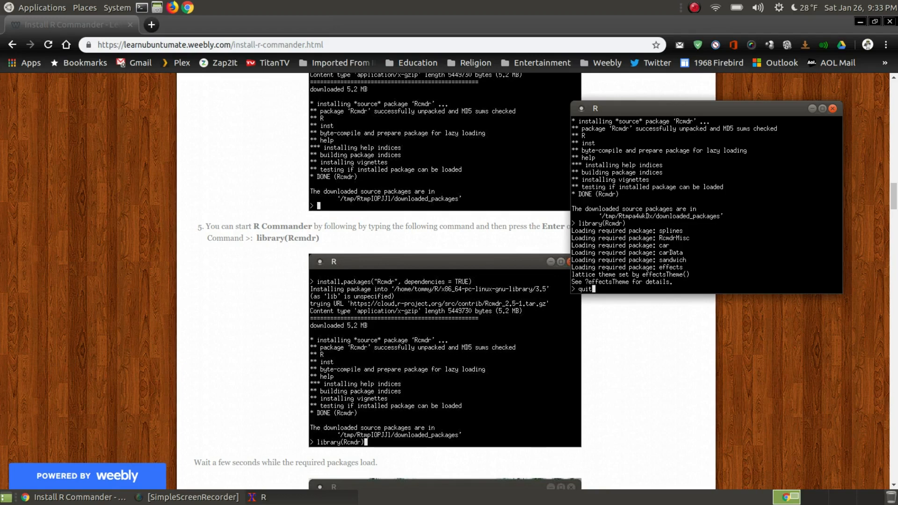
pyautogui.write('()')
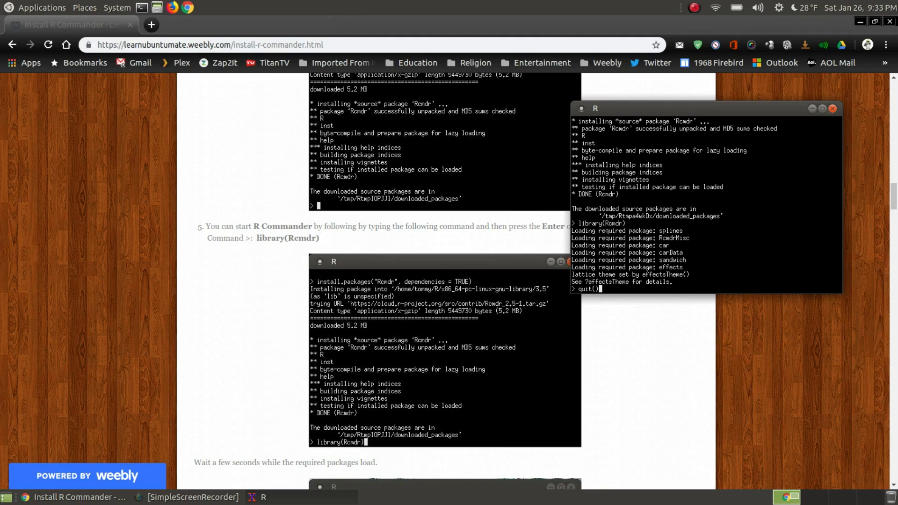
pyautogui.press('Return')
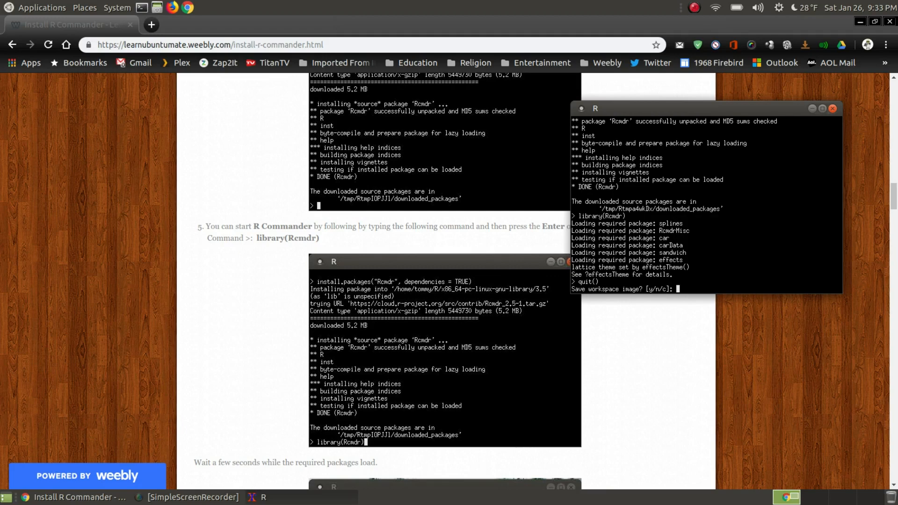
pyautogui.write('n')
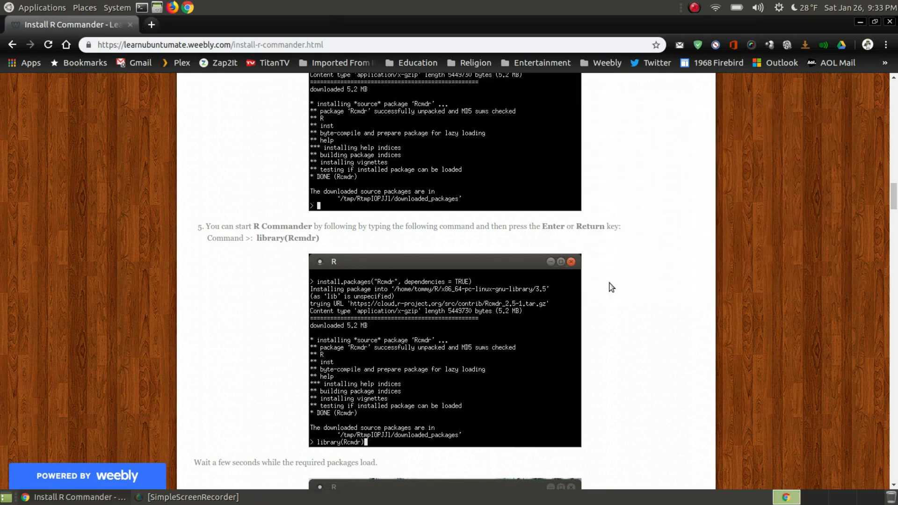
# Step: Scroll the tutorial to 'How To Add a R Commander Icon to Your Menu'
pyautogui.scroll(-3)
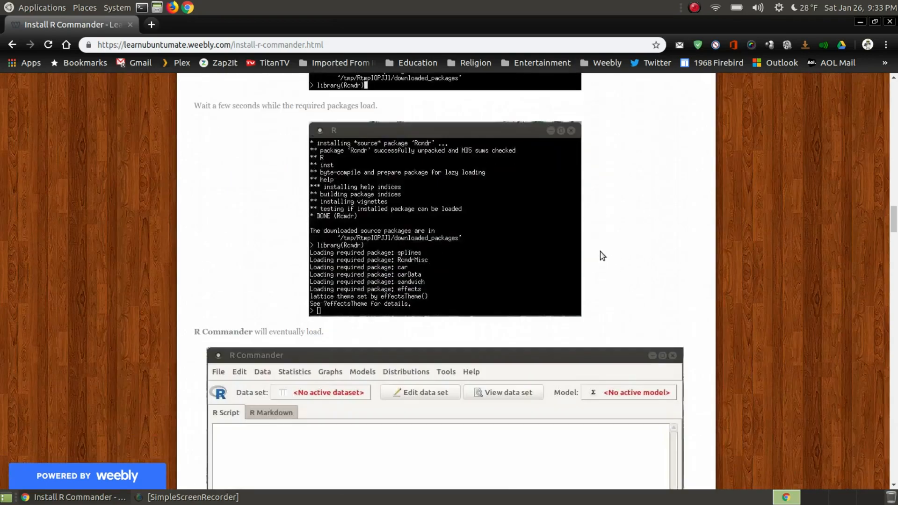
pyautogui.click(218, 219)
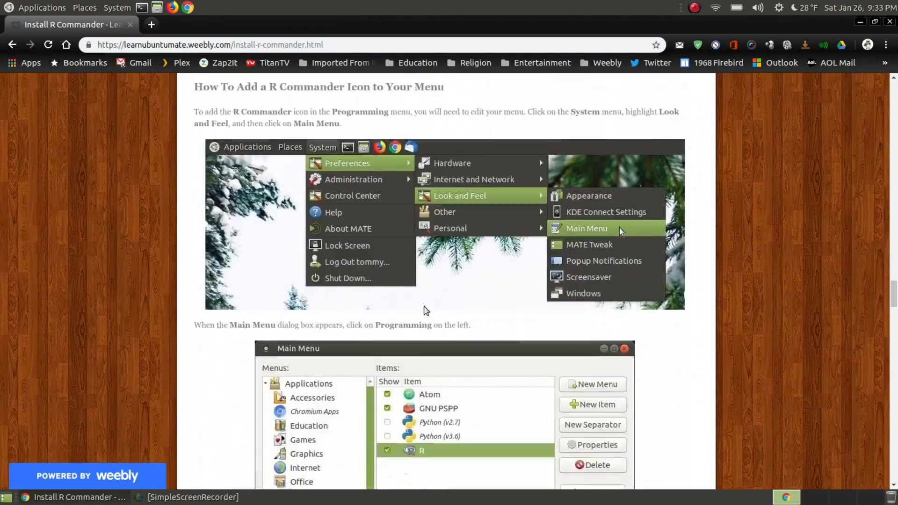
pyautogui.scroll(3)
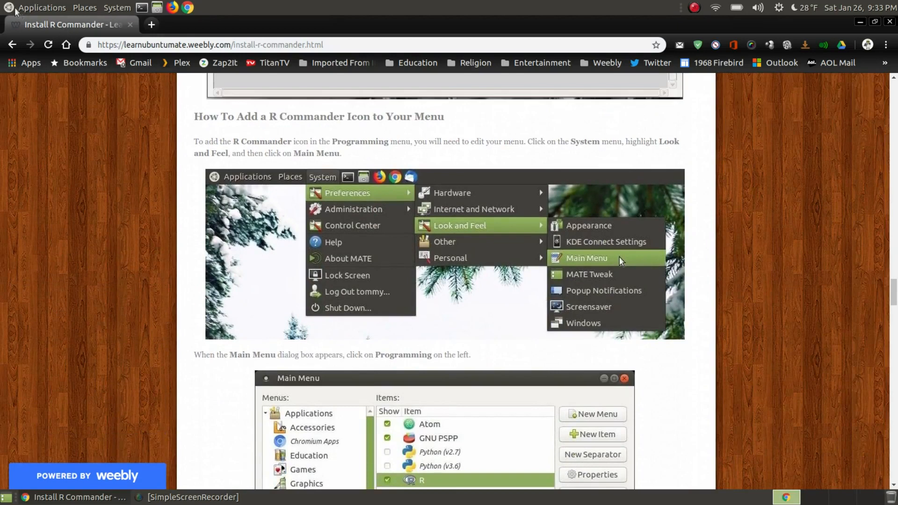
# Step: Check the Applications > Programming entries, then launch the Main Menu editor
pyautogui.click(42, 8)
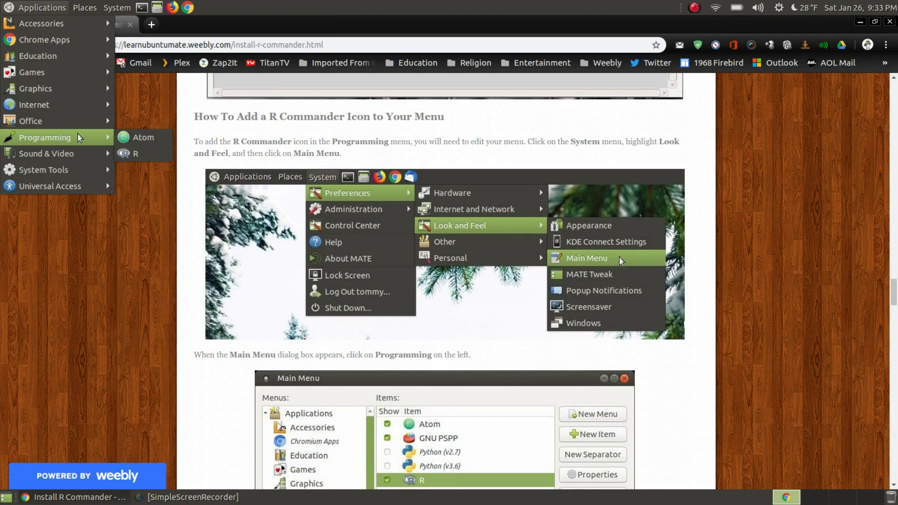
pyautogui.moveTo(787, 184)
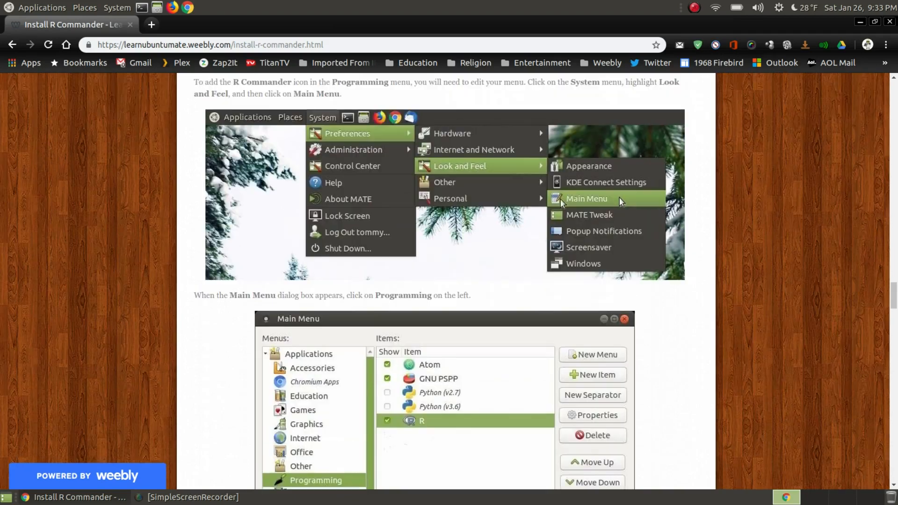
pyautogui.scroll(3)
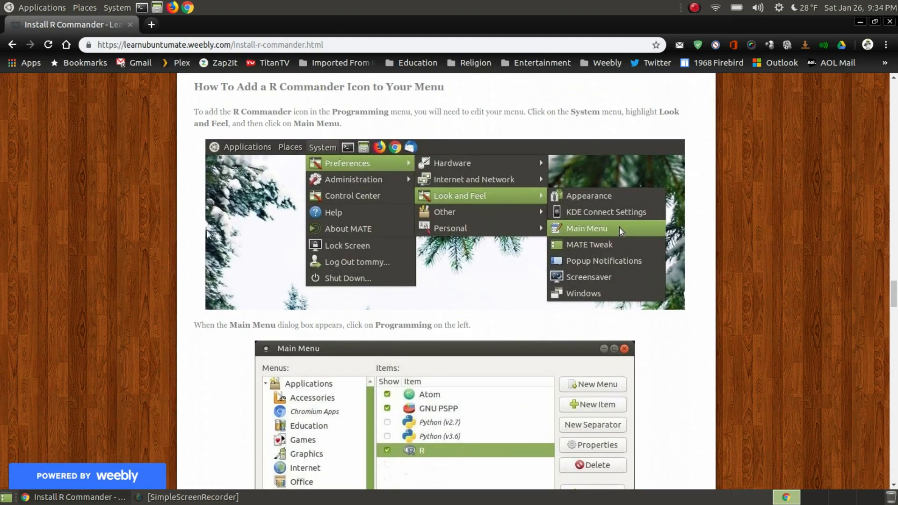
pyautogui.moveTo(167, 81)
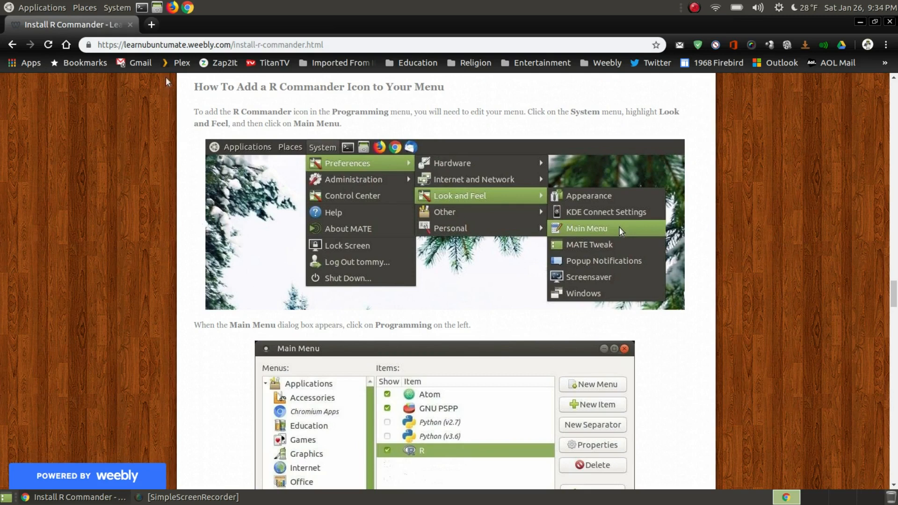
pyautogui.click(117, 7)
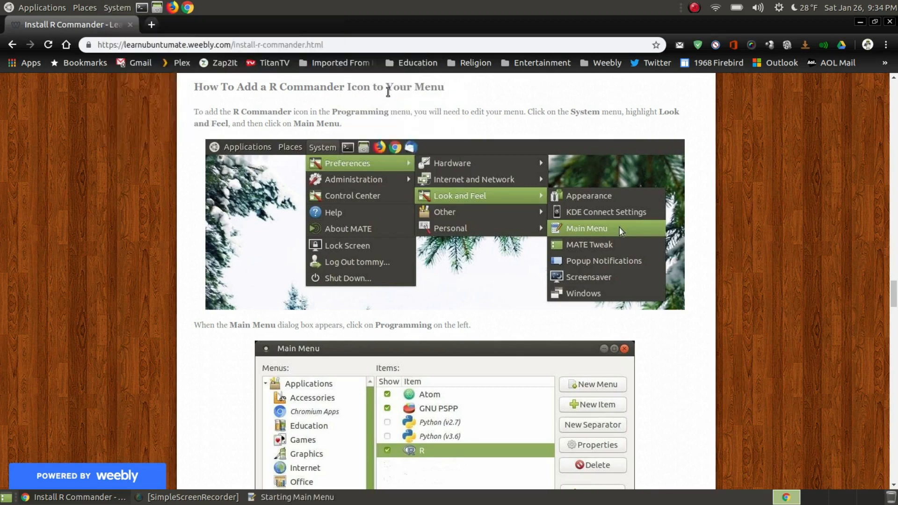
pyautogui.moveTo(708, 351)
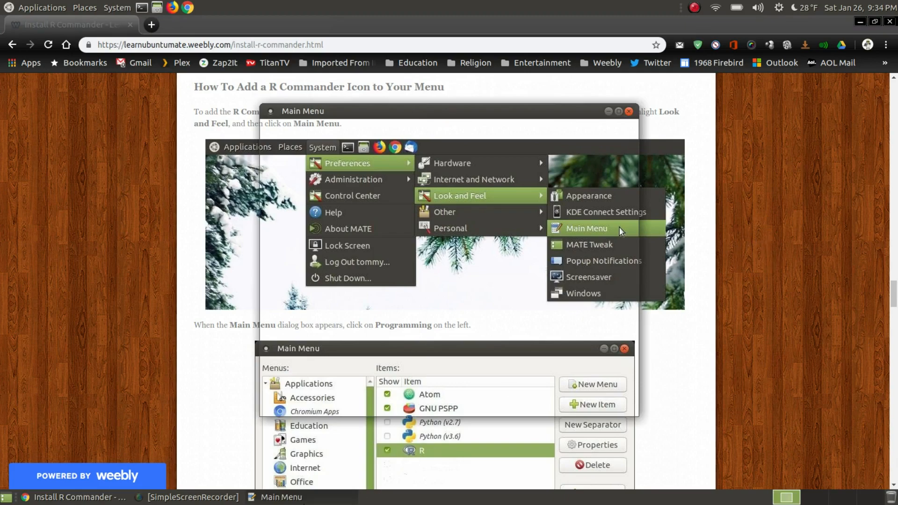
# Step: Review the tutorial's launcher details for the new menu entry
pyautogui.click(629, 111)
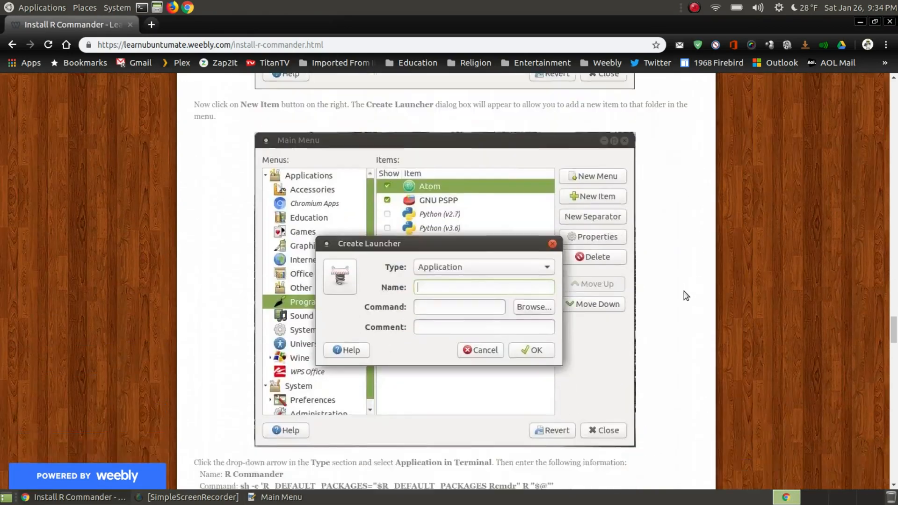
pyautogui.scroll(-3)
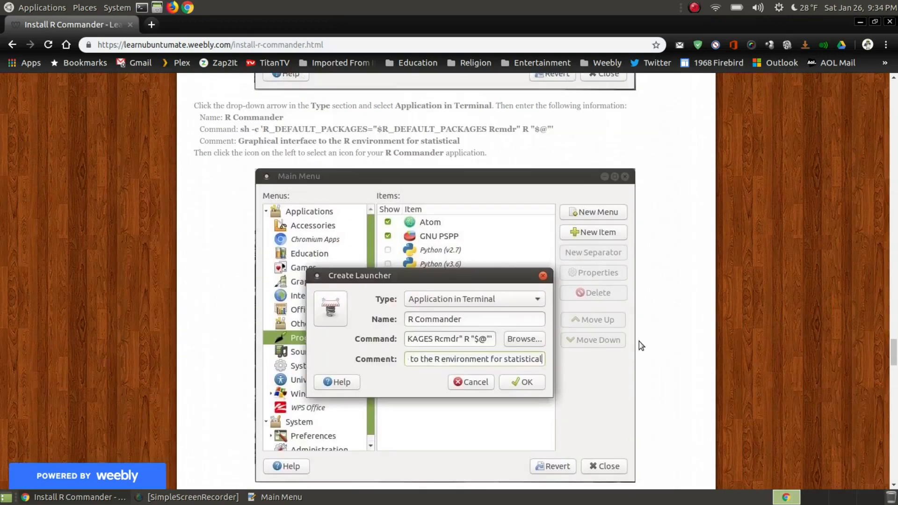
pyautogui.scroll(-3)
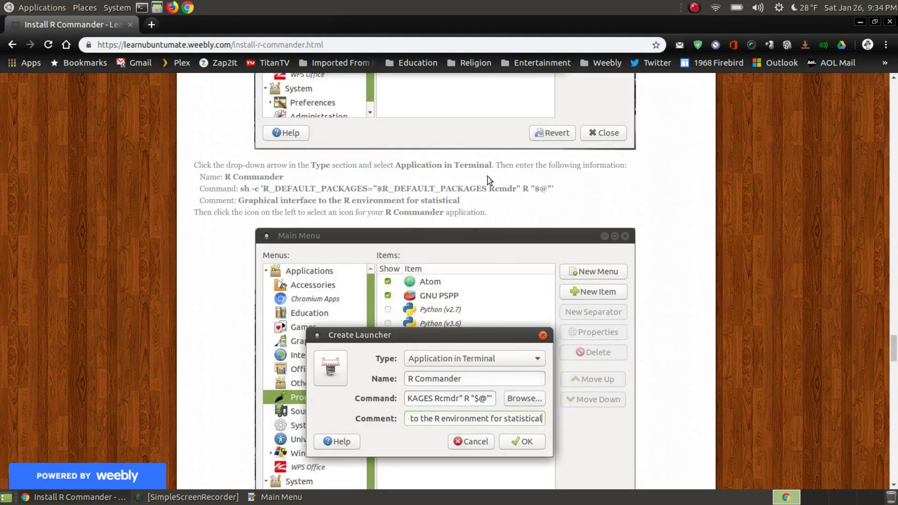
pyautogui.scroll(-3)
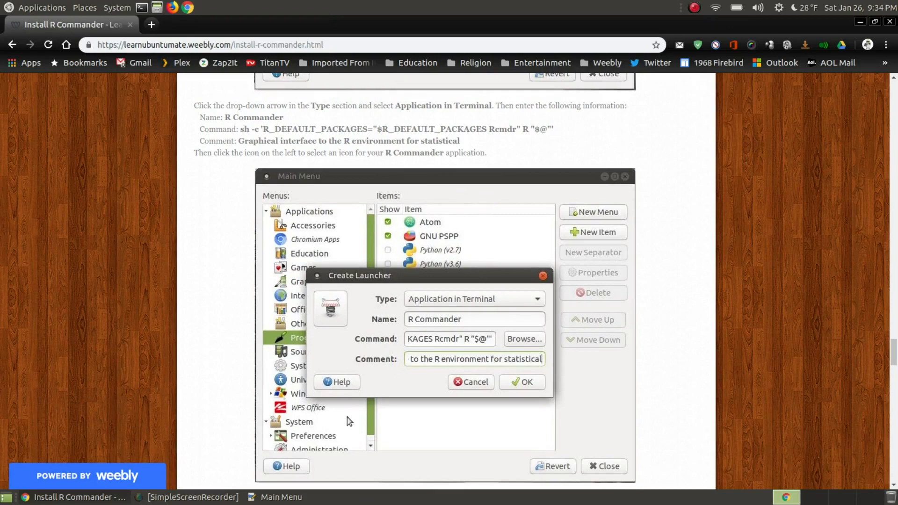
# Step: Return to the menu editor and show the Programming category's entries (Atom, Python, R)
pyautogui.click(521, 382)
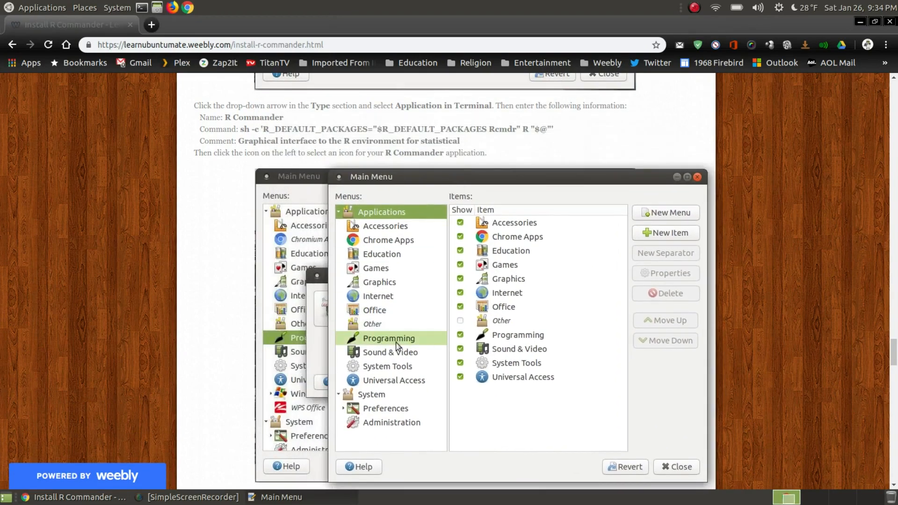
pyautogui.click(388, 338)
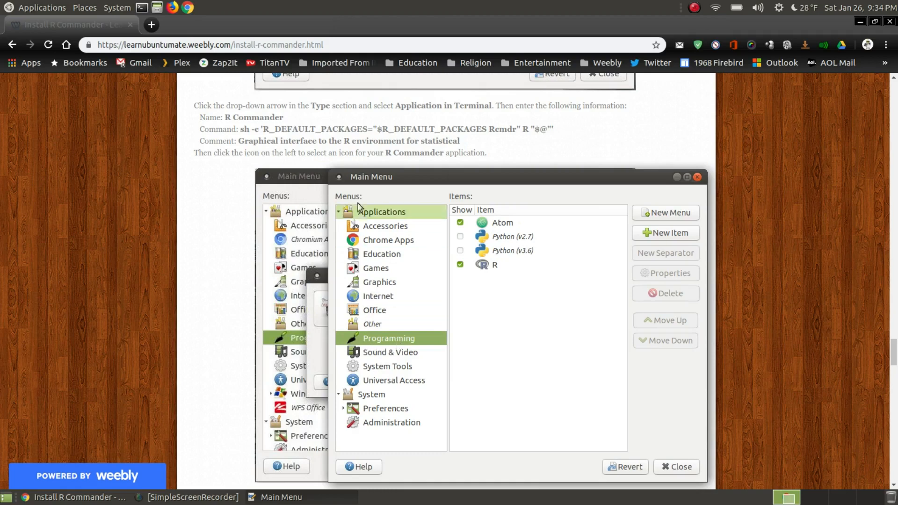
pyautogui.moveTo(389, 342)
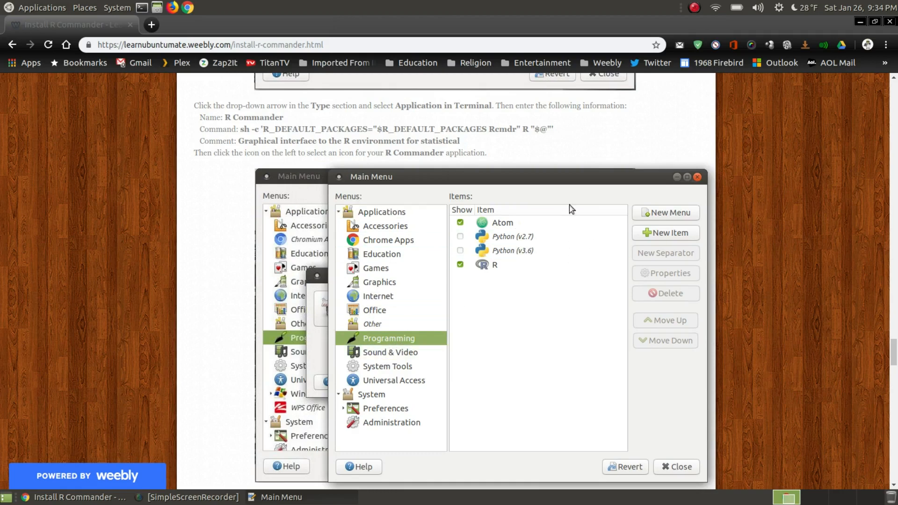
pyautogui.moveTo(665, 233)
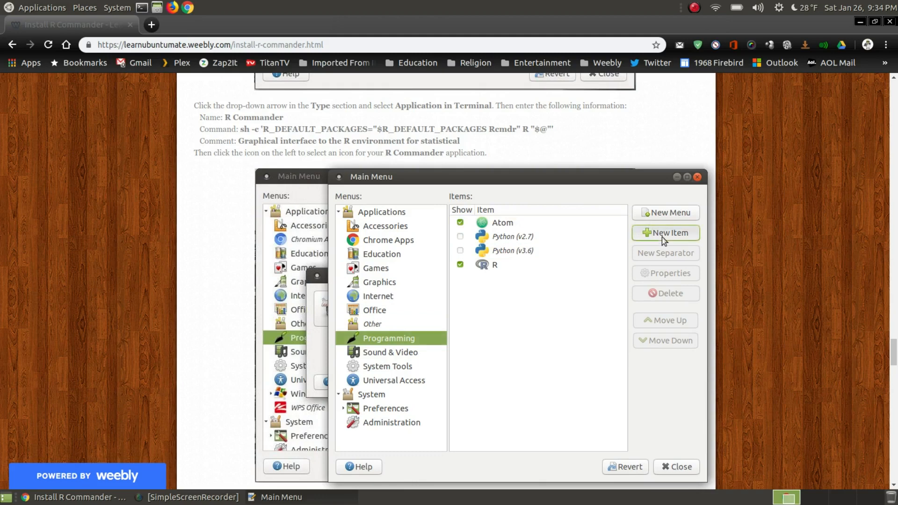
# Step: Create a new Programming item of type Application in Terminal
pyautogui.click(664, 233)
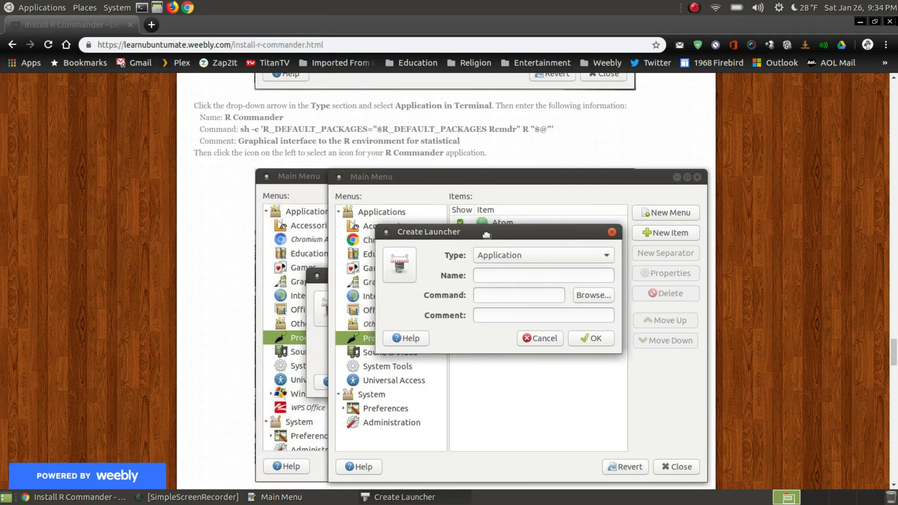
pyautogui.click(543, 275)
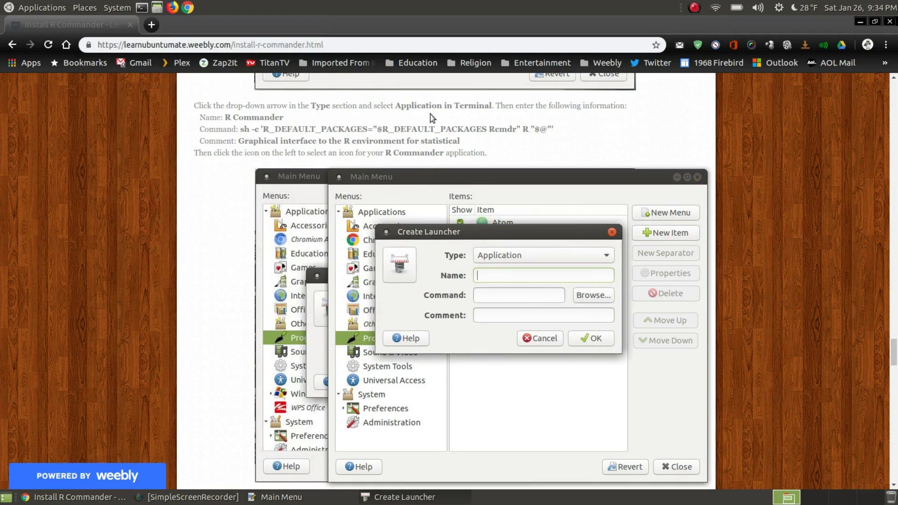
pyautogui.moveTo(442, 113)
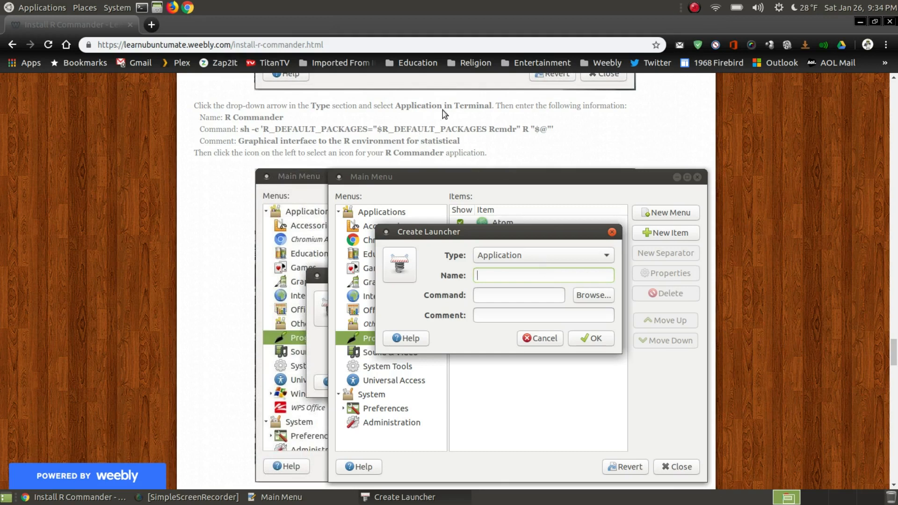
pyautogui.click(604, 254)
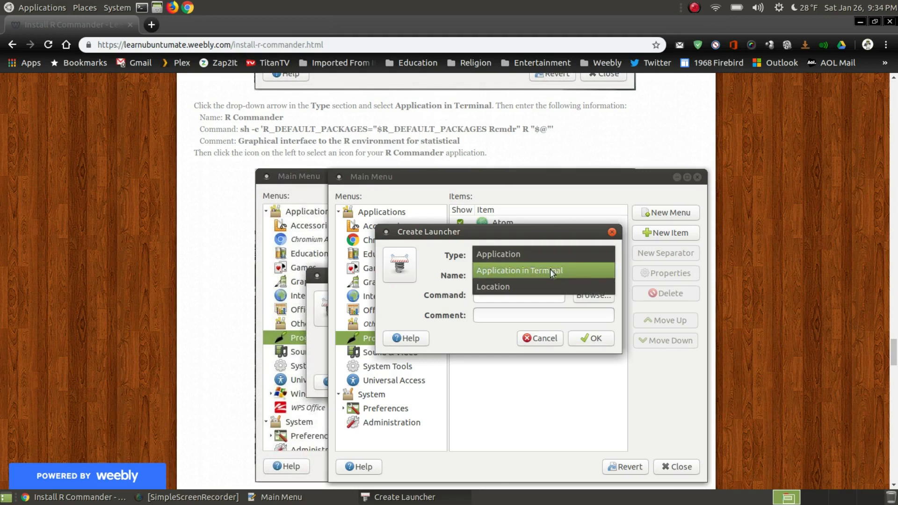
pyautogui.click(518, 271)
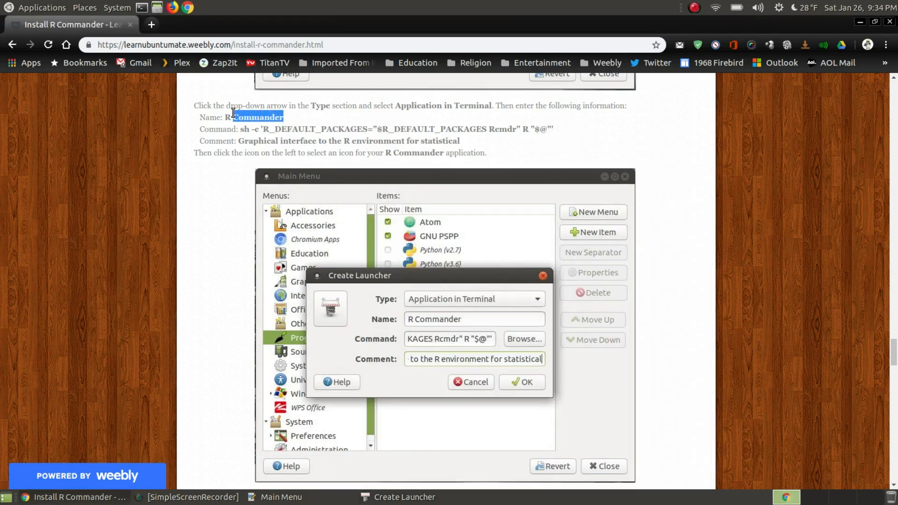
# Step: Fill in the name 'R Commander' and paste the command and comment from the tutorial
pyautogui.rightClick(257, 118)
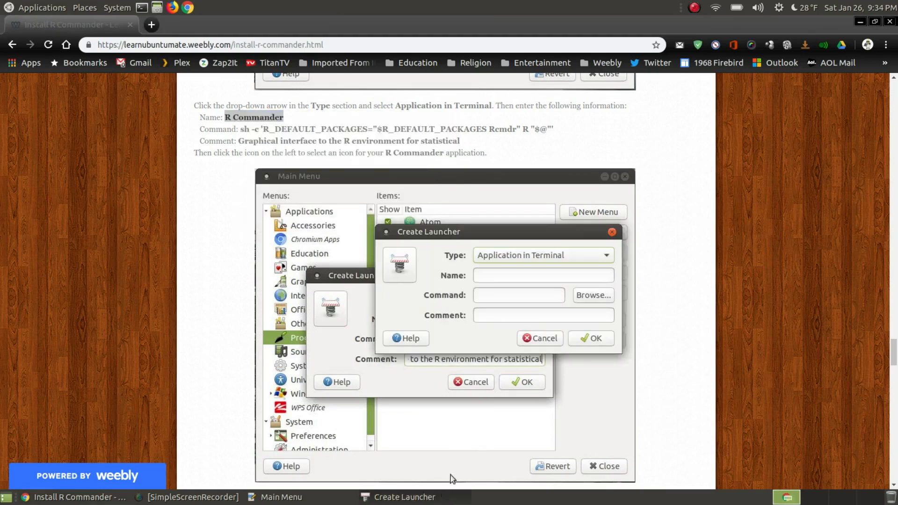
pyautogui.write('R Commander')
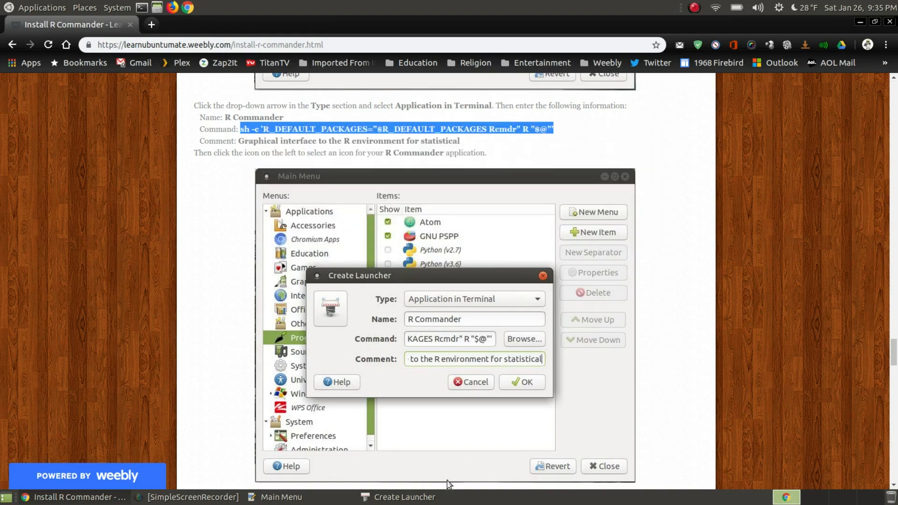
pyautogui.rightClick(519, 295)
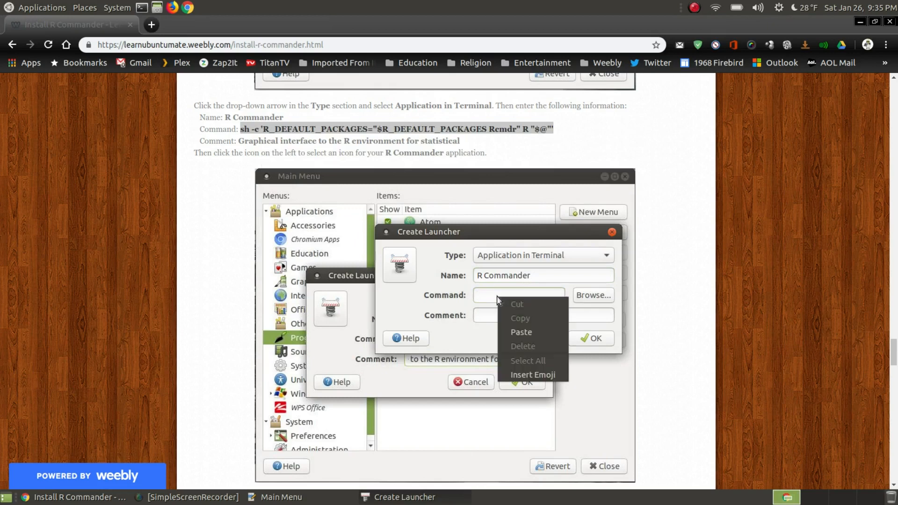
pyautogui.click(520, 332)
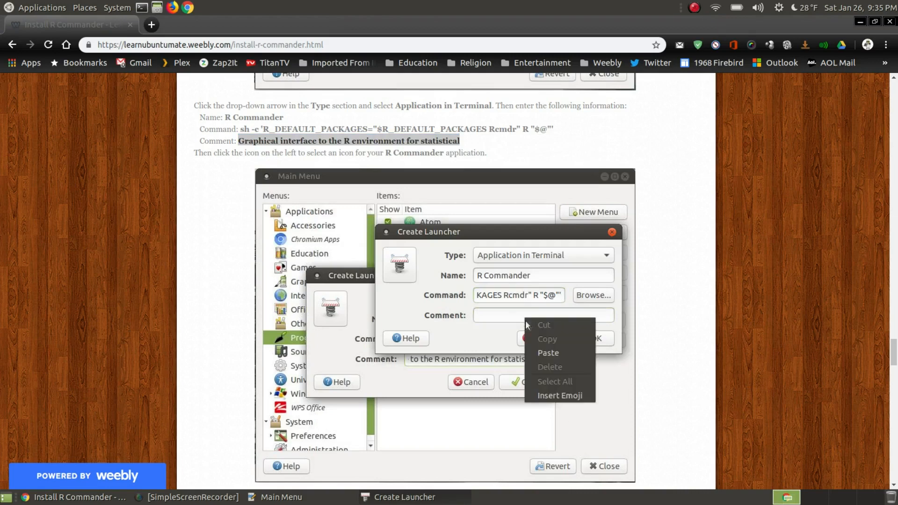
pyautogui.click(547, 352)
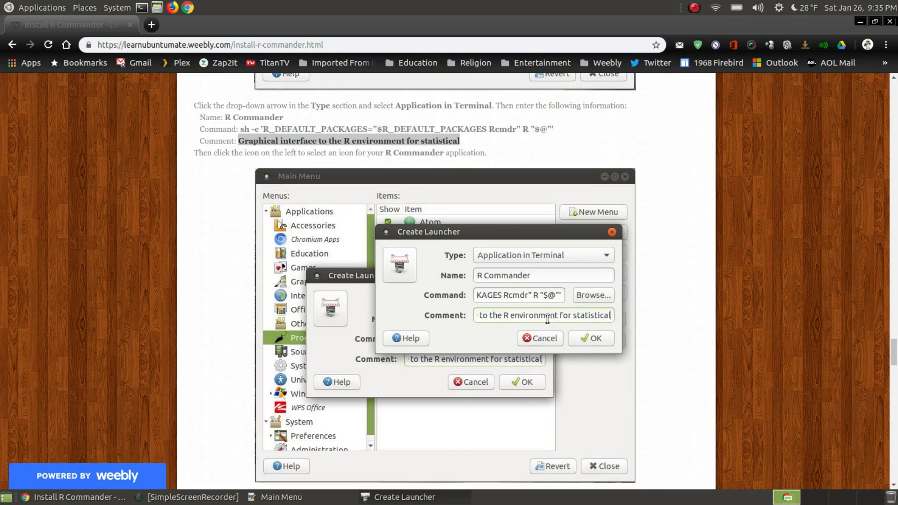
pyautogui.moveTo(440, 292)
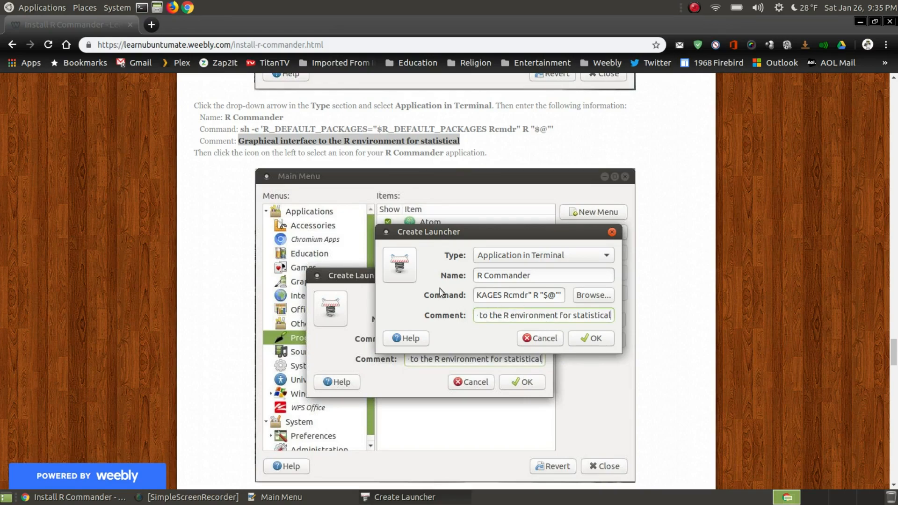
pyautogui.click(399, 265)
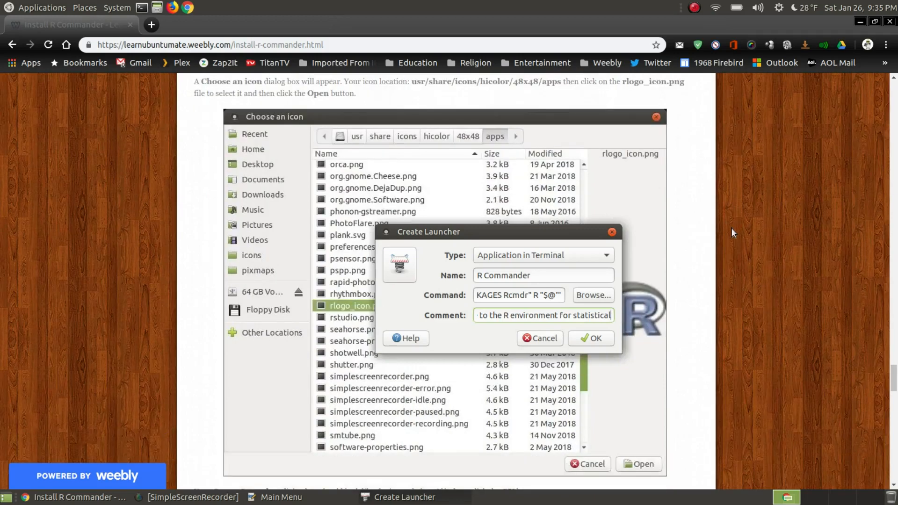
pyautogui.moveTo(518, 93)
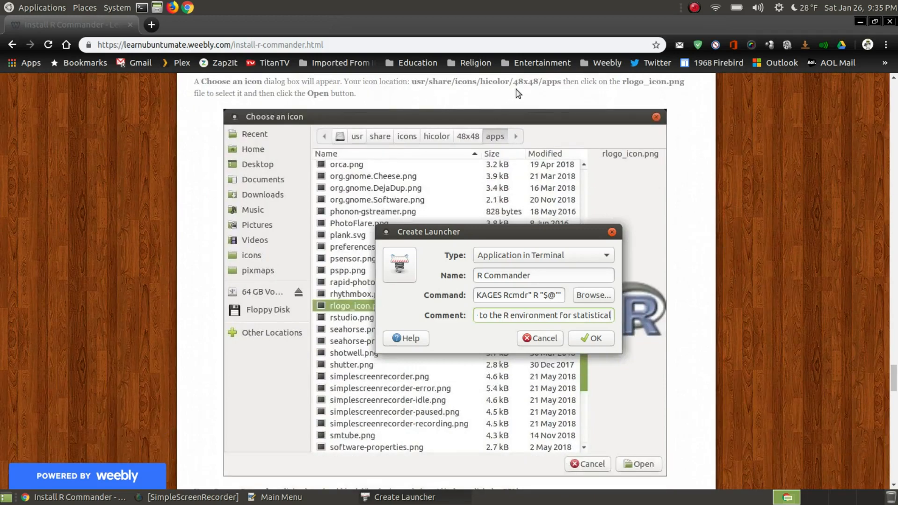
pyautogui.moveTo(450, 245)
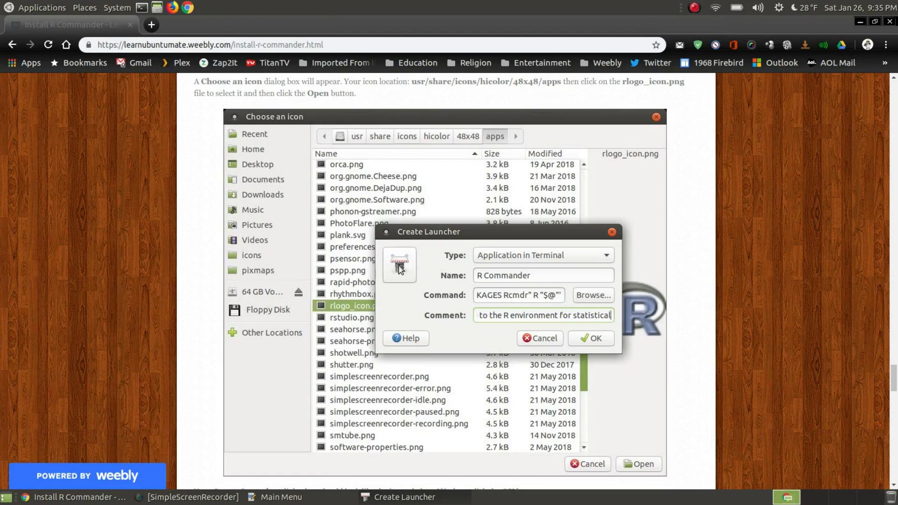
# Step: Browse the icon chooser to usr/share/icons/hicolor/48x48/apps
pyautogui.click(399, 265)
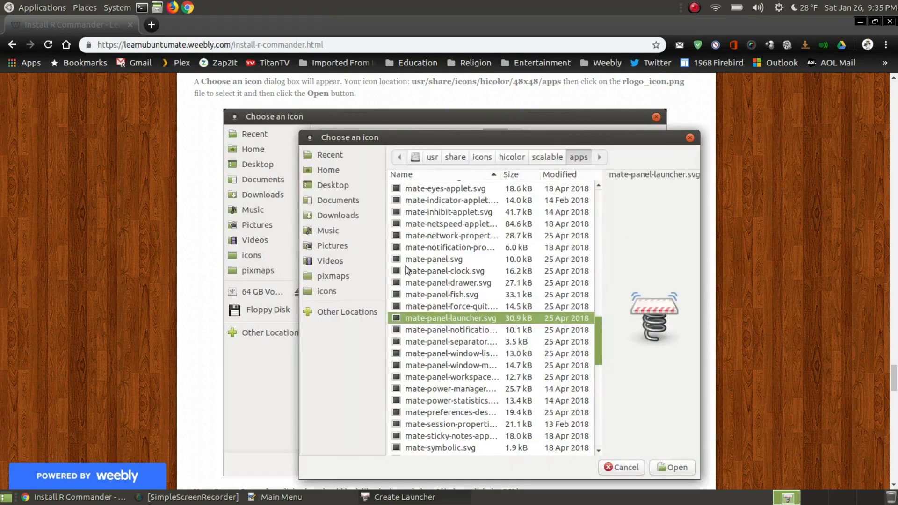
pyautogui.moveTo(377, 252)
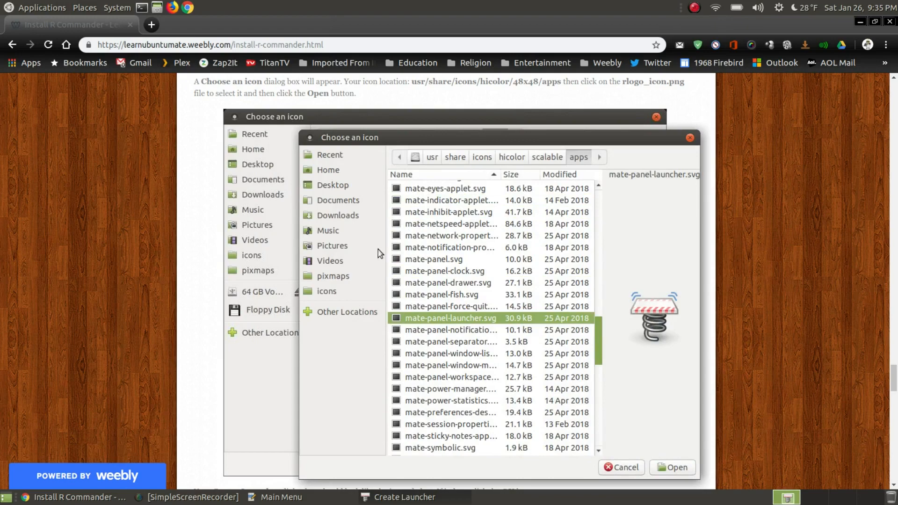
pyautogui.moveTo(433, 101)
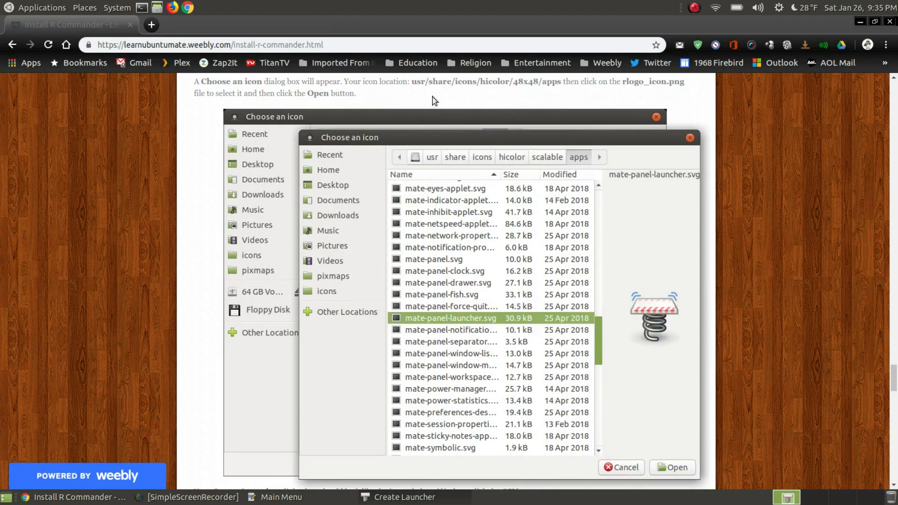
pyautogui.moveTo(496, 153)
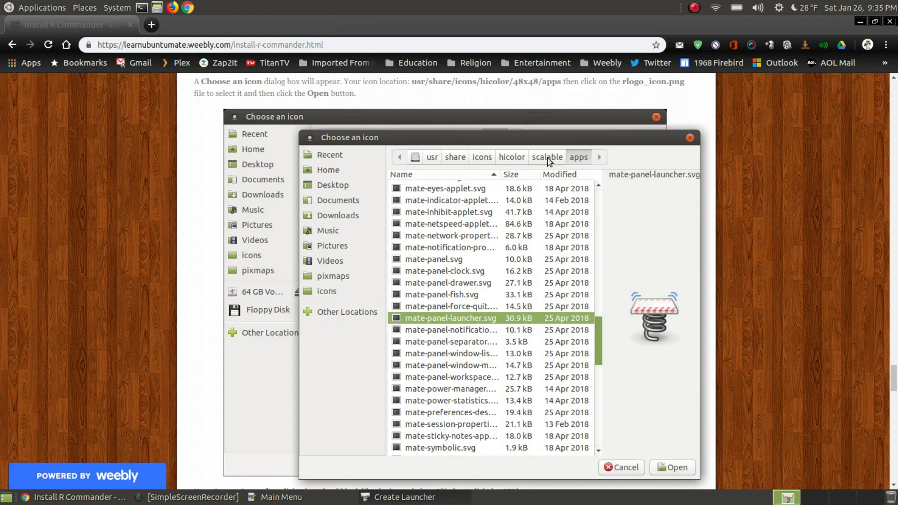
pyautogui.click(511, 156)
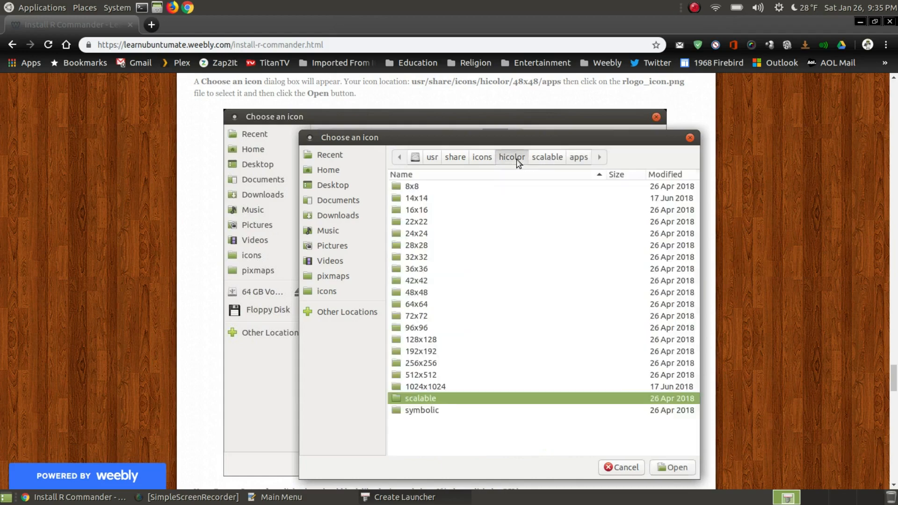
pyautogui.click(417, 280)
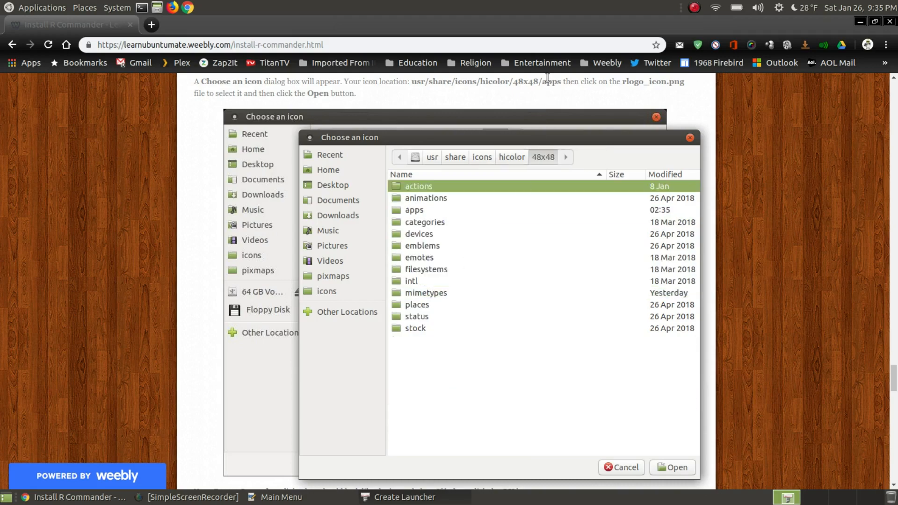
pyautogui.doubleClick(413, 210)
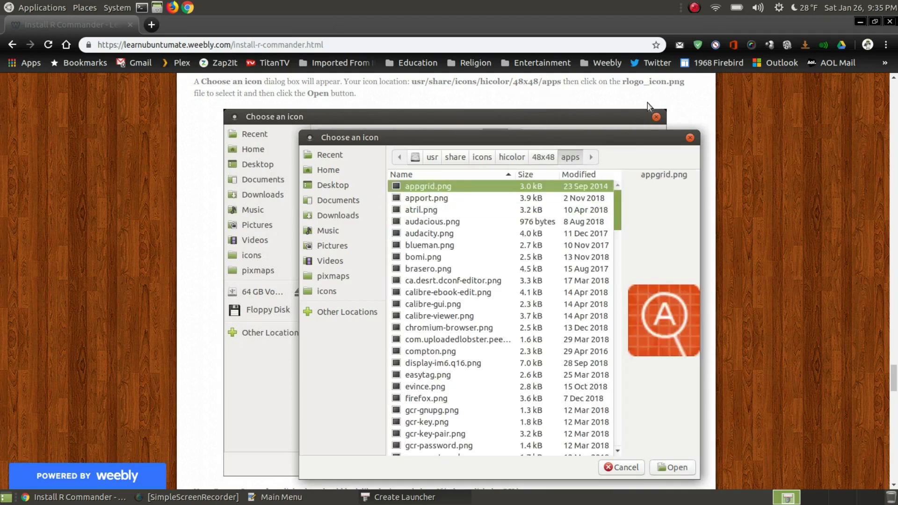
# Step: Select rlogo_icon.png as the R Commander launcher's icon
pyautogui.scroll(-3)
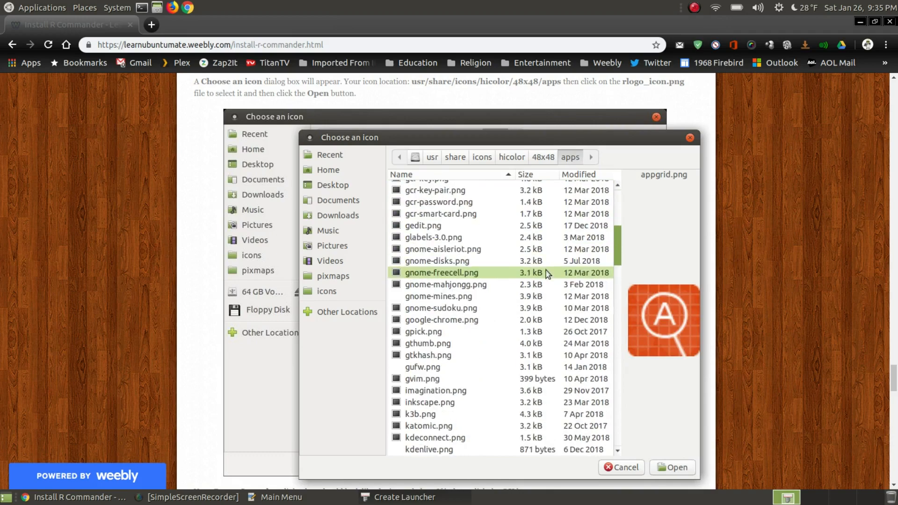
pyautogui.scroll(-3)
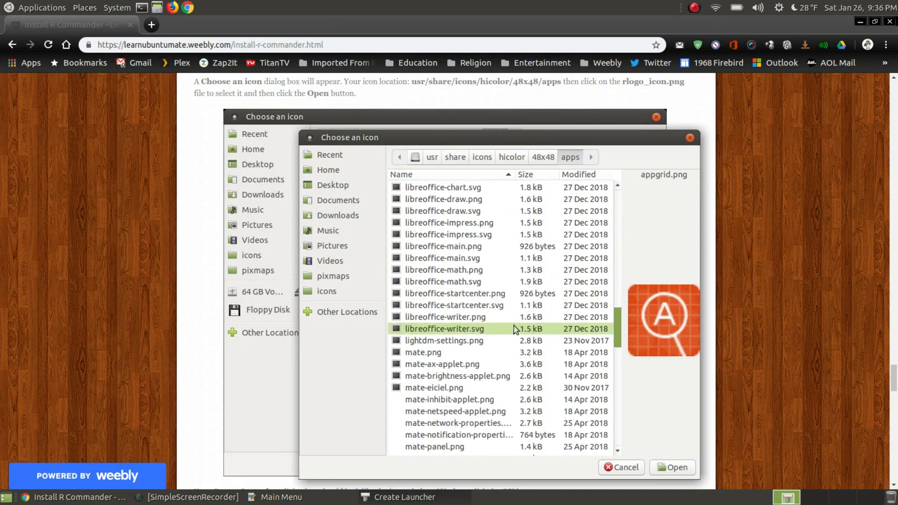
pyautogui.scroll(-3)
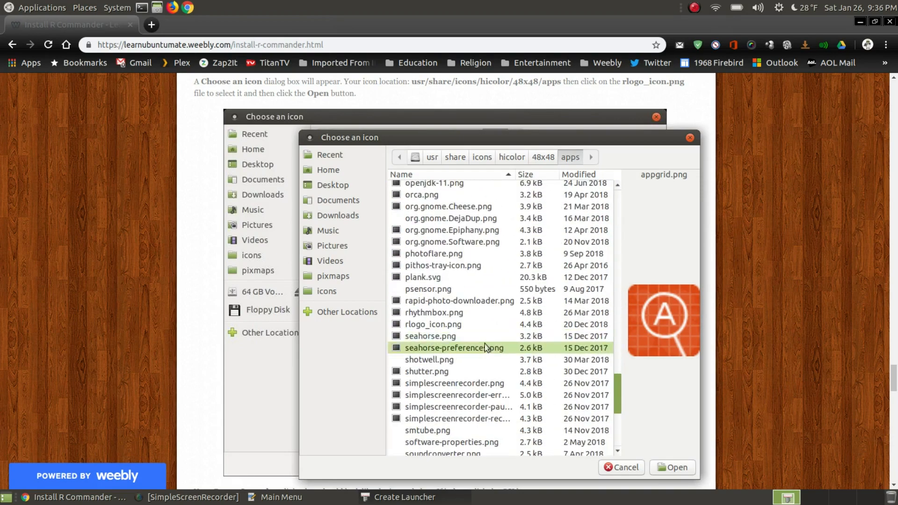
pyautogui.click(433, 325)
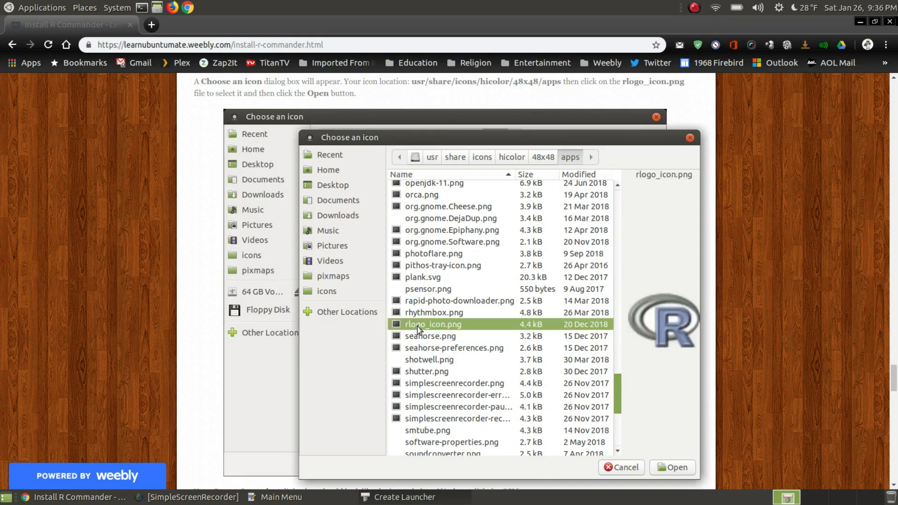
pyautogui.click(672, 467)
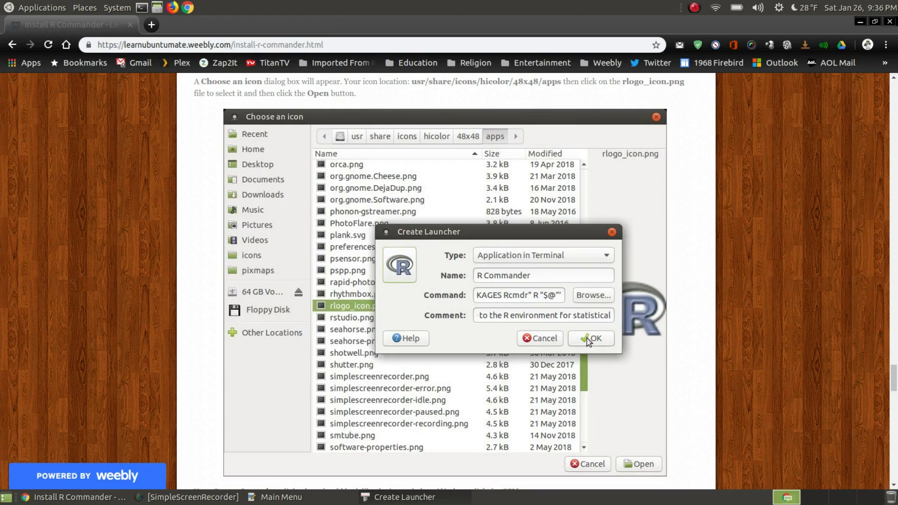
# Step: Save the launcher, confirm Atom, Python and R Commander stay ticked, and close the editor
pyautogui.click(591, 338)
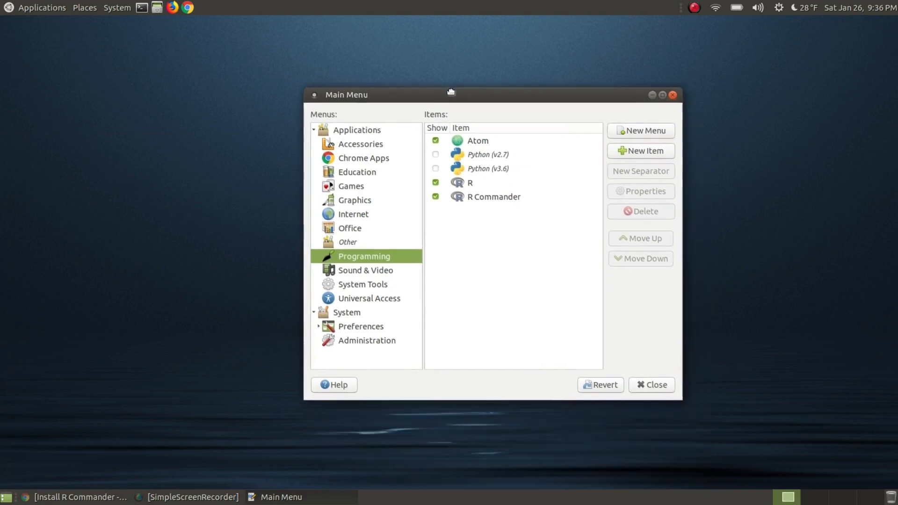
pyautogui.click(488, 168)
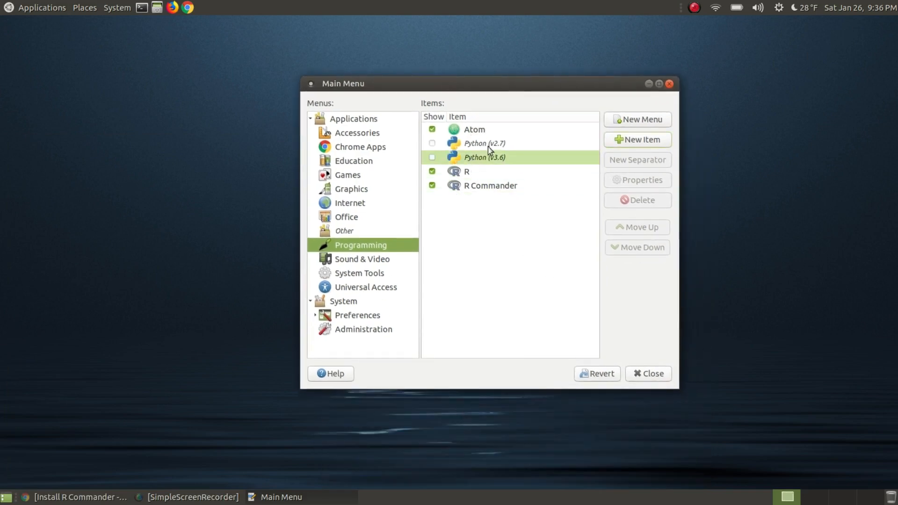
pyautogui.click(473, 129)
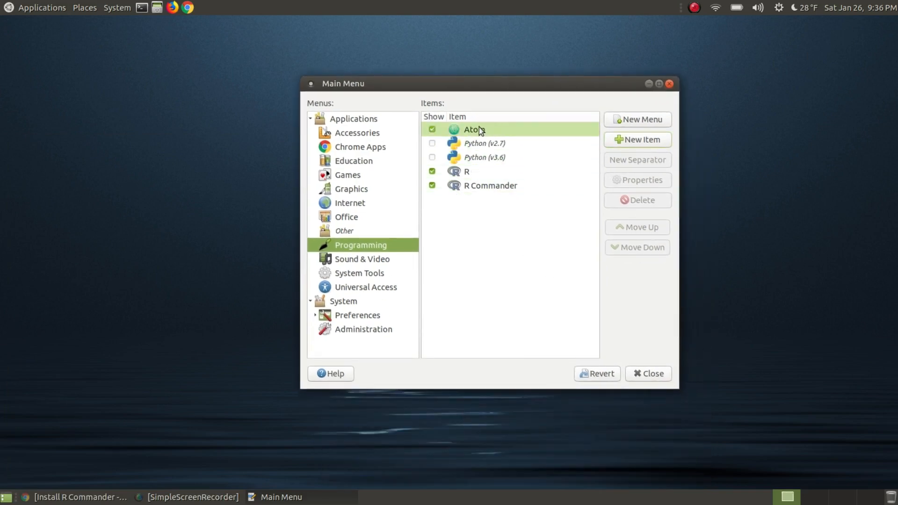
pyautogui.click(490, 185)
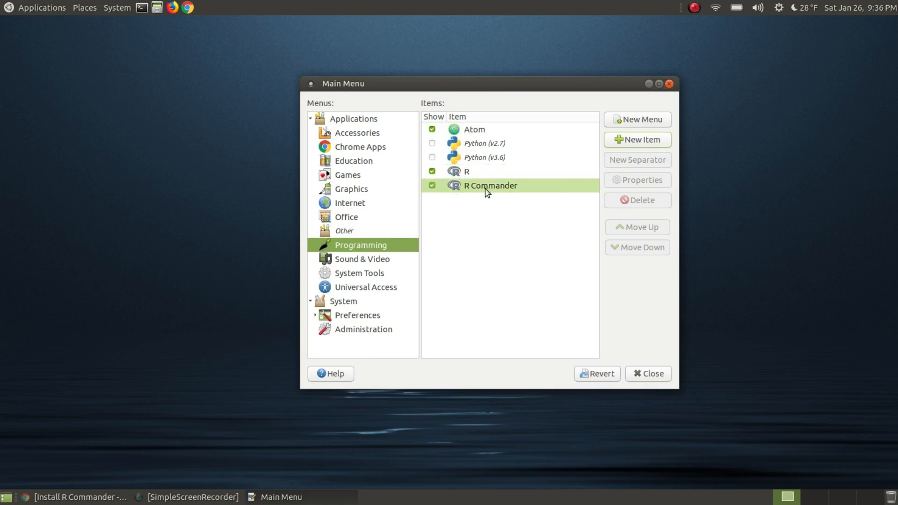
pyautogui.click(41, 8)
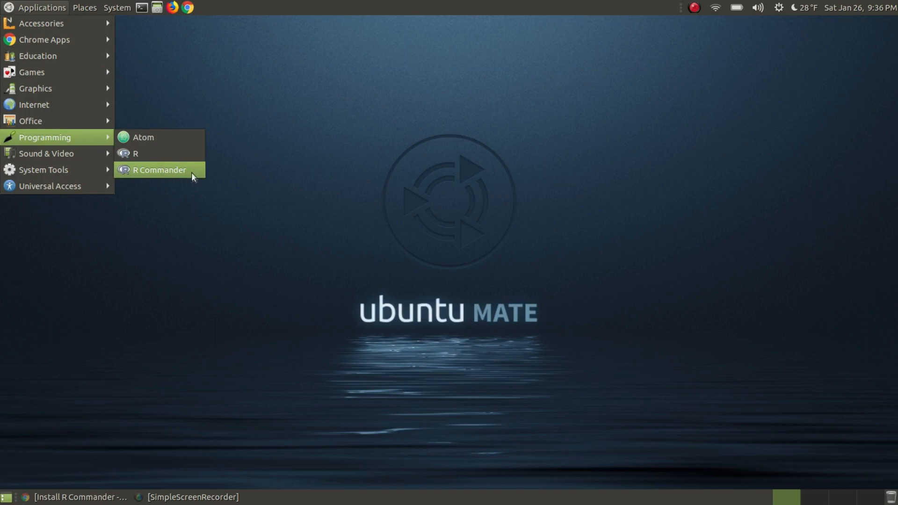
pyautogui.moveTo(191, 175)
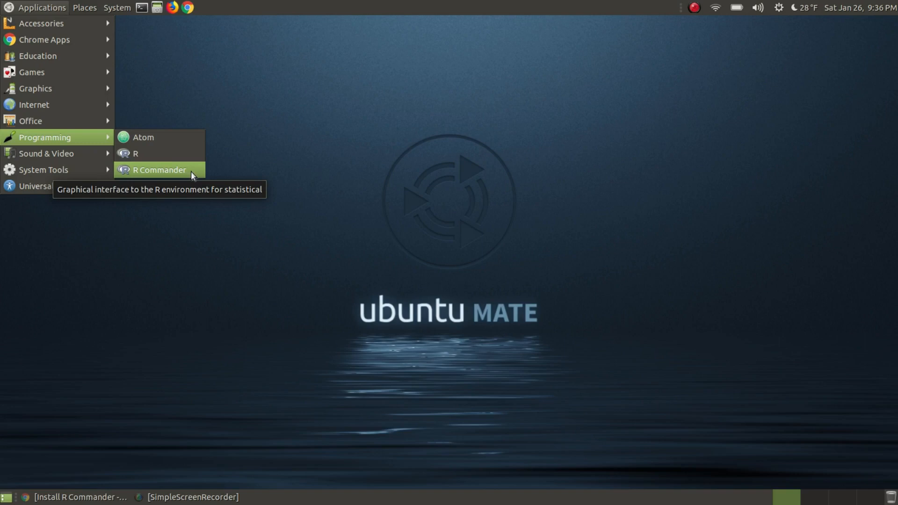
pyautogui.moveTo(186, 173)
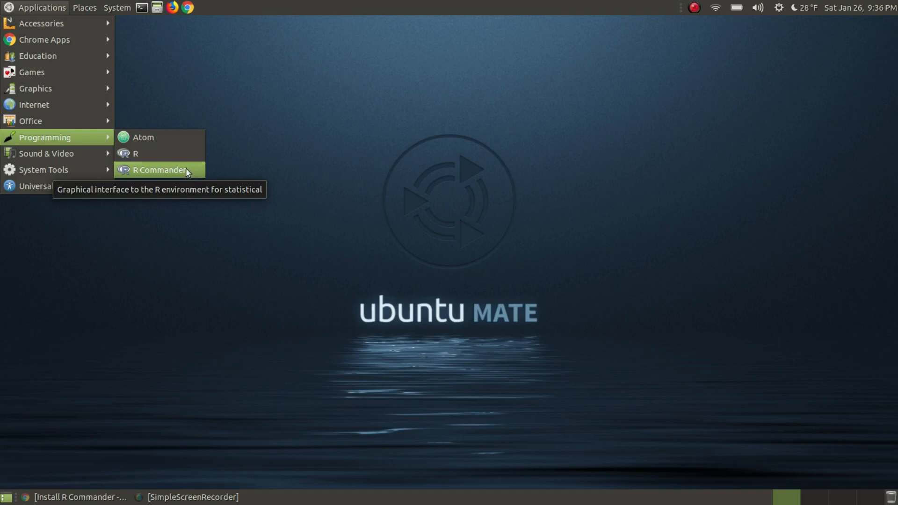
pyautogui.moveTo(172, 156)
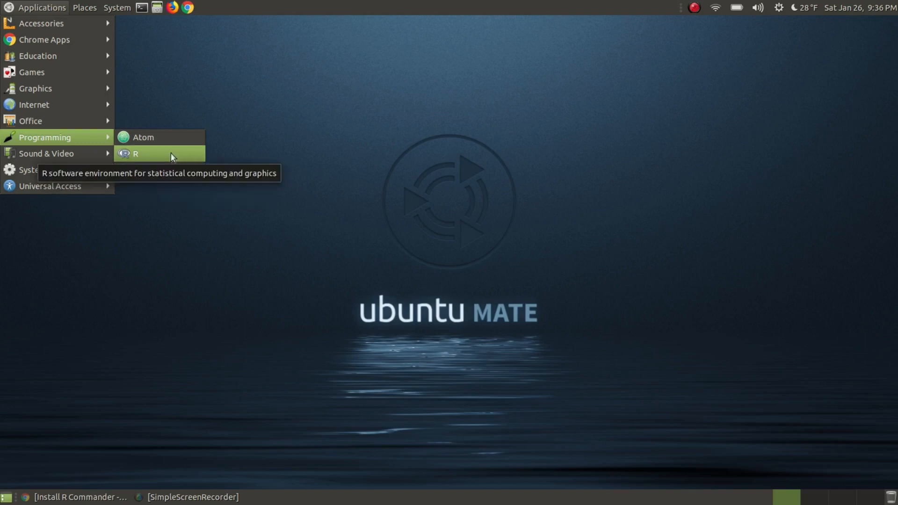
pyautogui.moveTo(157, 171)
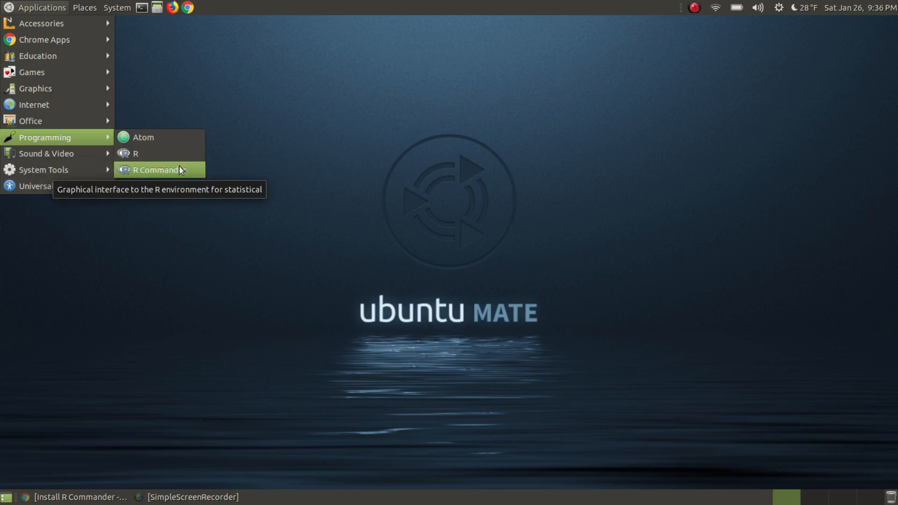
# Step: Launch R Commander from Applications > Programming, then exit it confirming the Exit? dialog
pyautogui.click(135, 153)
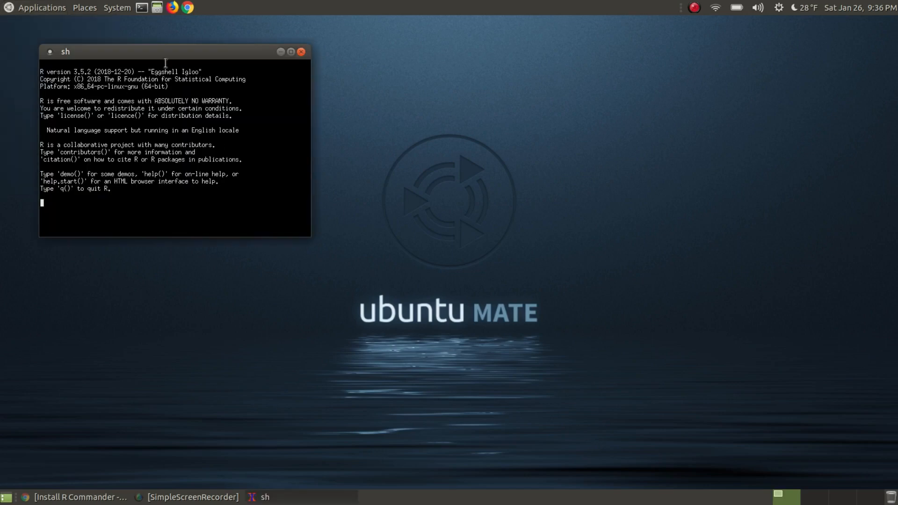
pyautogui.moveTo(149, 58)
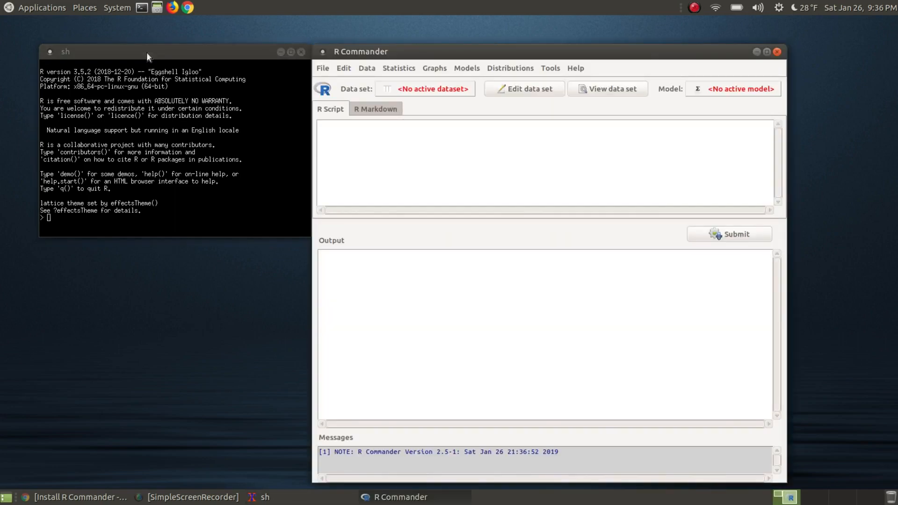
pyautogui.moveTo(640, 69)
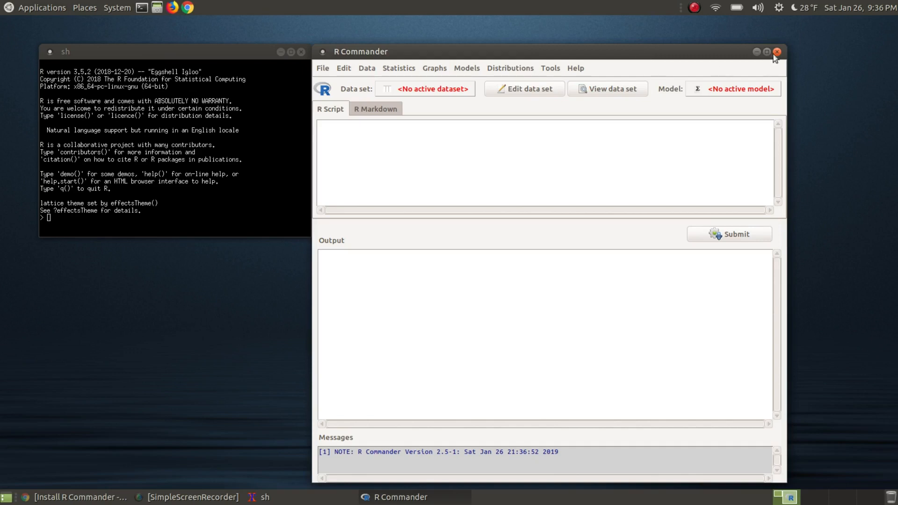
pyautogui.click(777, 51)
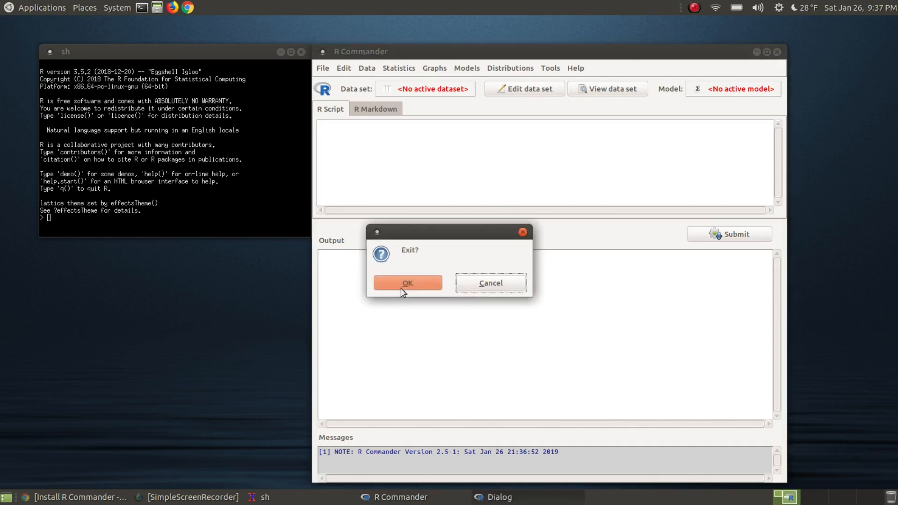
pyautogui.click(407, 283)
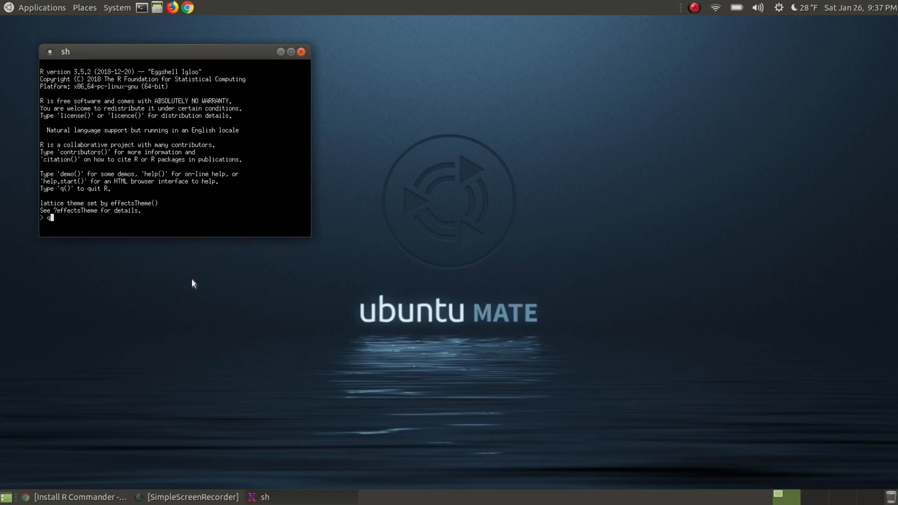
# Step: Run quit() in the R console and answer n to the save-workspace prompt
pyautogui.write('uit')
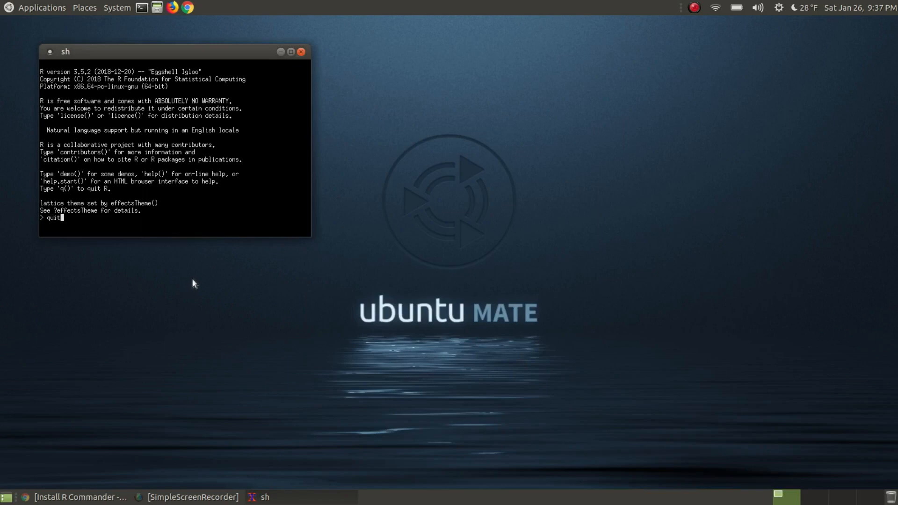
pyautogui.write('(')
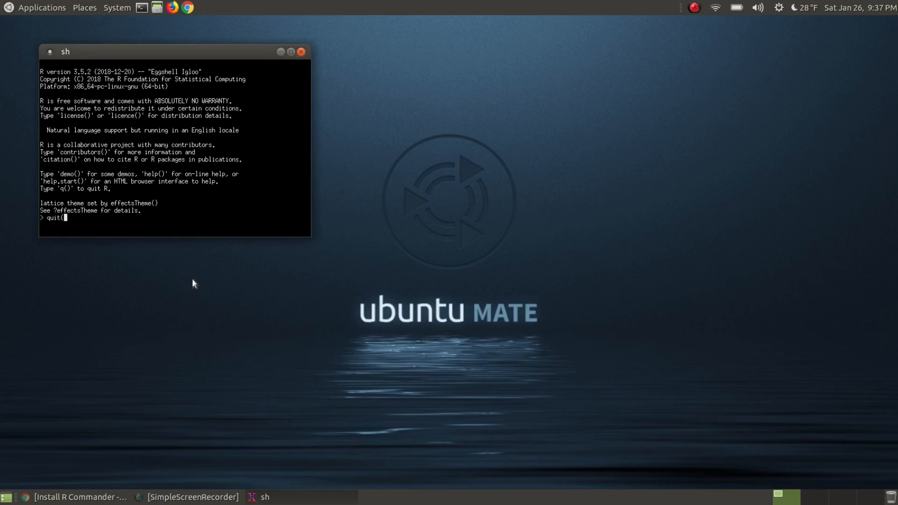
pyautogui.write(')')
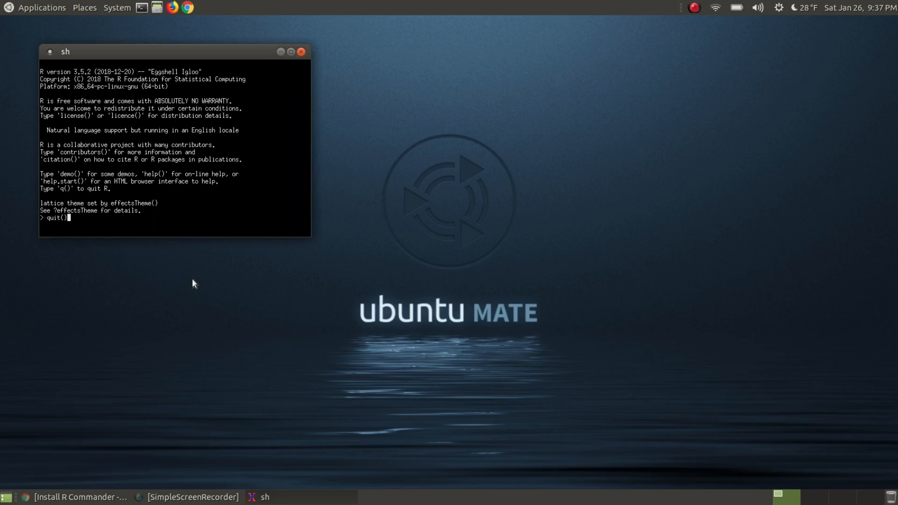
pyautogui.press('Return')
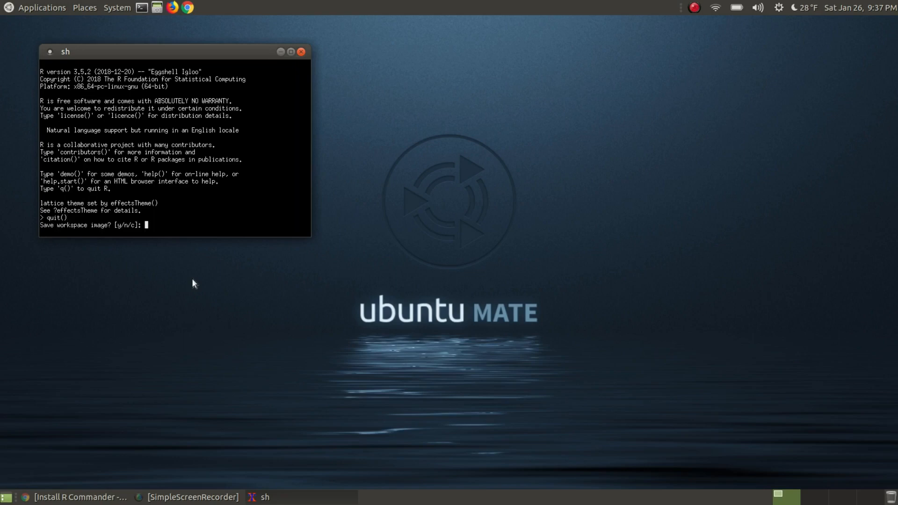
pyautogui.write('n')
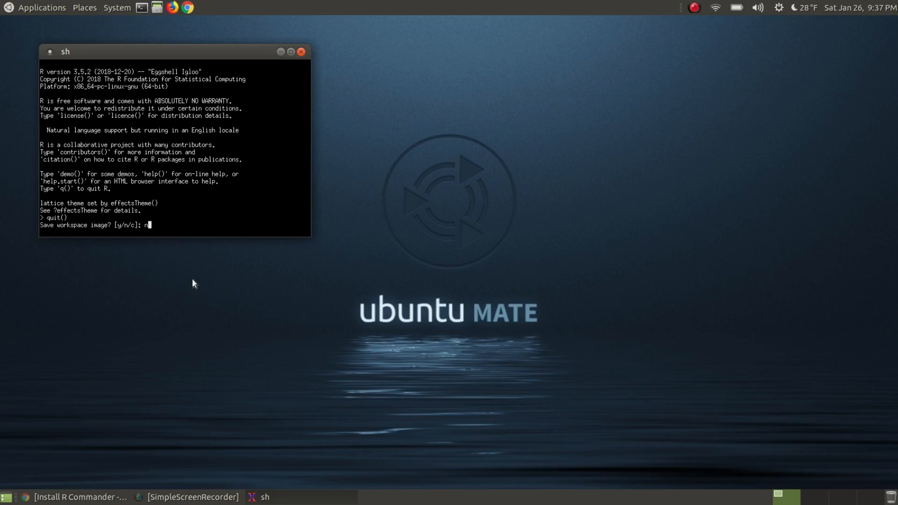
pyautogui.press('Return')
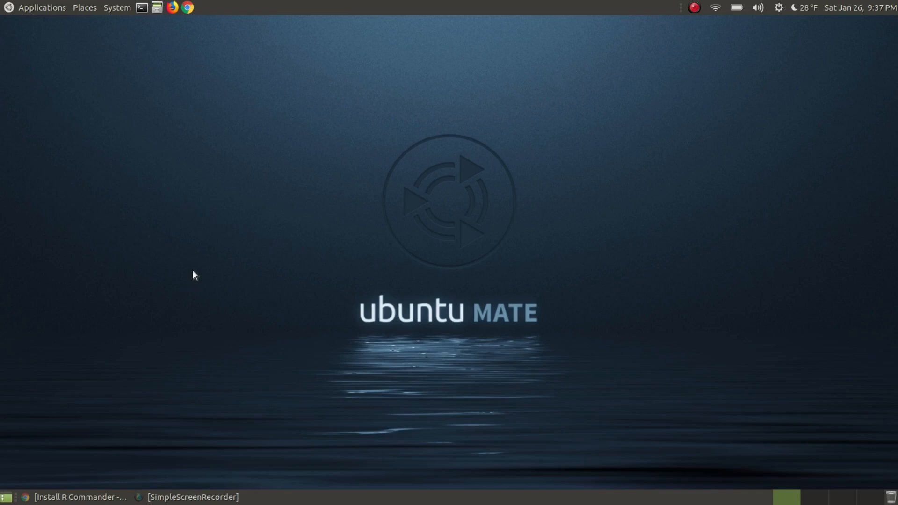
pyautogui.click(80, 497)
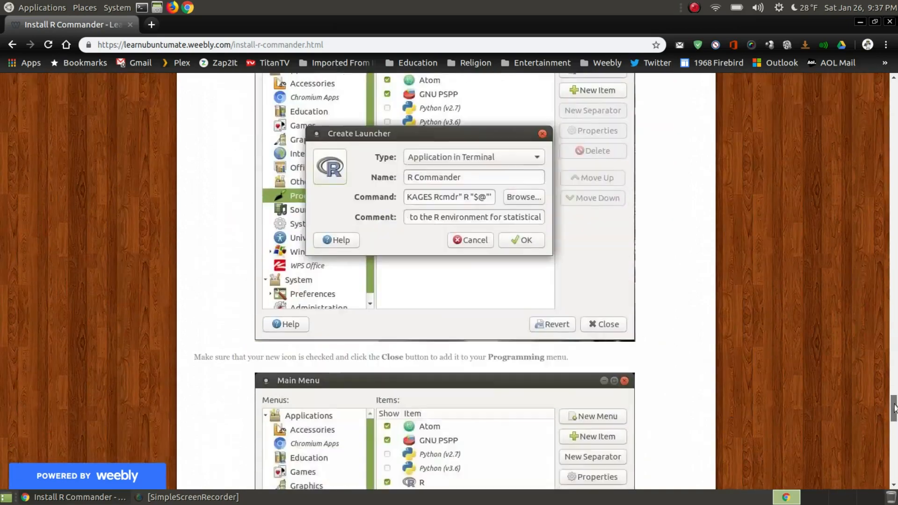
# Step: Scroll to the tutorial's closing step and open the Applications menu of categories
pyautogui.scroll(-3)
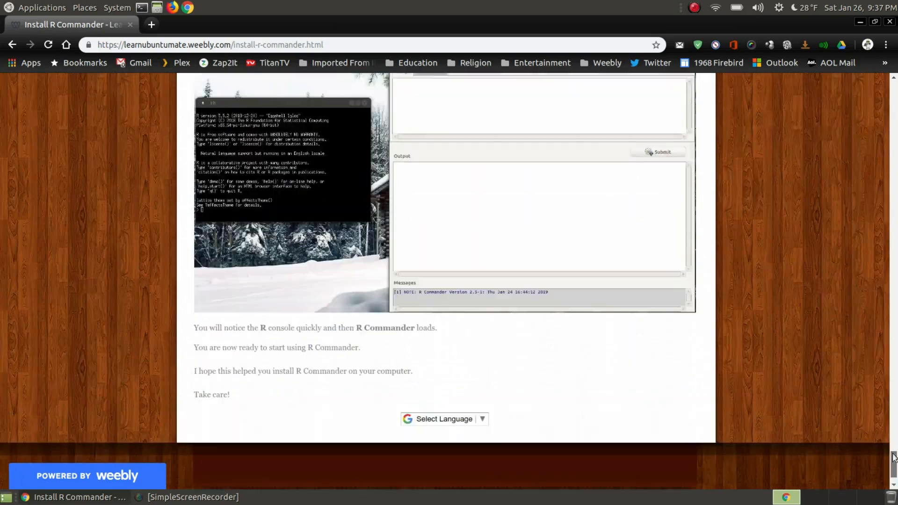
pyautogui.click(41, 7)
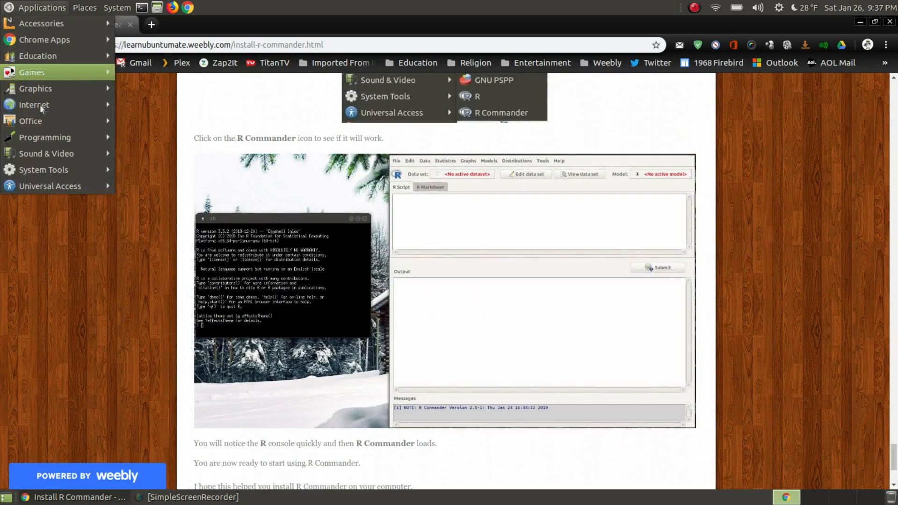
pyautogui.moveTo(43, 169)
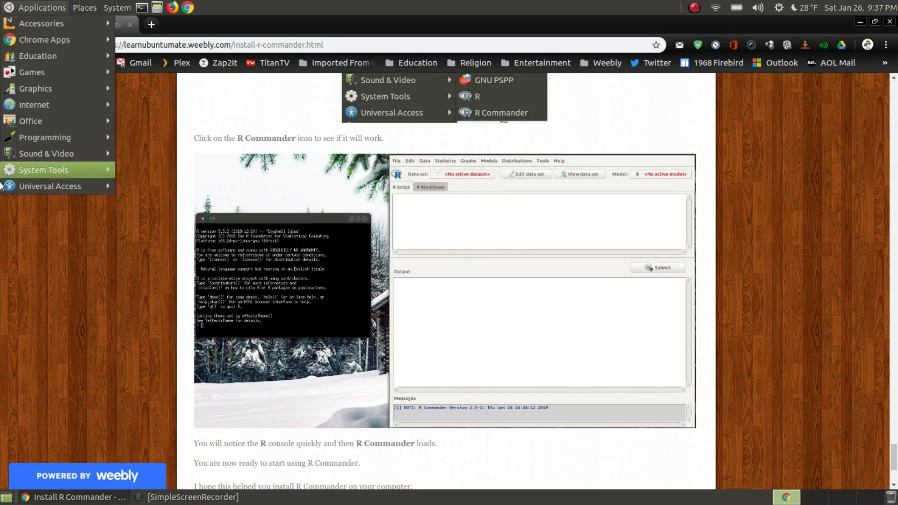
pyautogui.moveTo(54, 137)
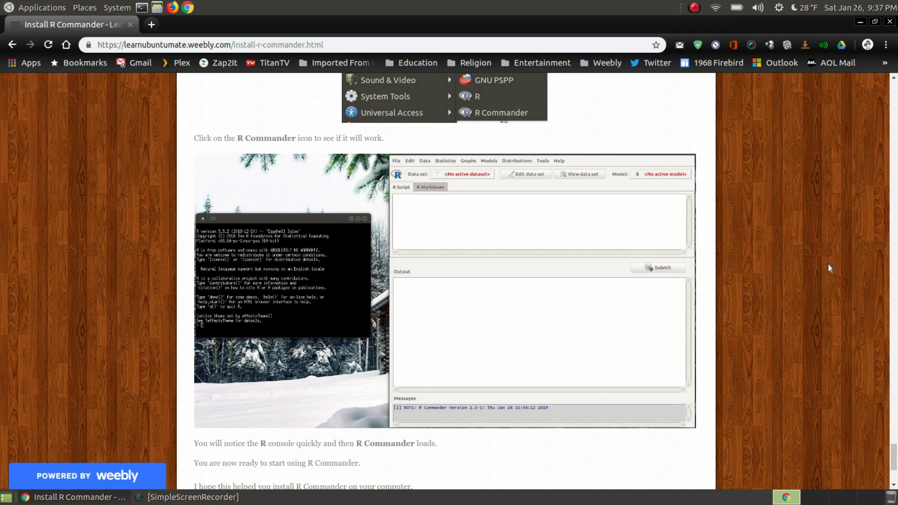
pyautogui.moveTo(832, 274)
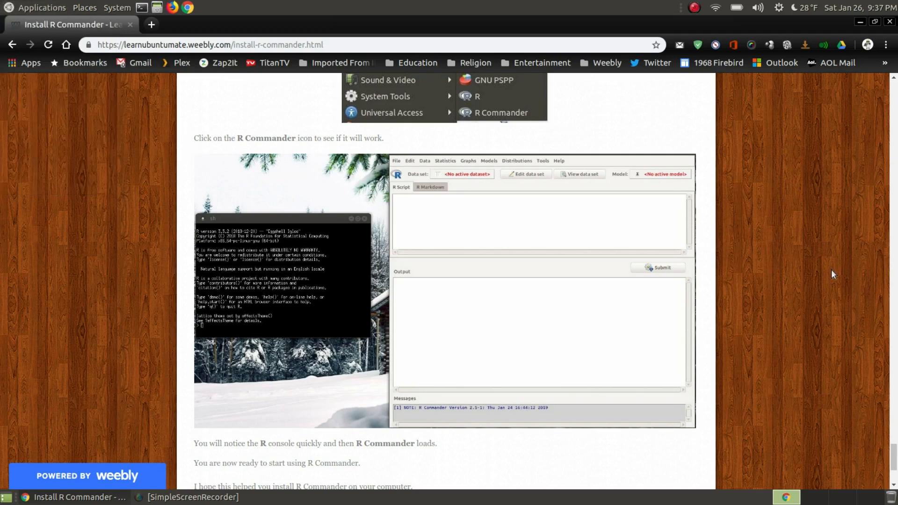